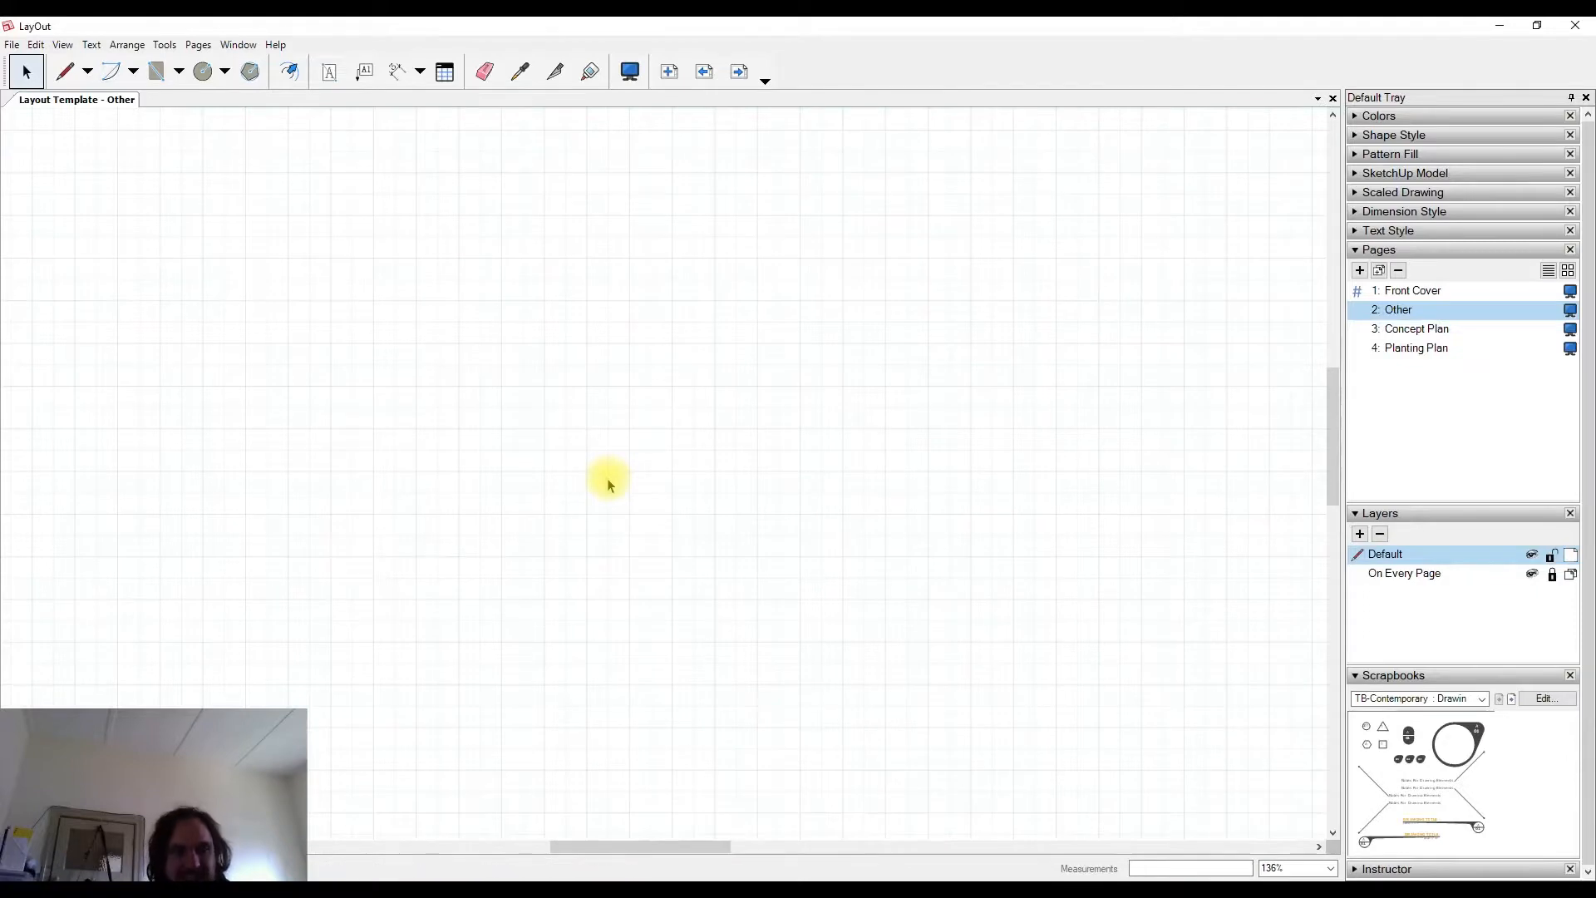
mouse_move(609, 491)
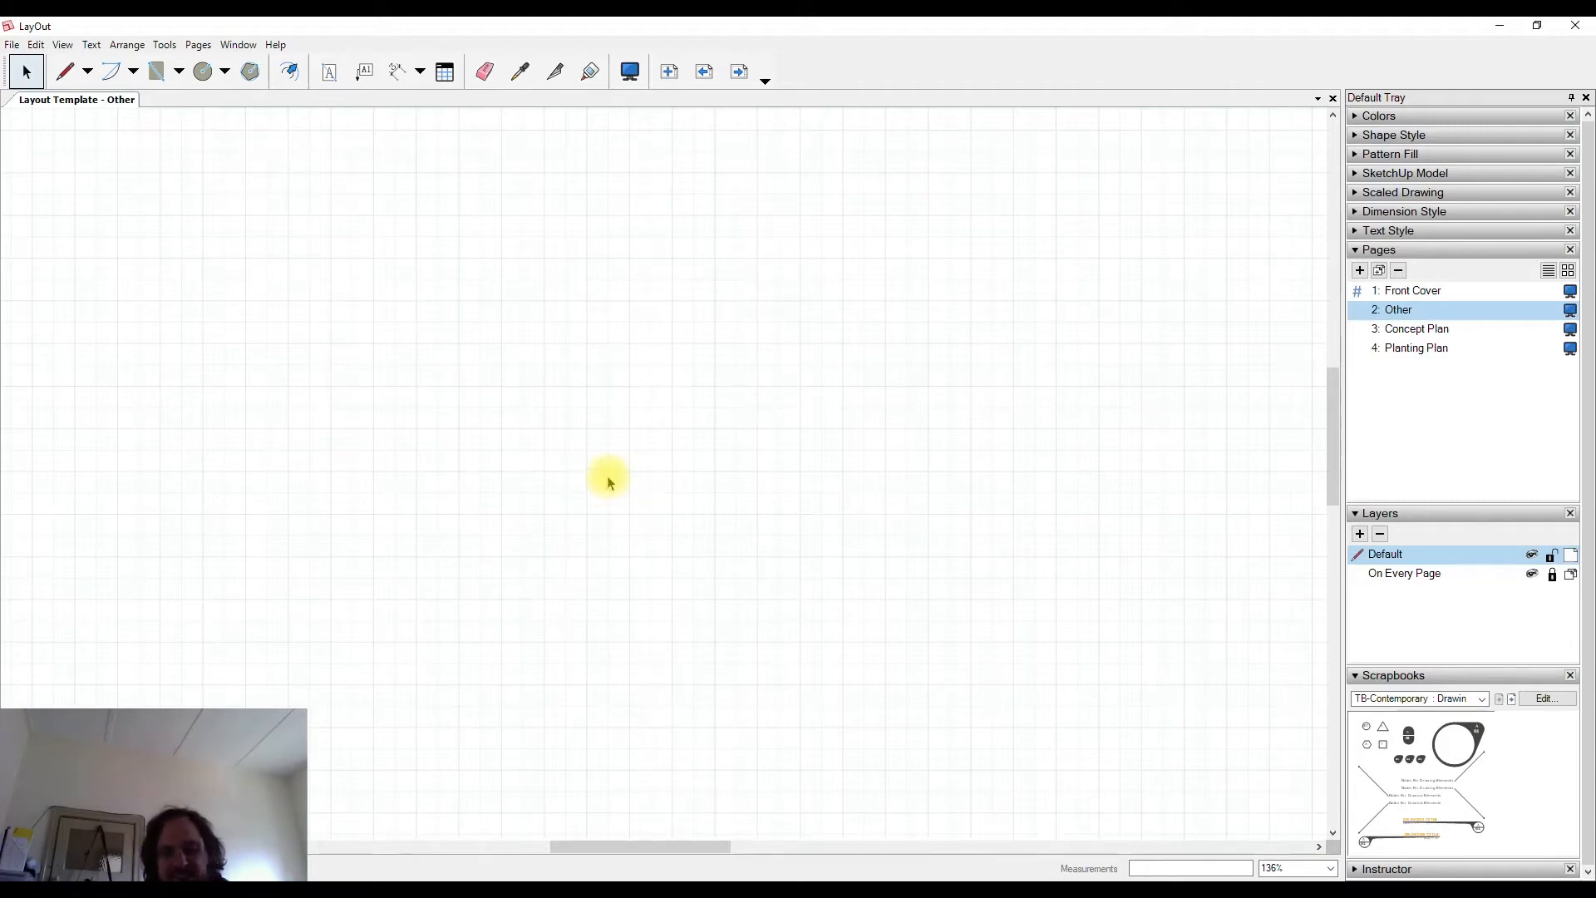
Step: Activate the Text tool to start placing text on the blank page
left_click(330, 71)
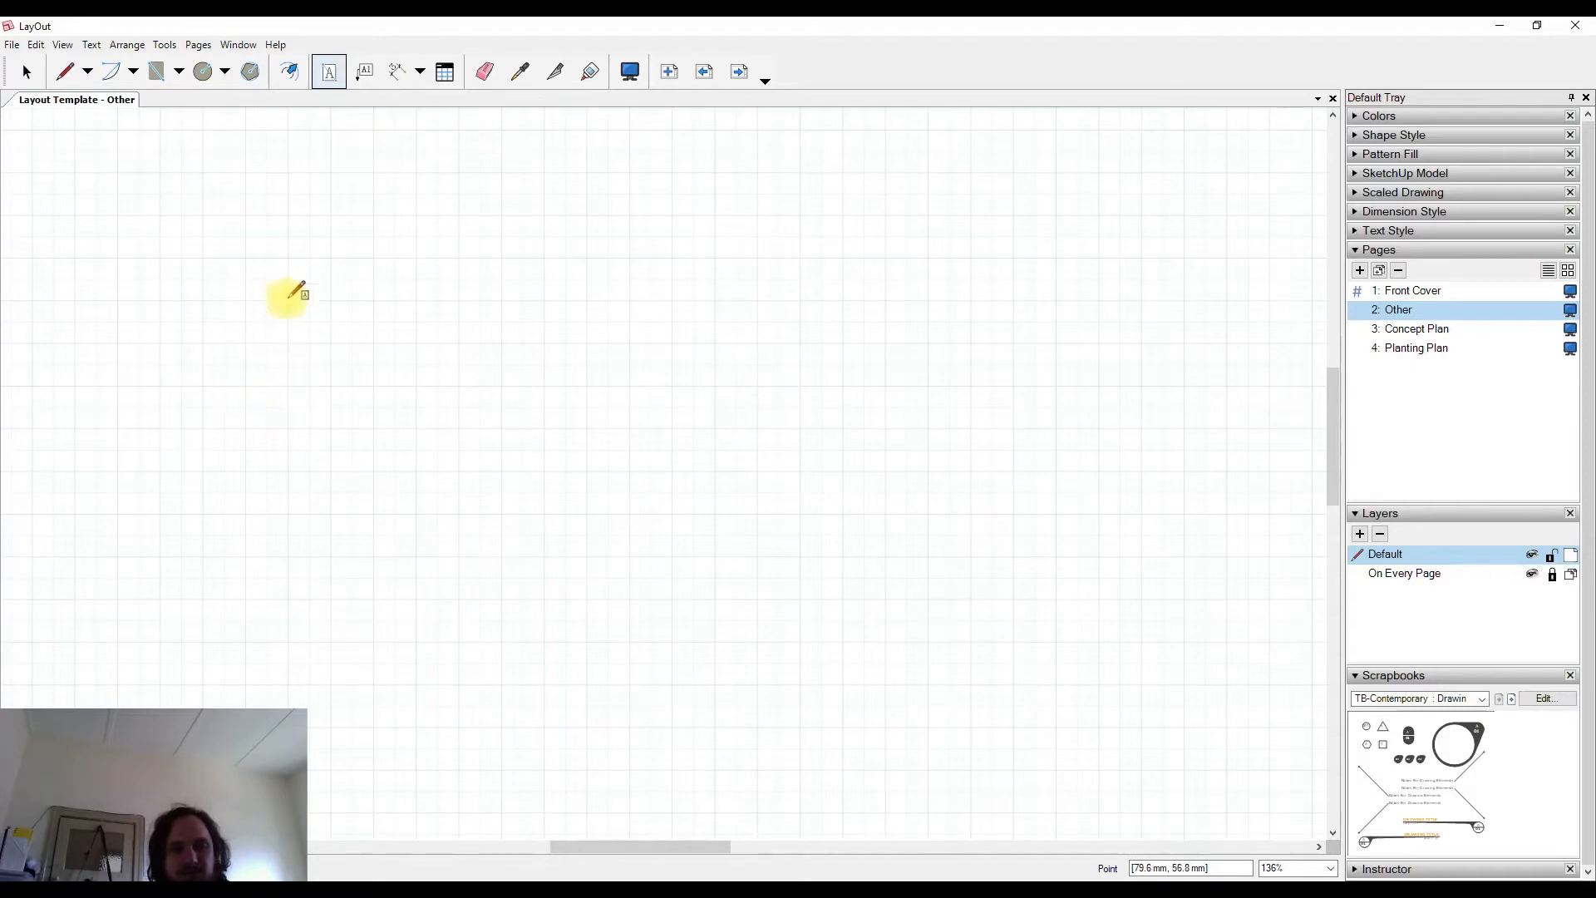
mouse_move(332, 281)
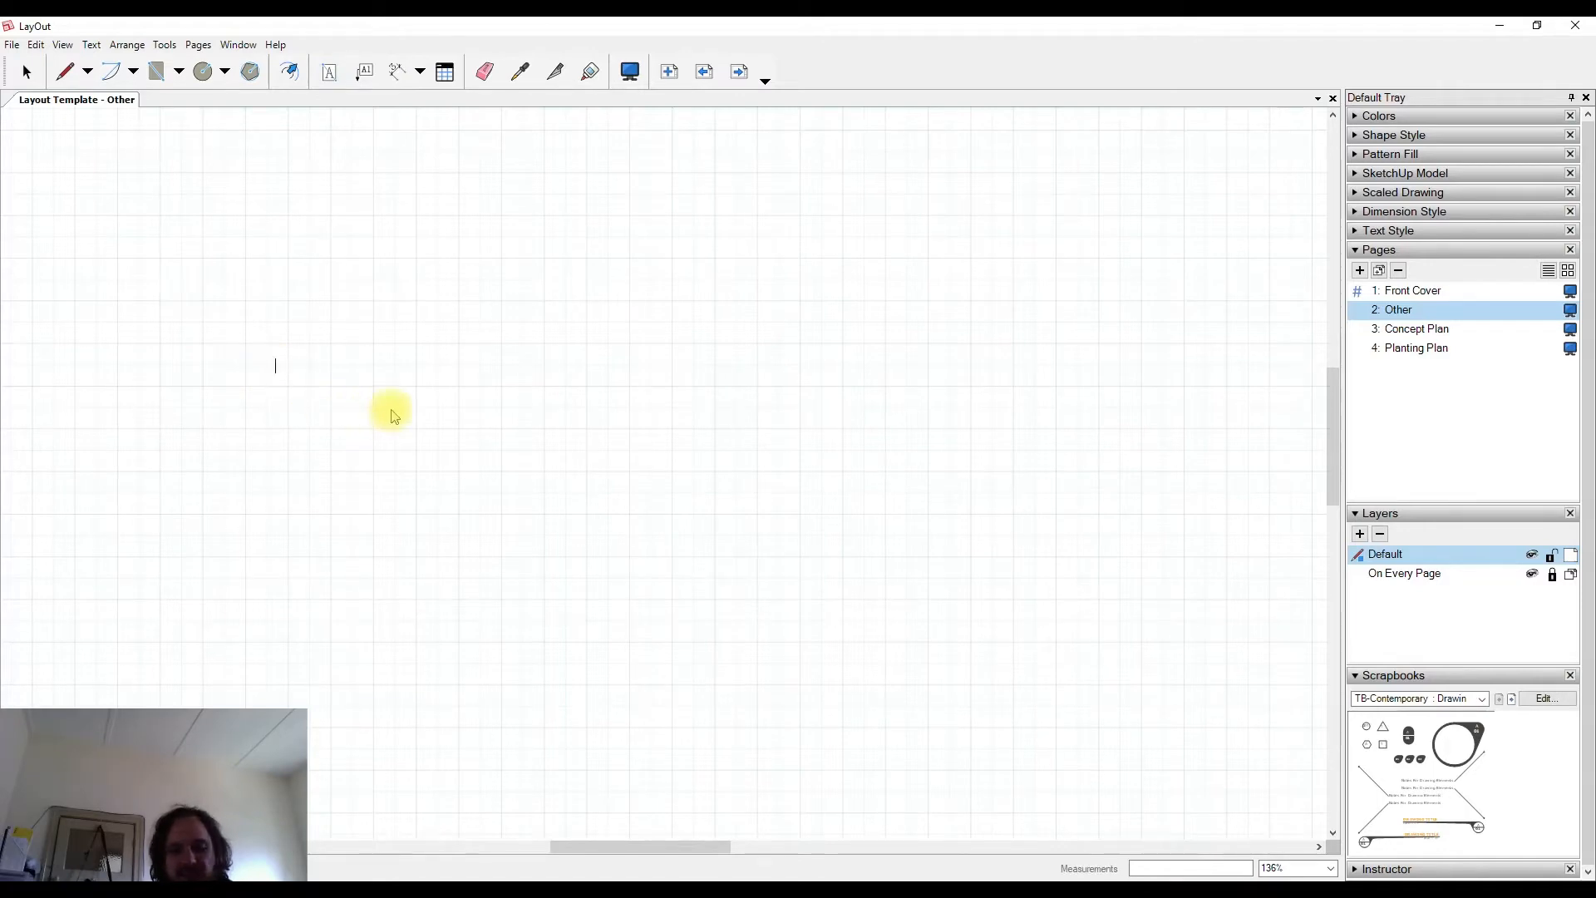
Step: Add a 'Start Typing' text box and bring up the Text Style settings
type("Start Typing")
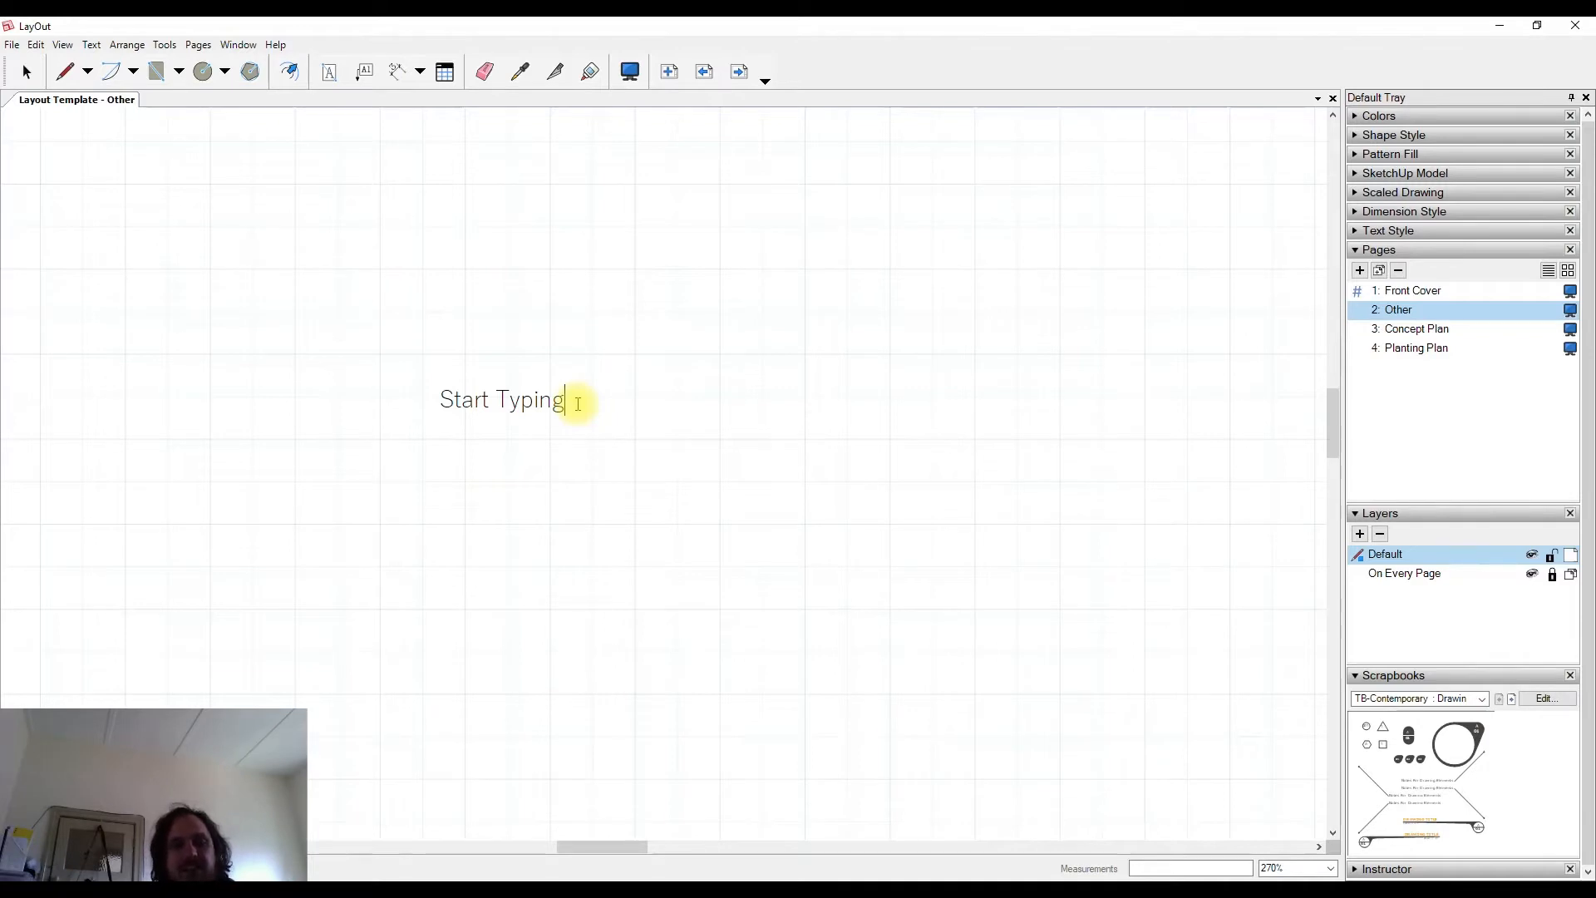
key("space")
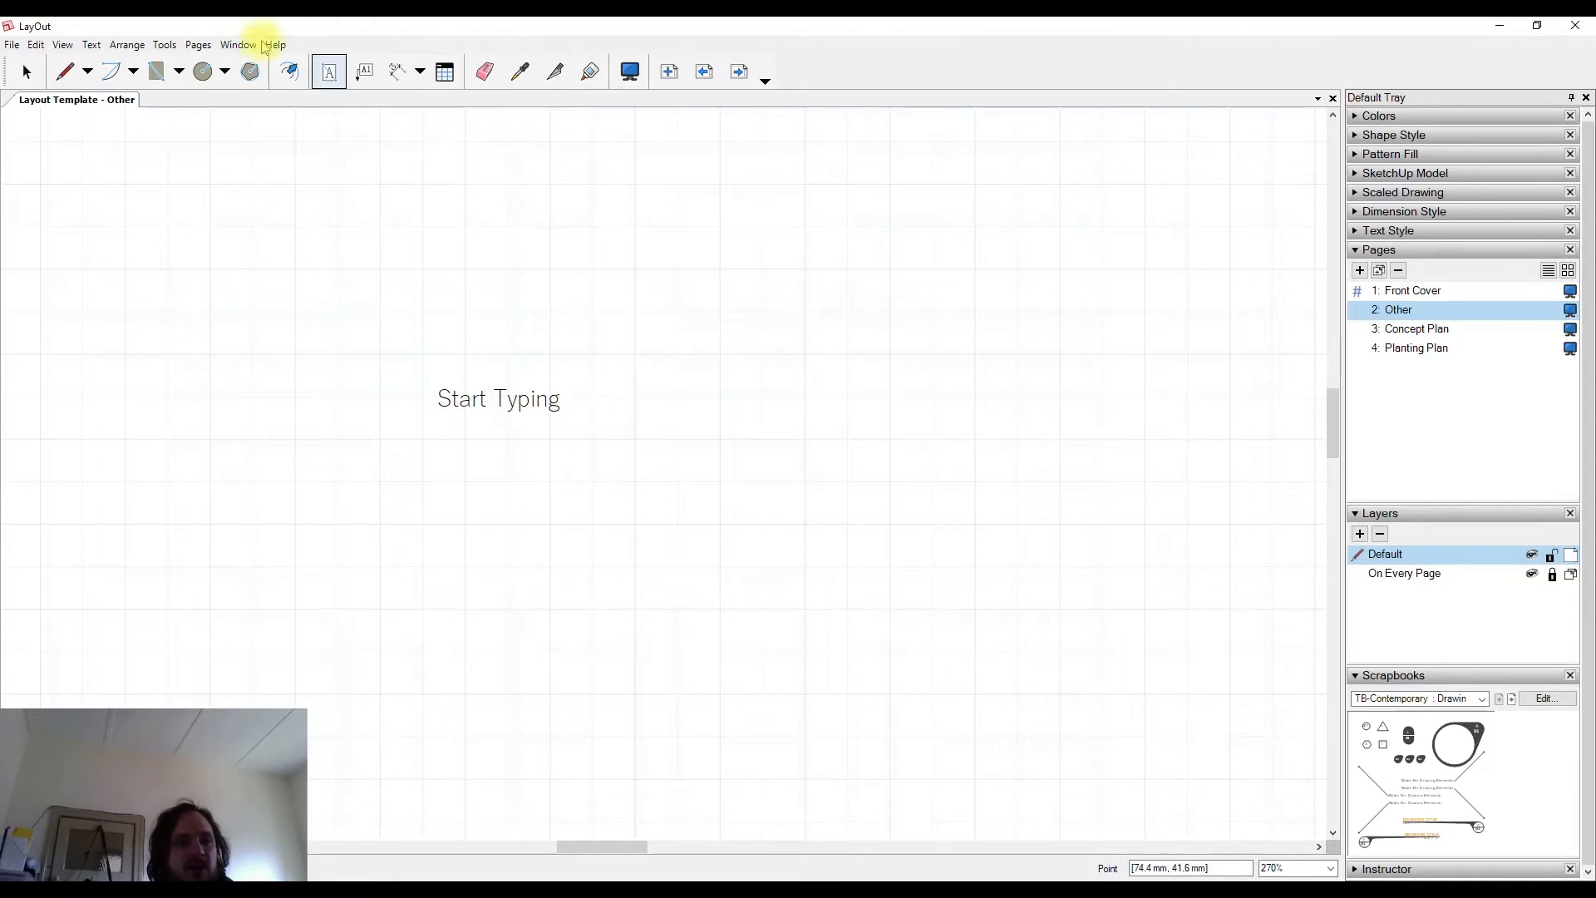
left_click(76, 75)
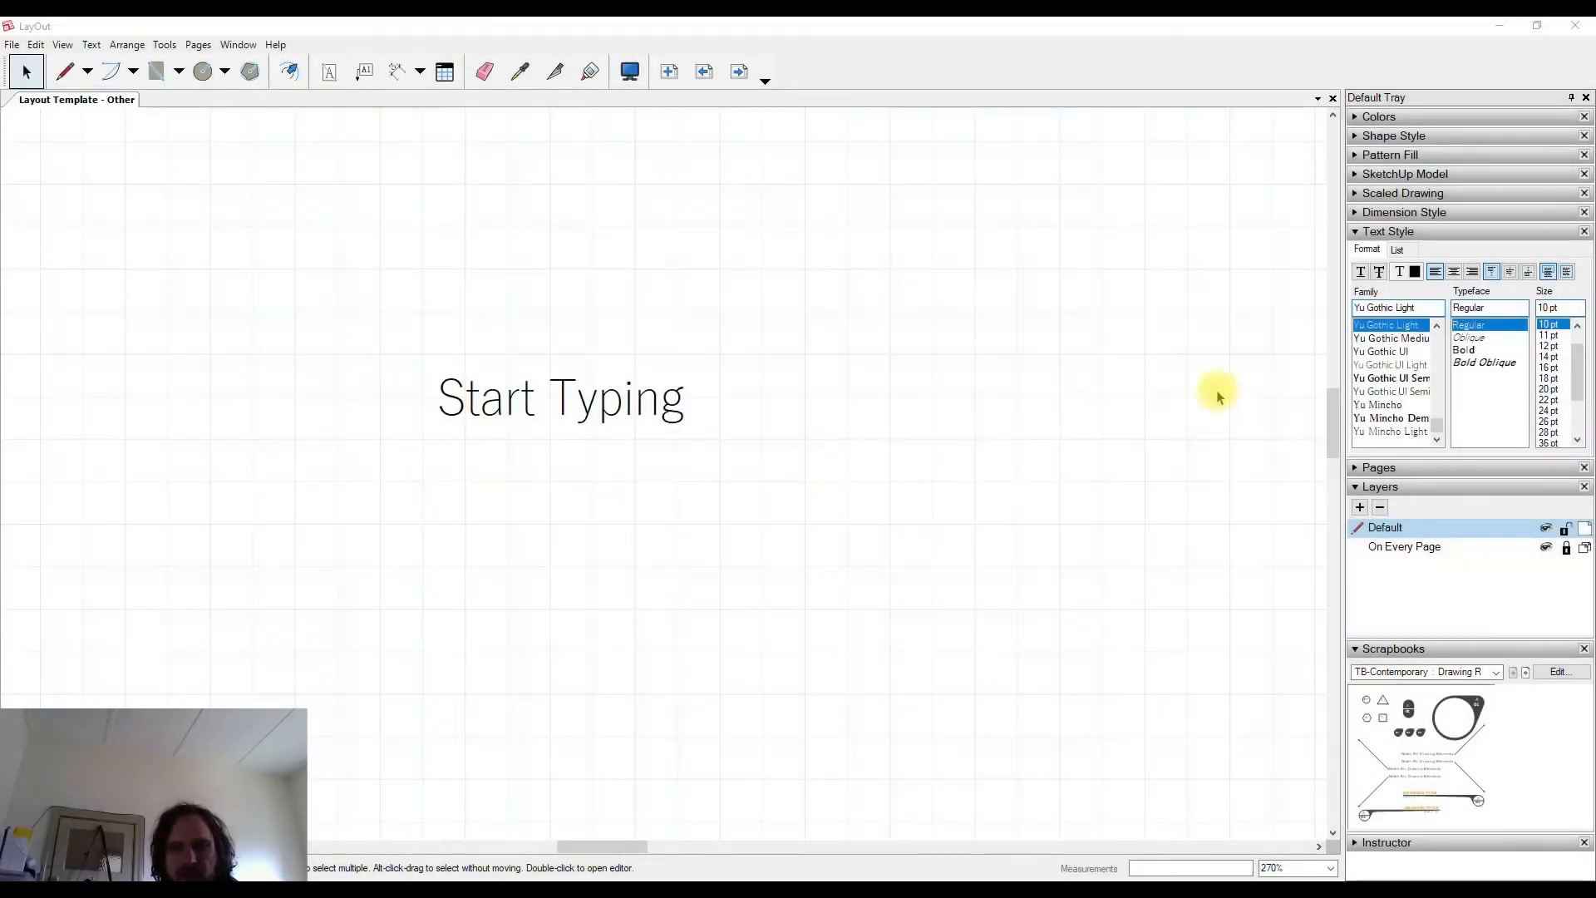
mouse_move(1350, 239)
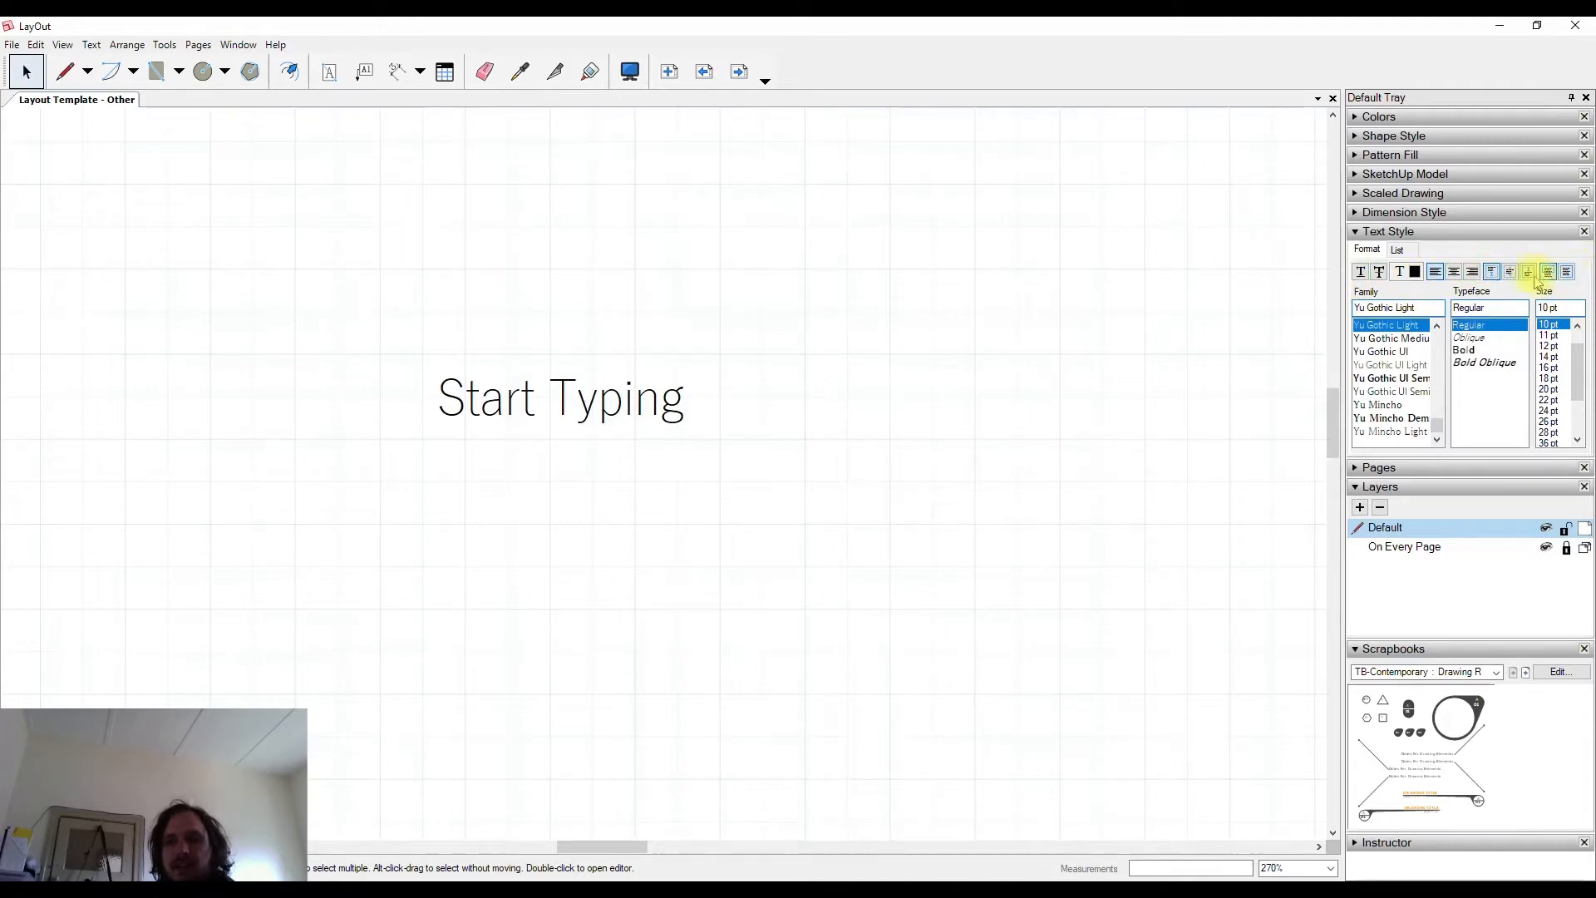
mouse_move(1361, 271)
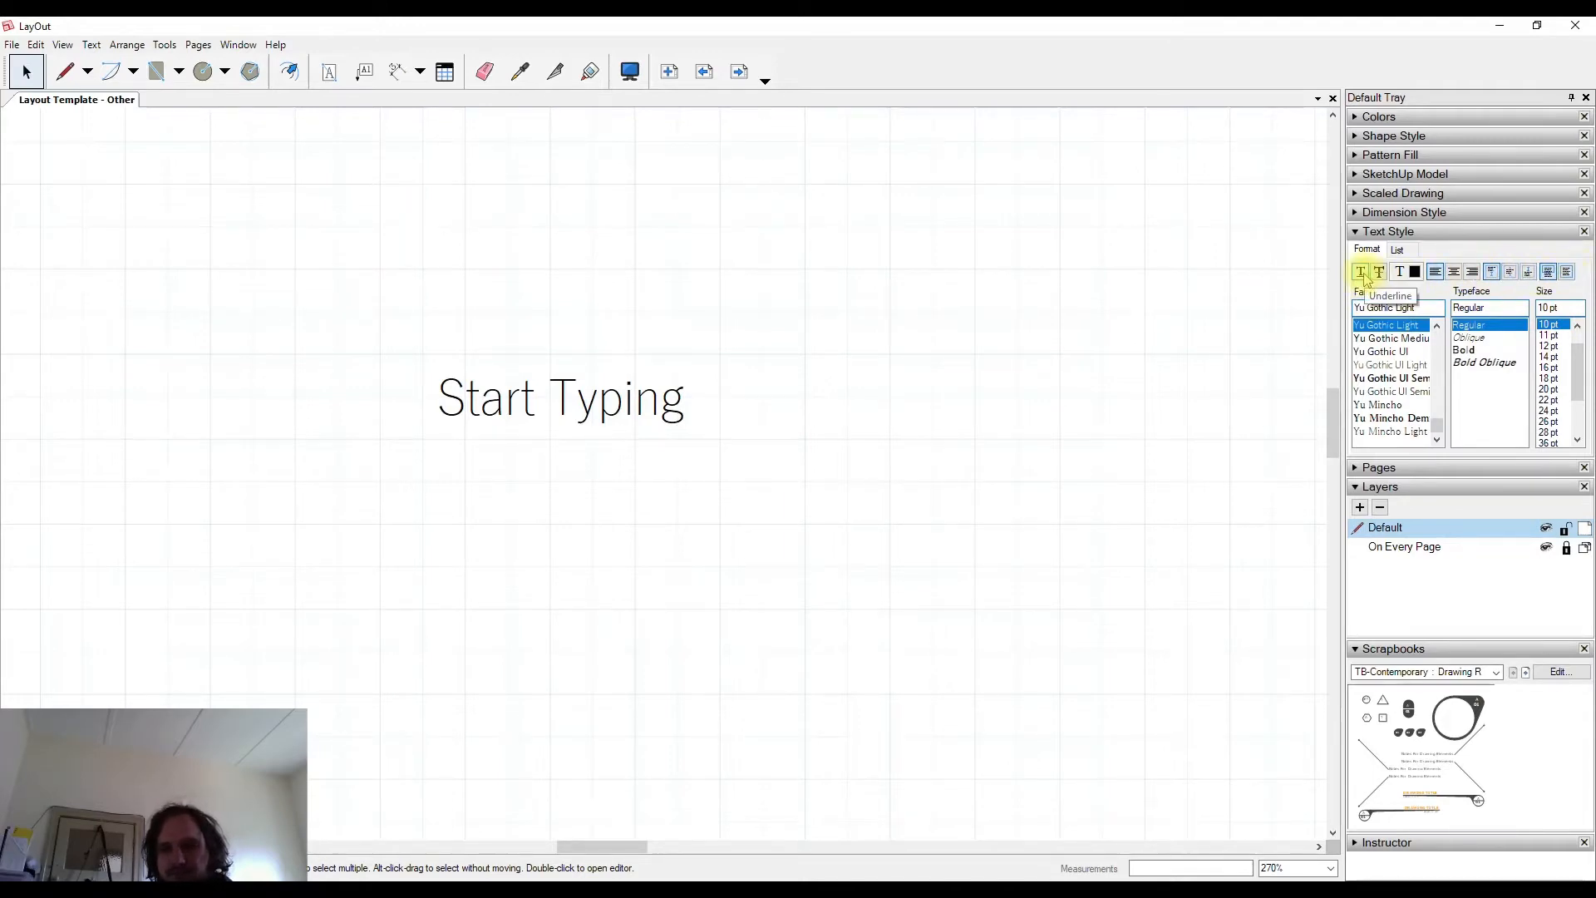
mouse_move(1134, 379)
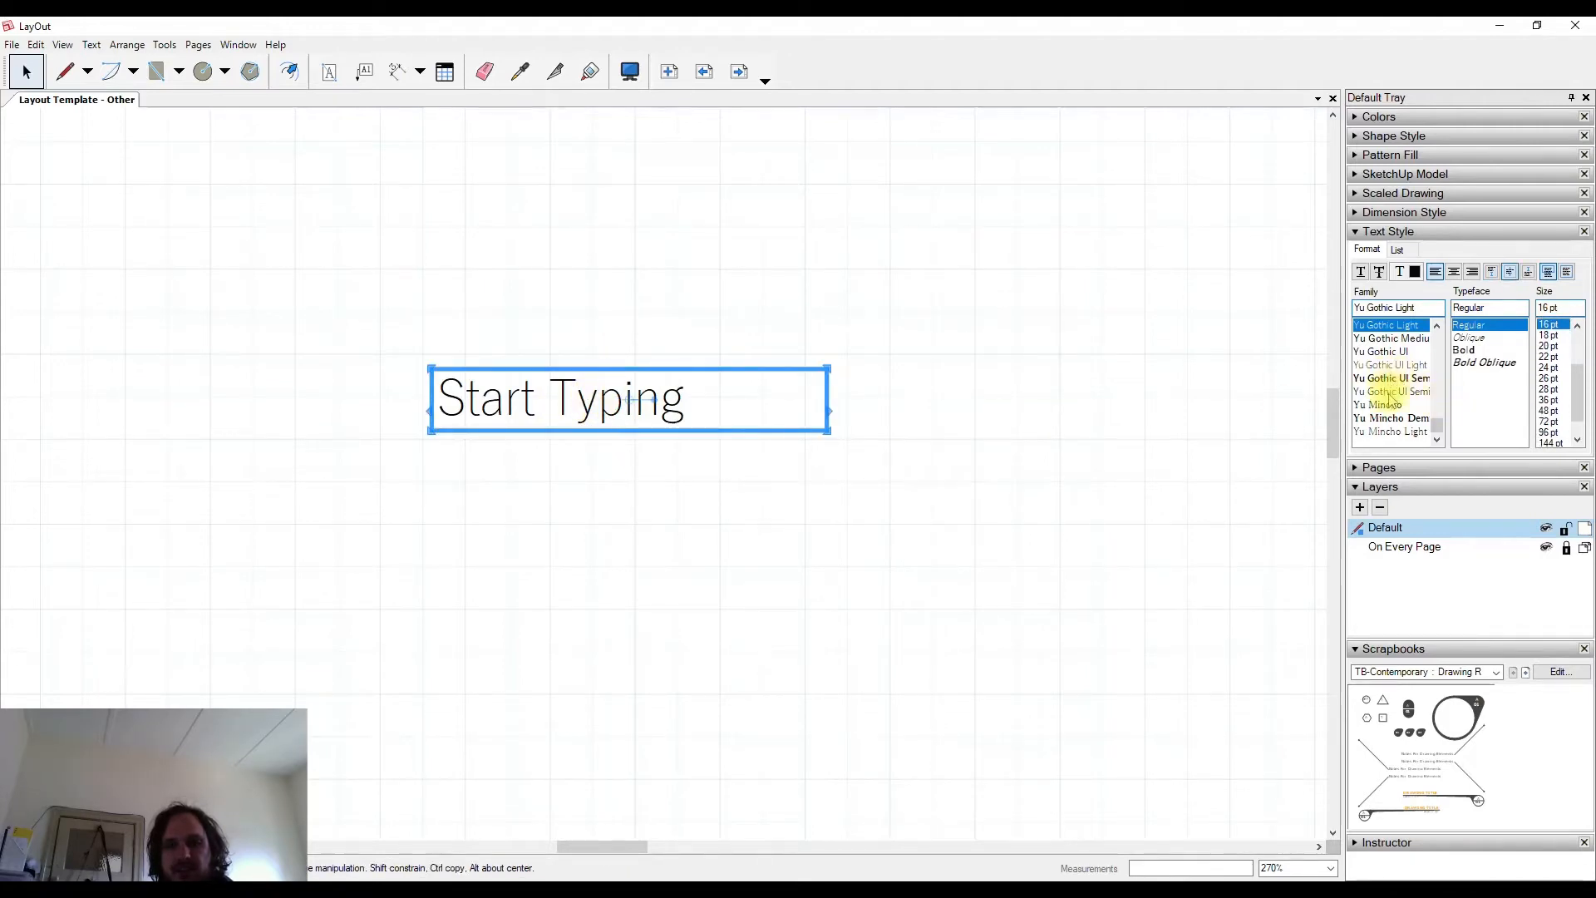
Step: Set Start Typing in Yu Gothic UI Semibold at 16 pt and deselect it
left_click(1391, 391)
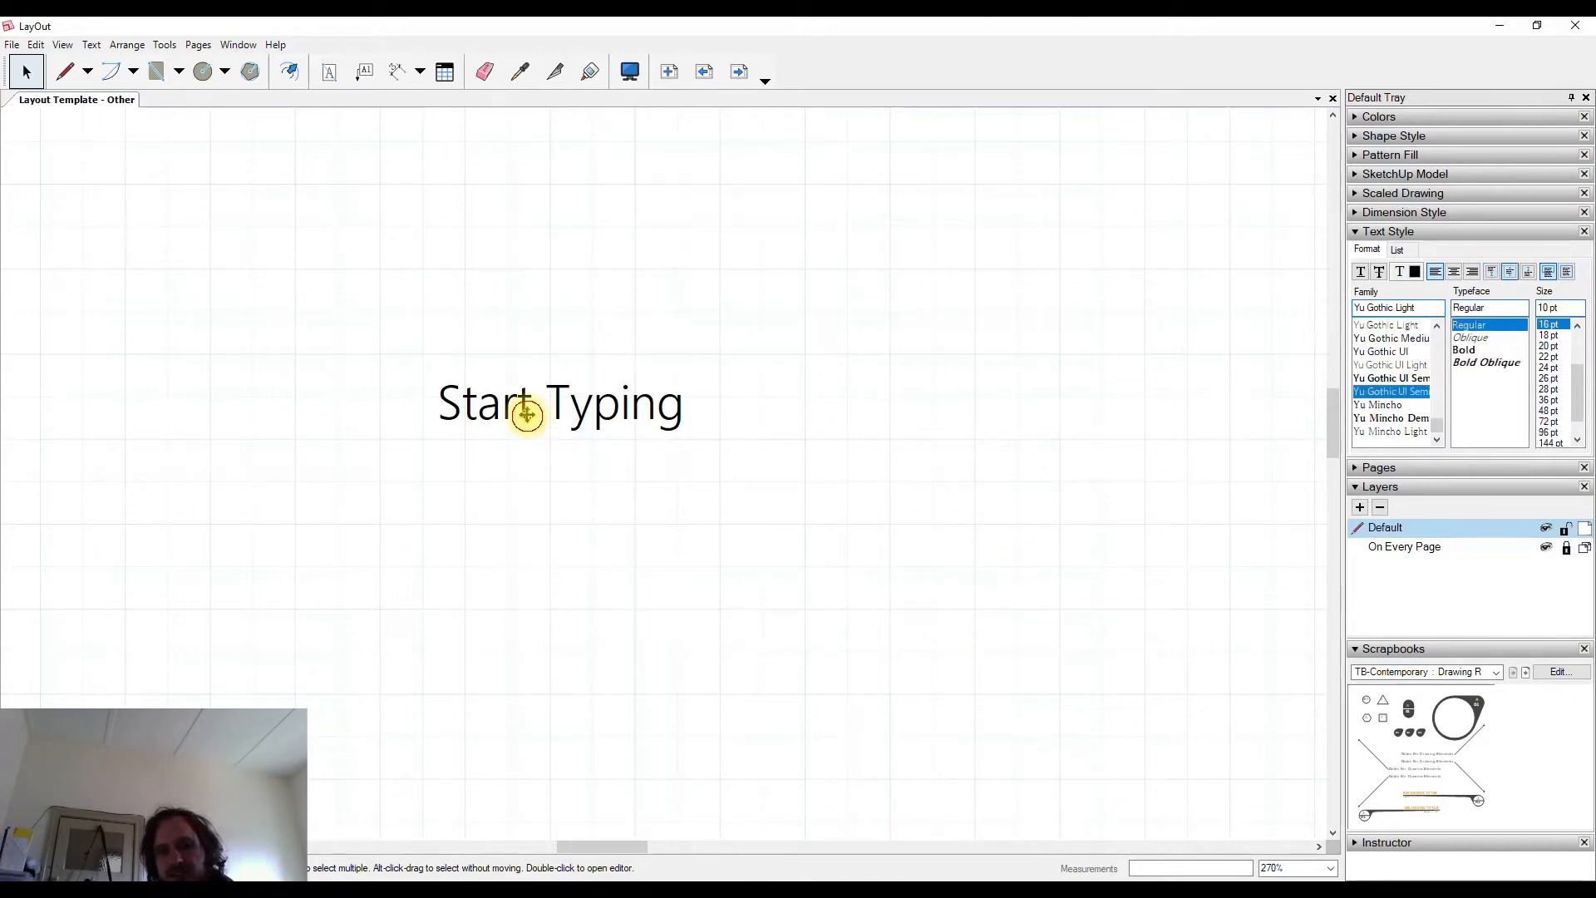
left_click(526, 414)
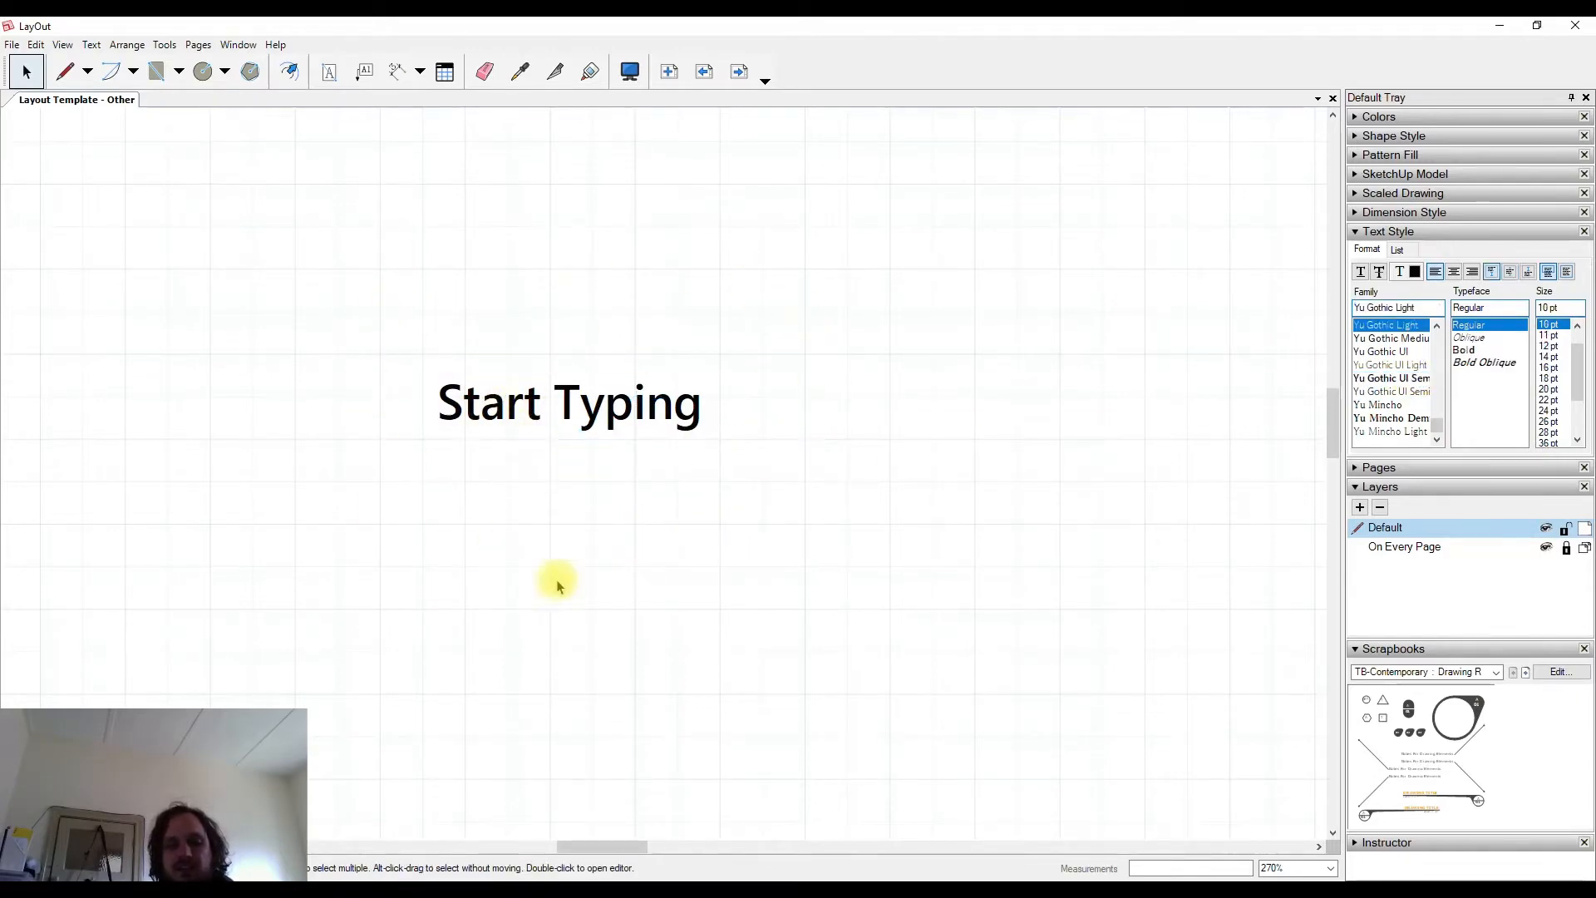
mouse_move(655, 605)
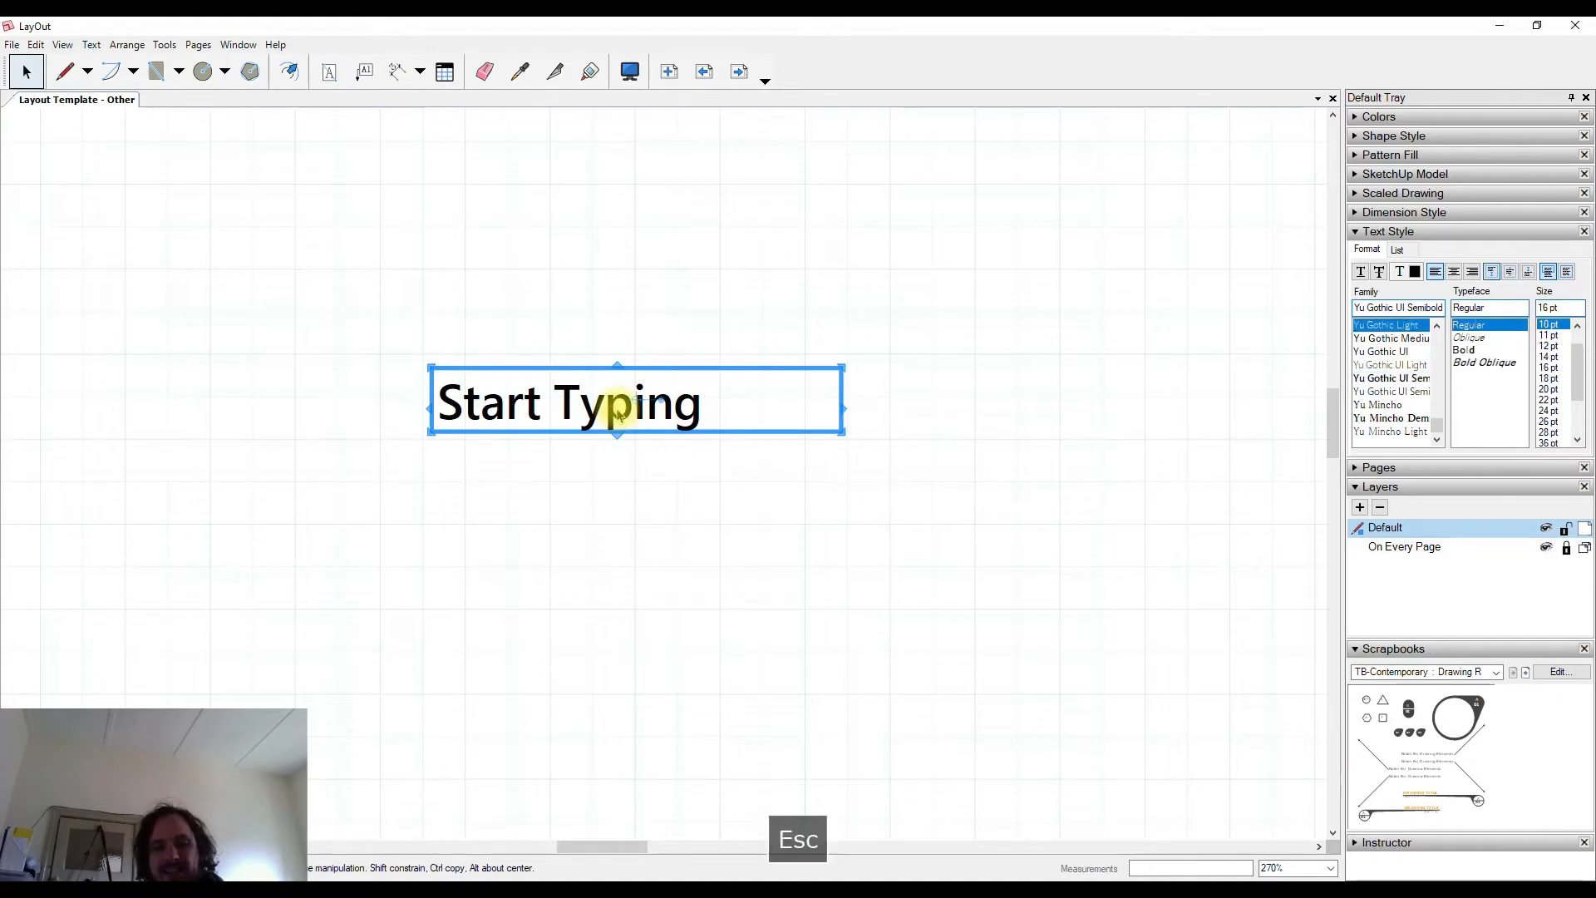
key("Escape")
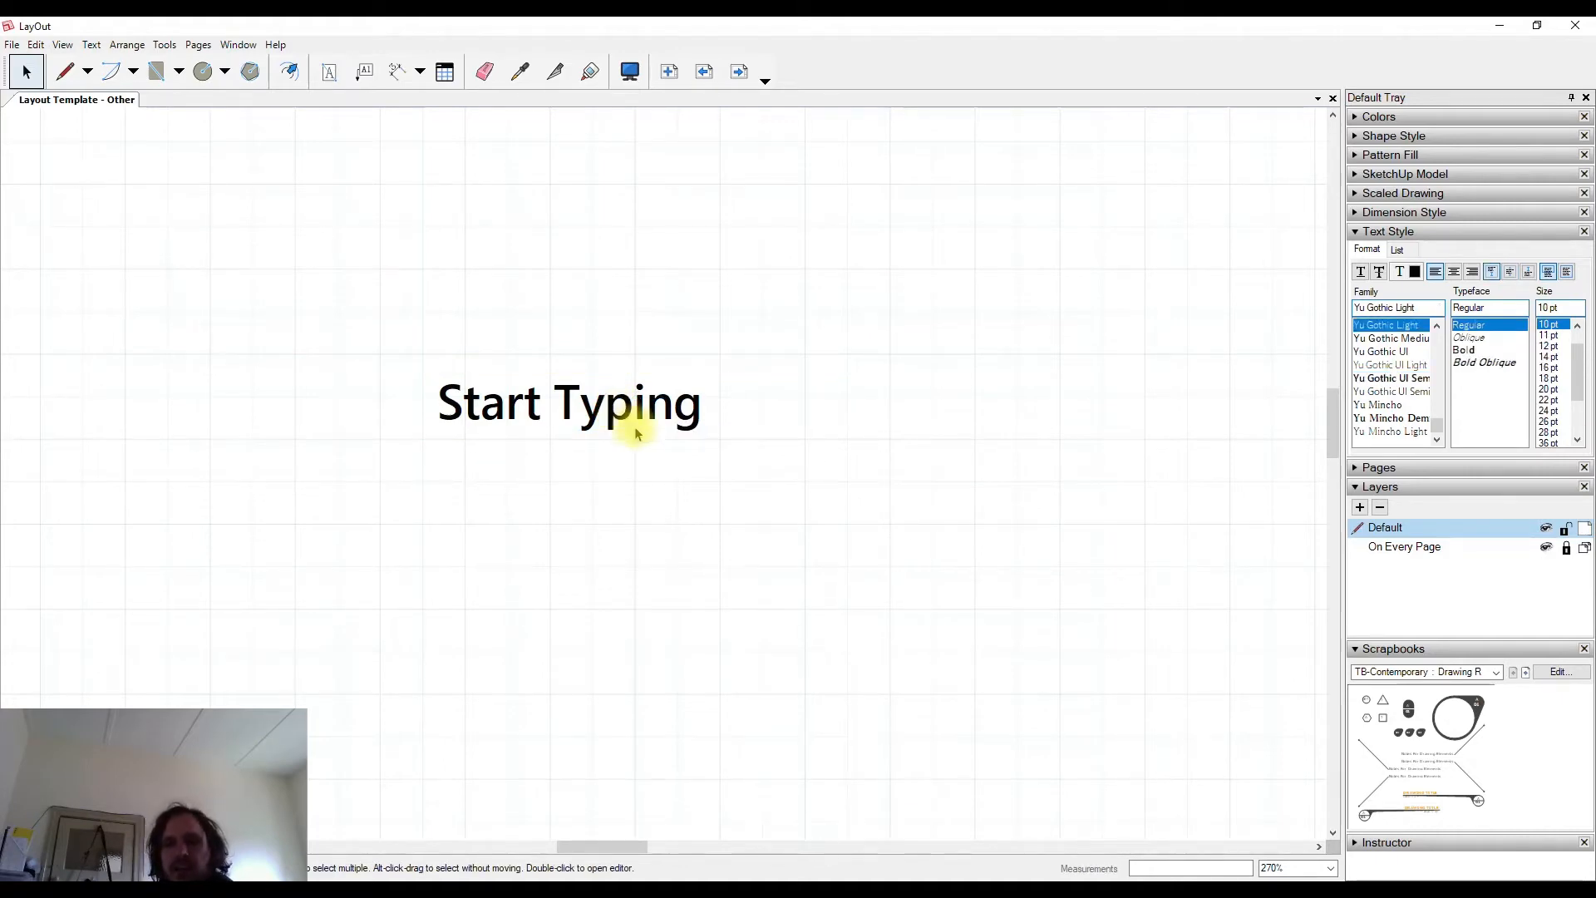
mouse_move(690, 572)
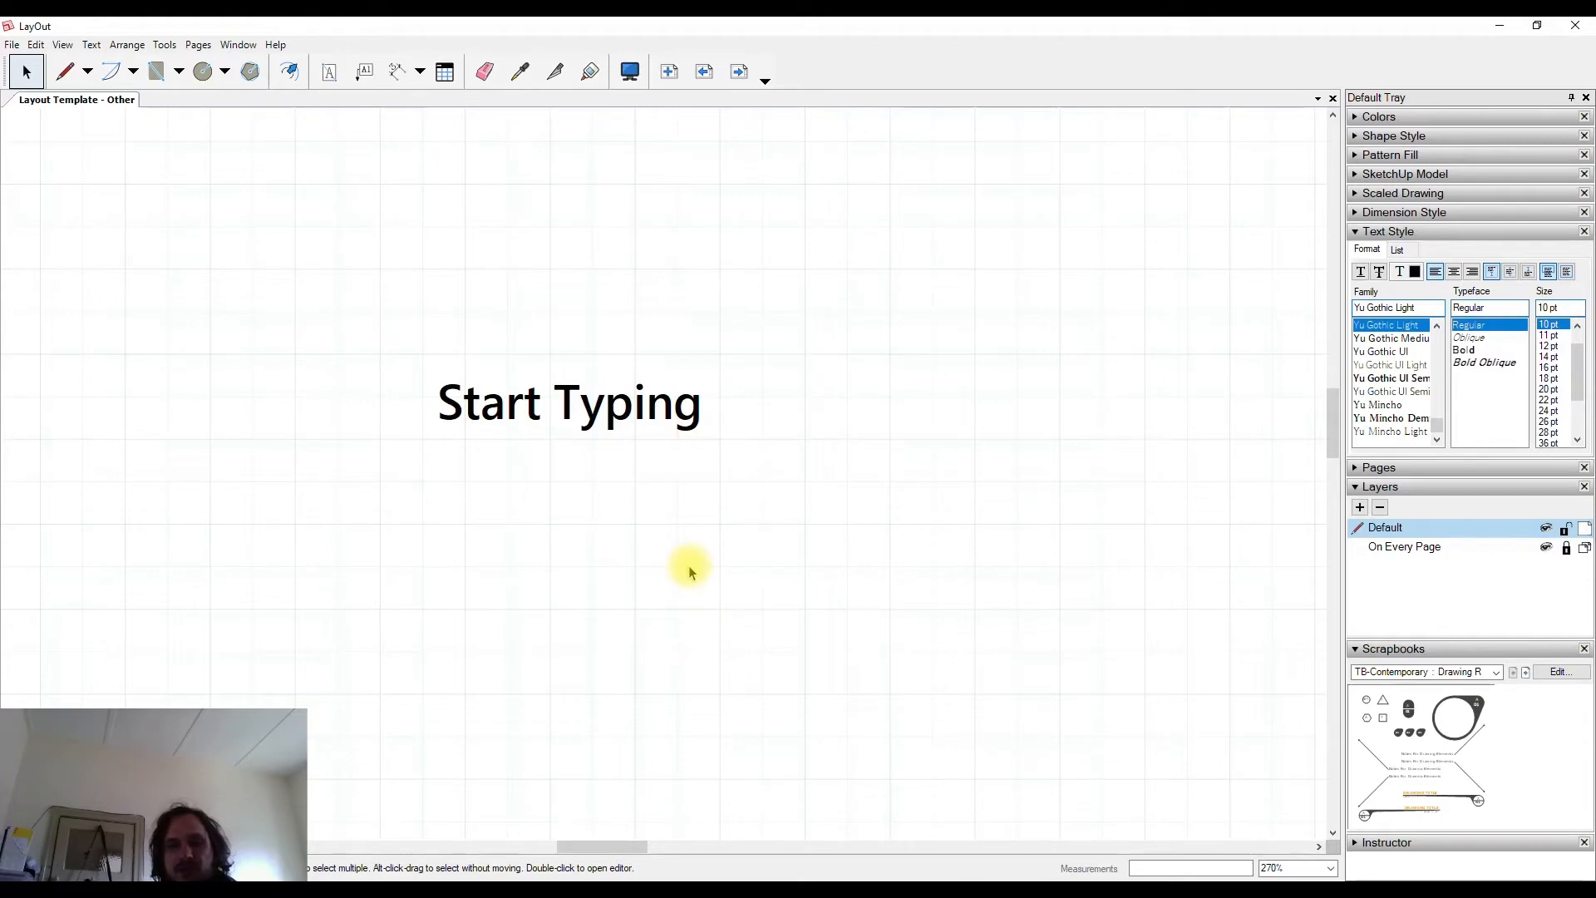
mouse_move(329, 75)
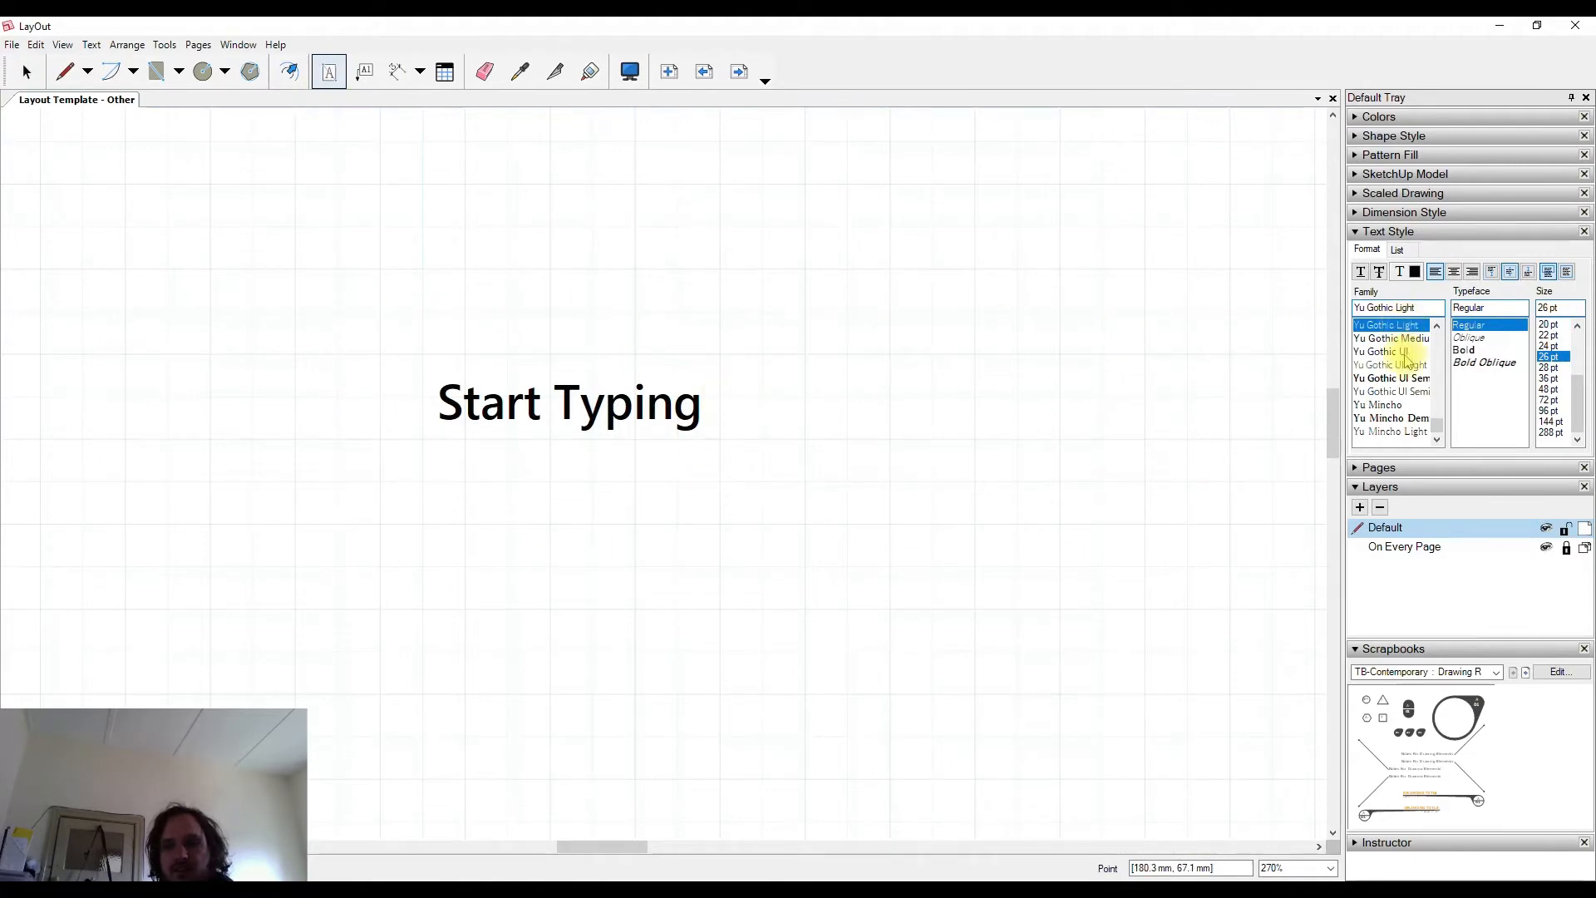
Step: Add a 'Put it in next' text line in Yu Gothic Medium at 28 pt
left_click(1390, 339)
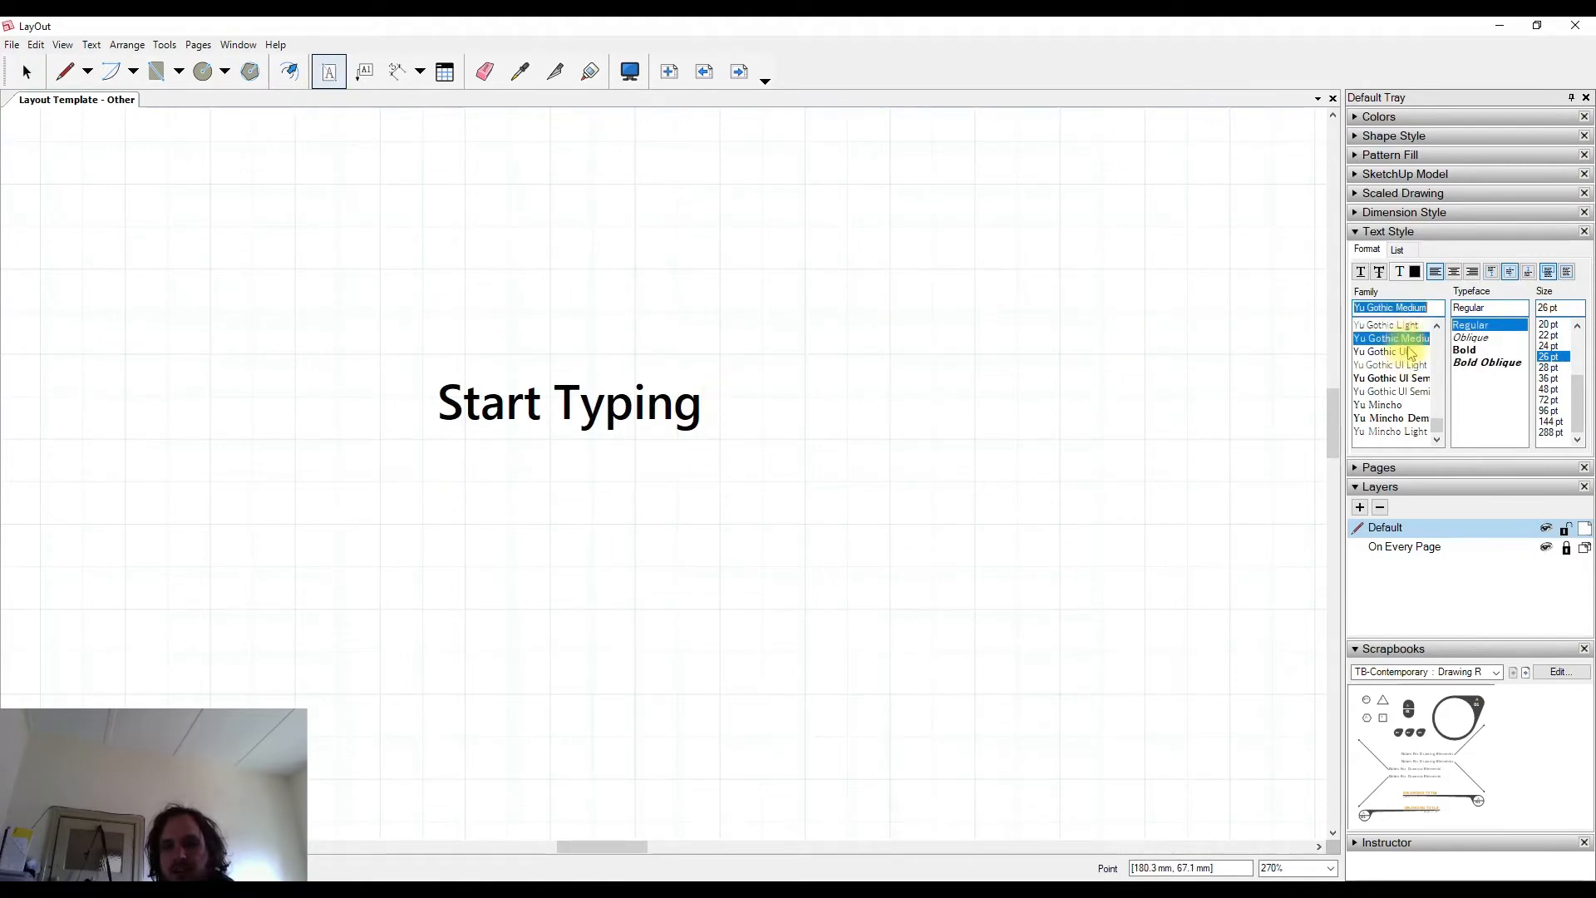
left_click(1546, 367)
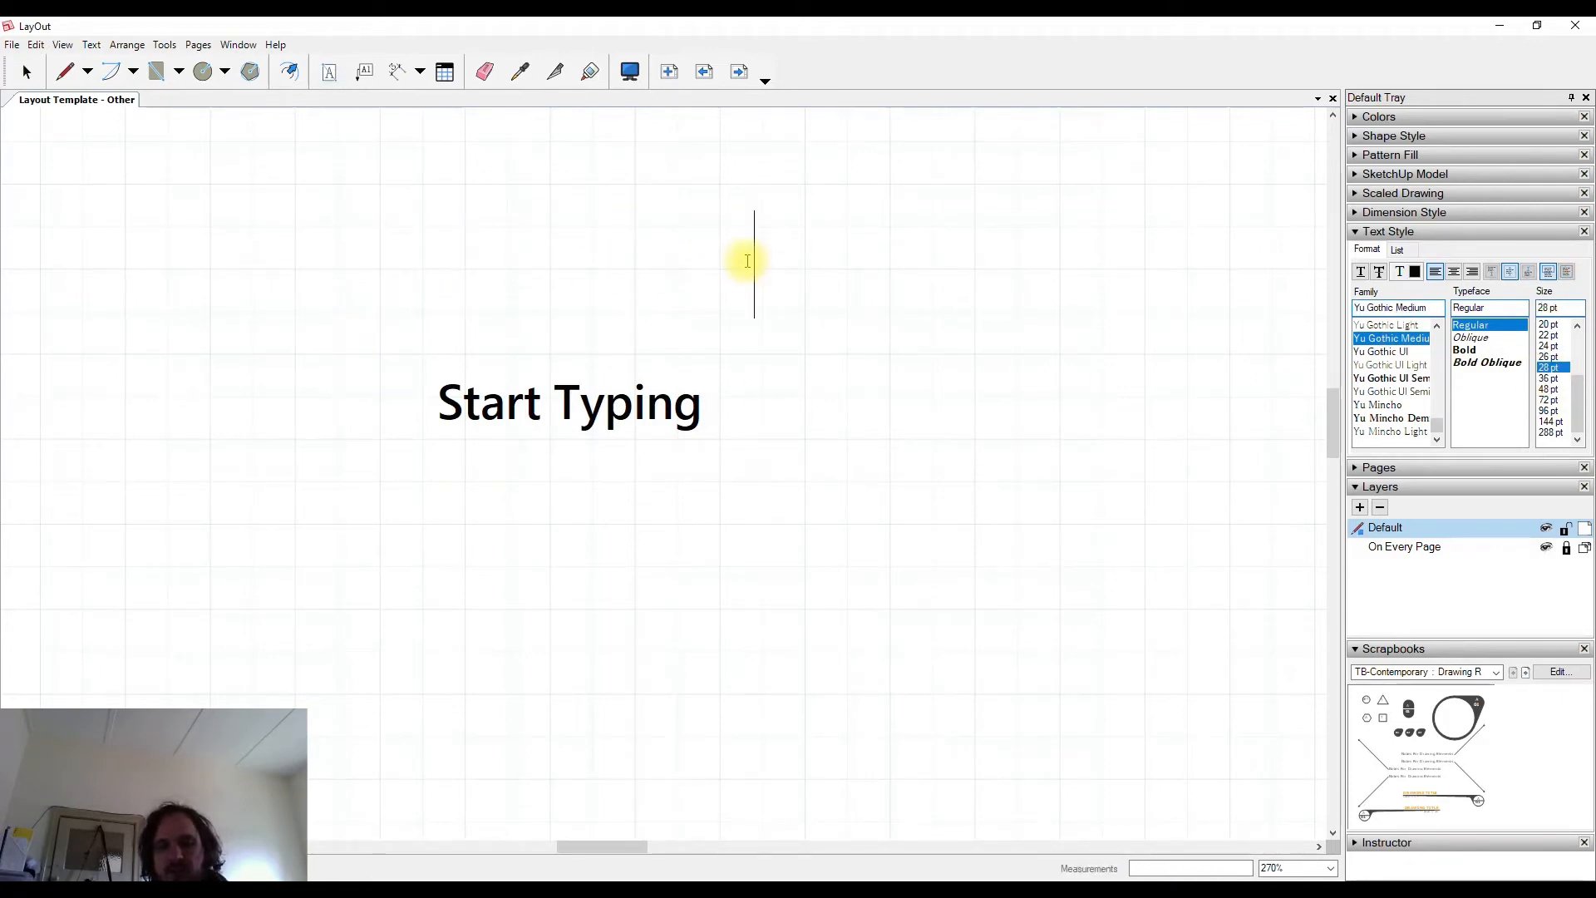
type("Put it i")
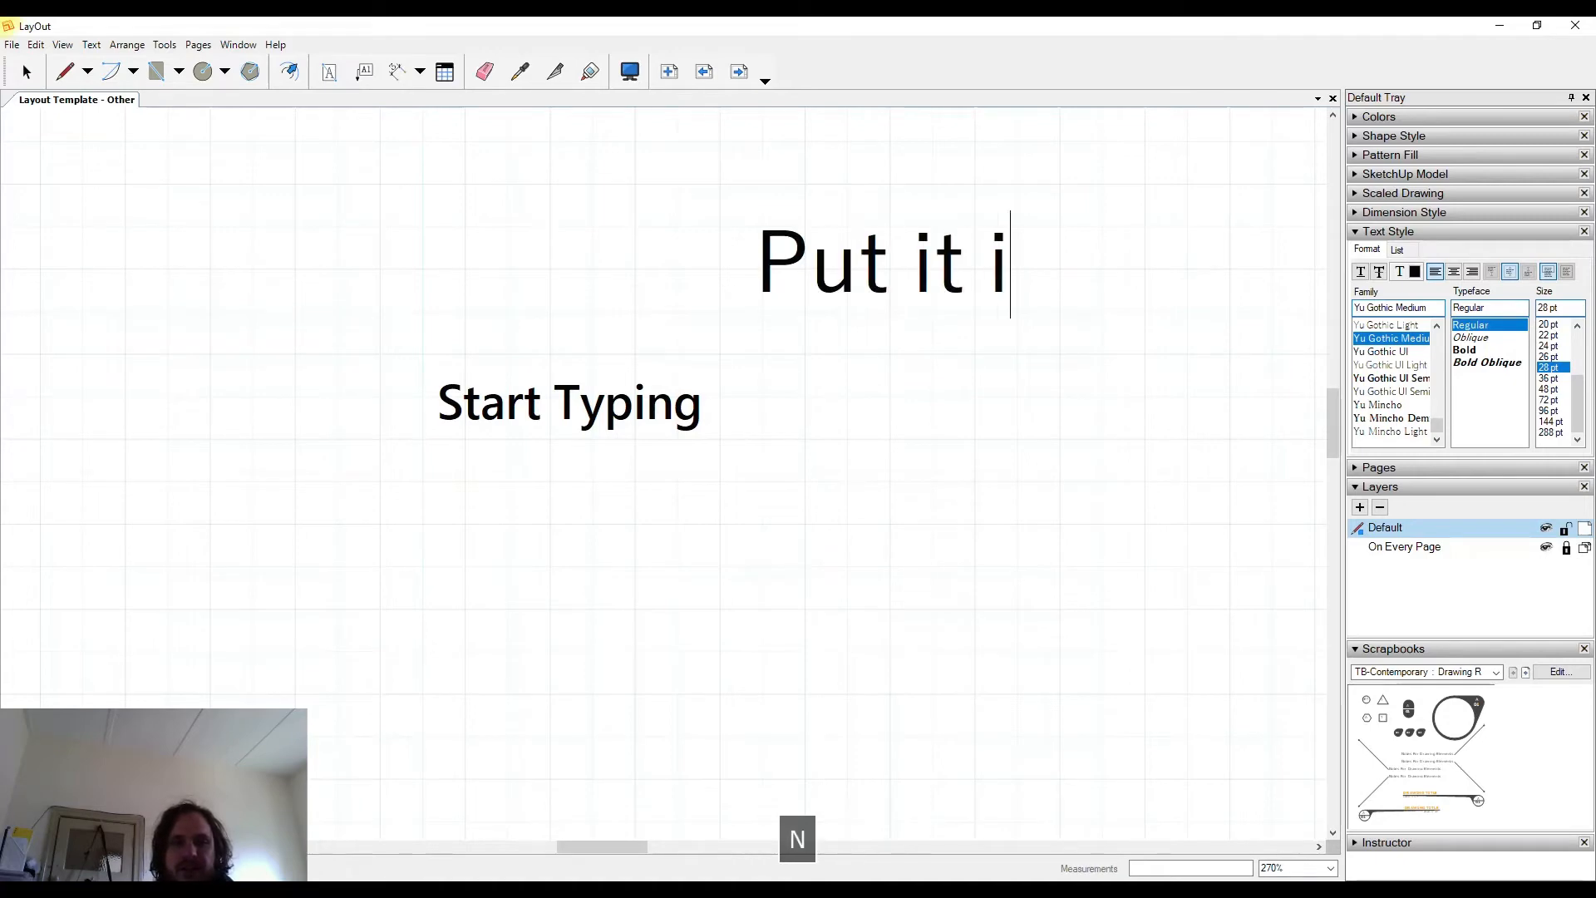
type("n next")
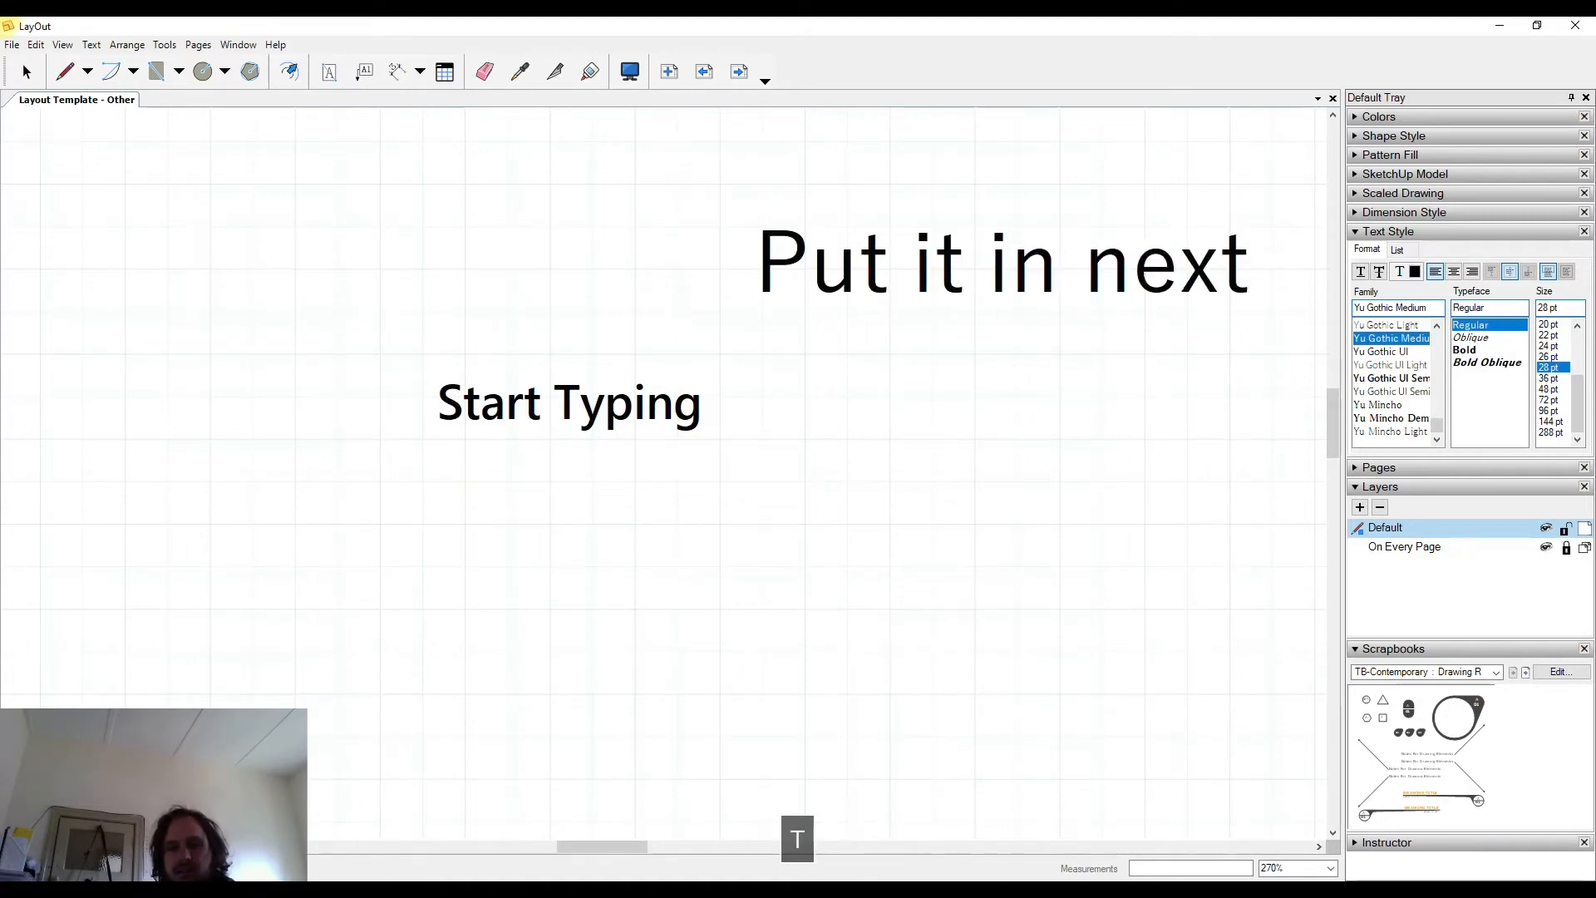
left_click(25, 69)
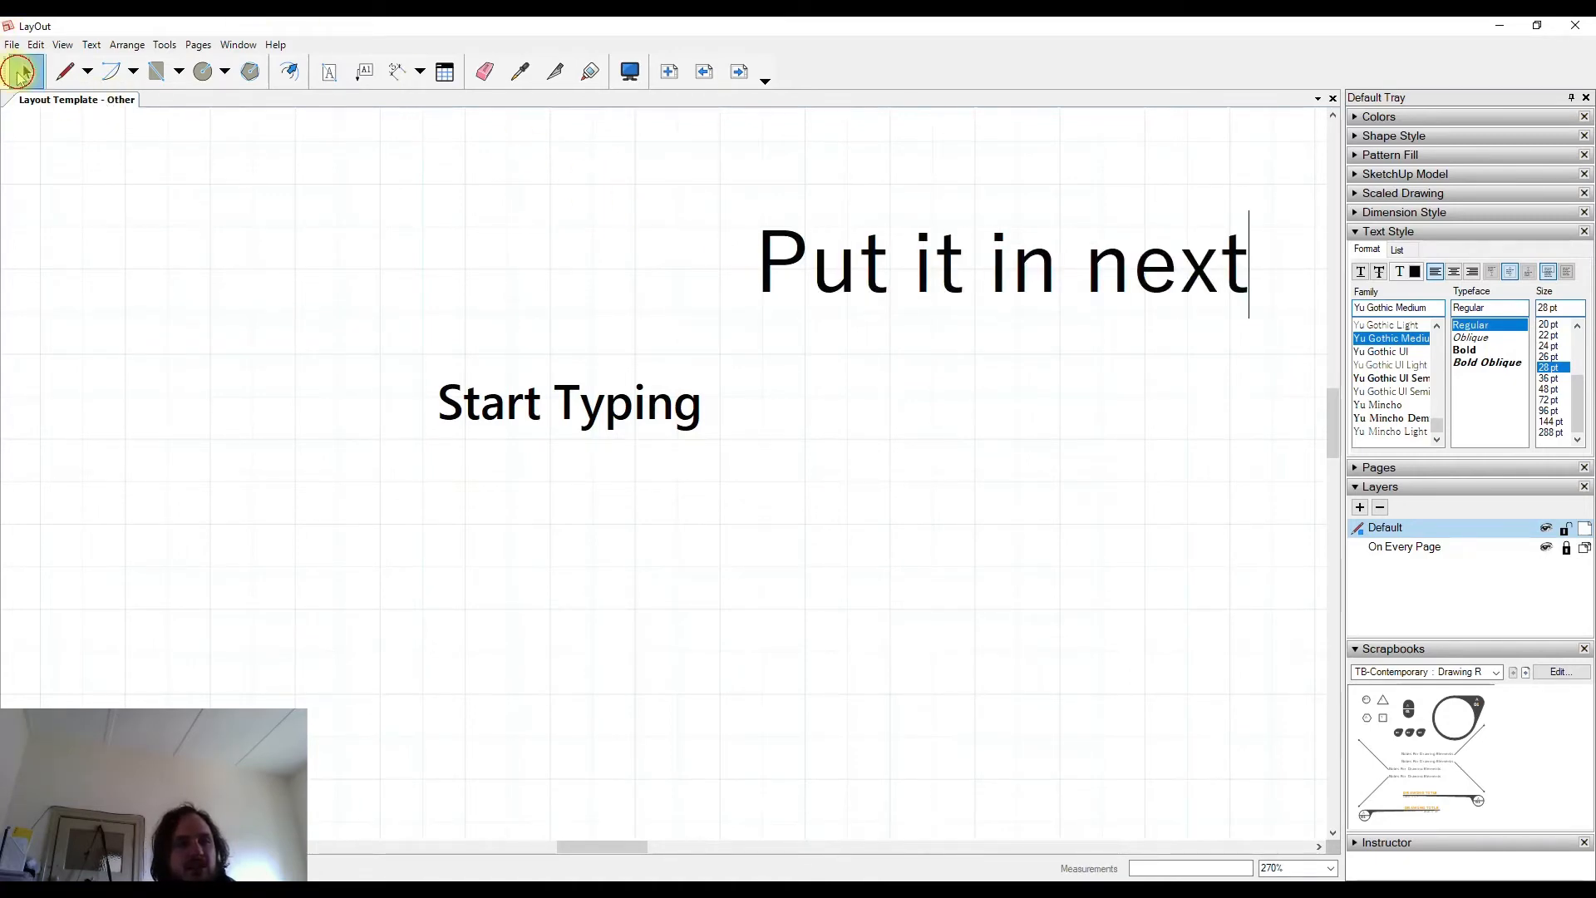
Step: Draw a quadrilateral on the left and type a 'Still remember' text line below
left_click_drag(148, 246, 148, 590)
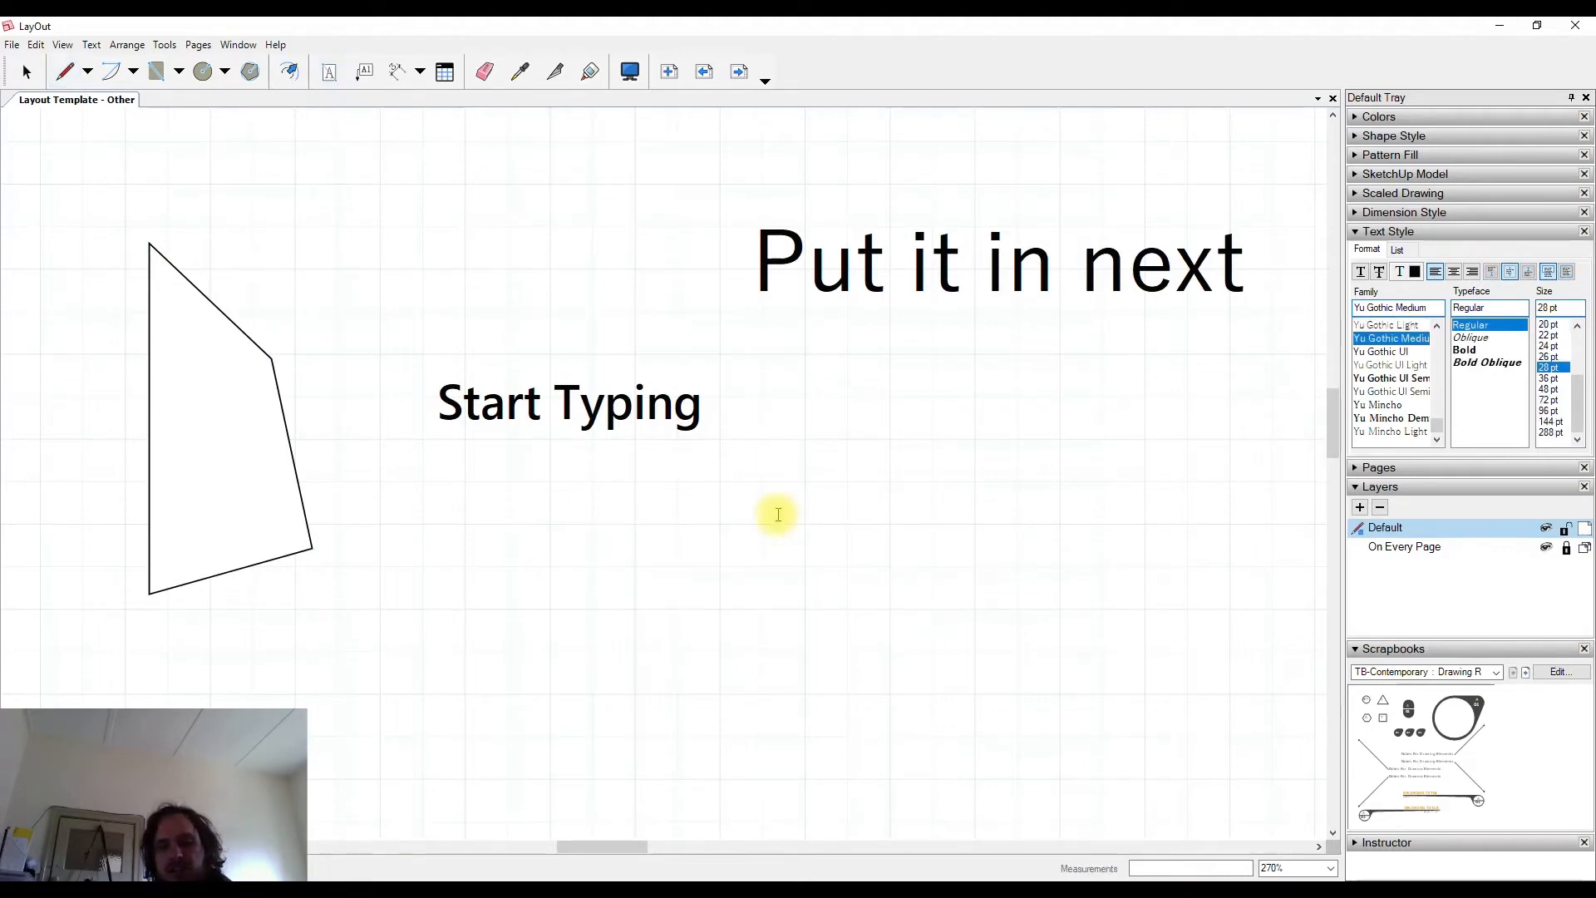
type("Still r")
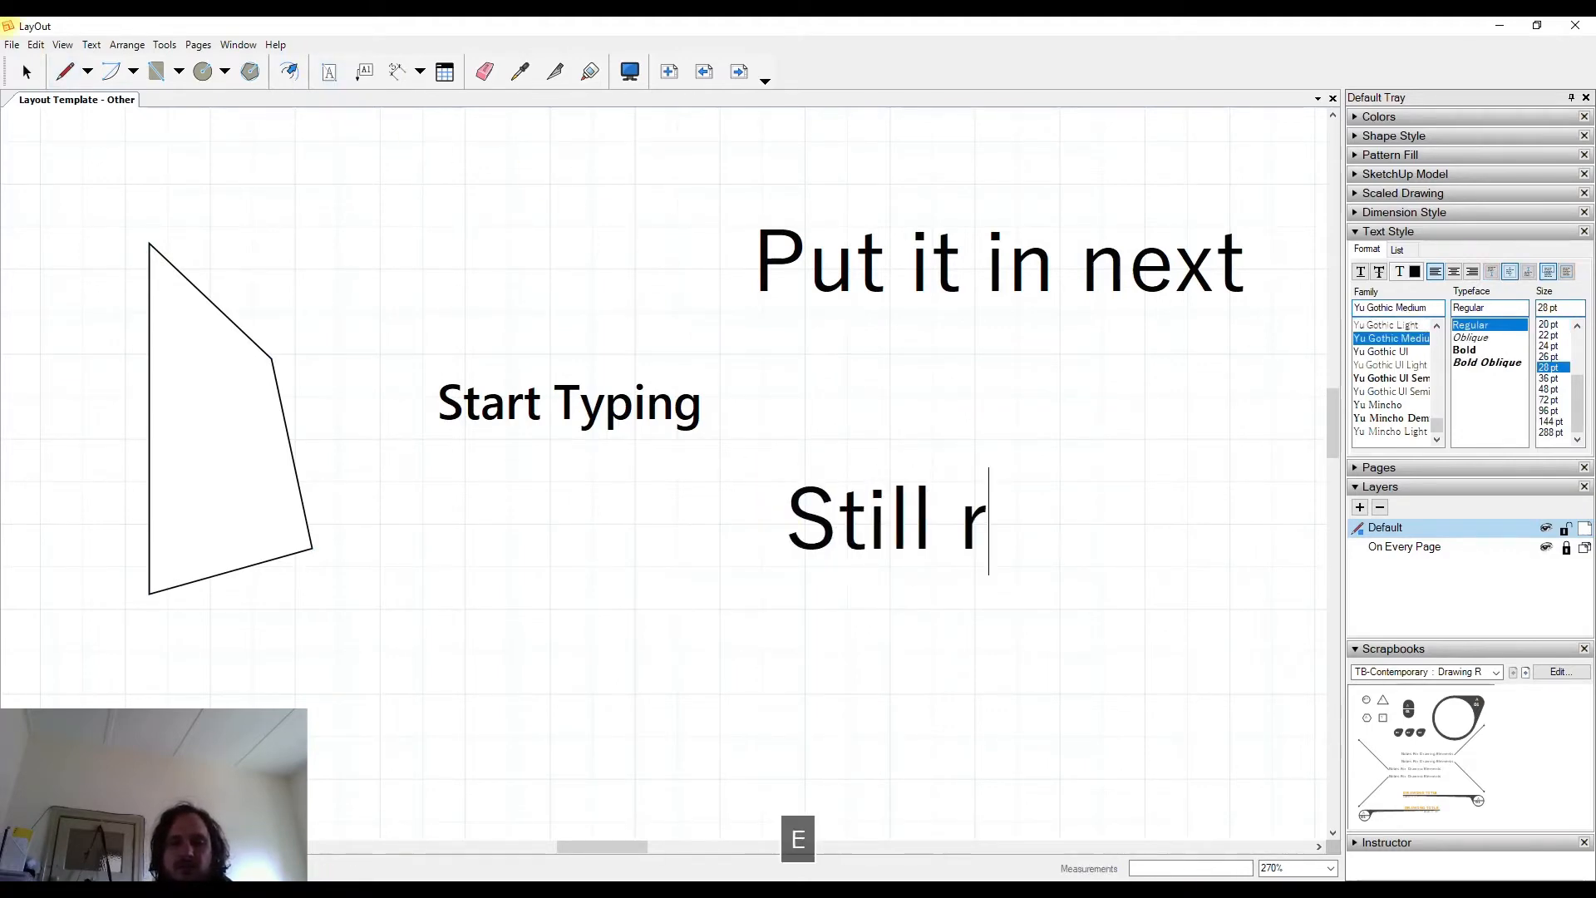
type("emembe")
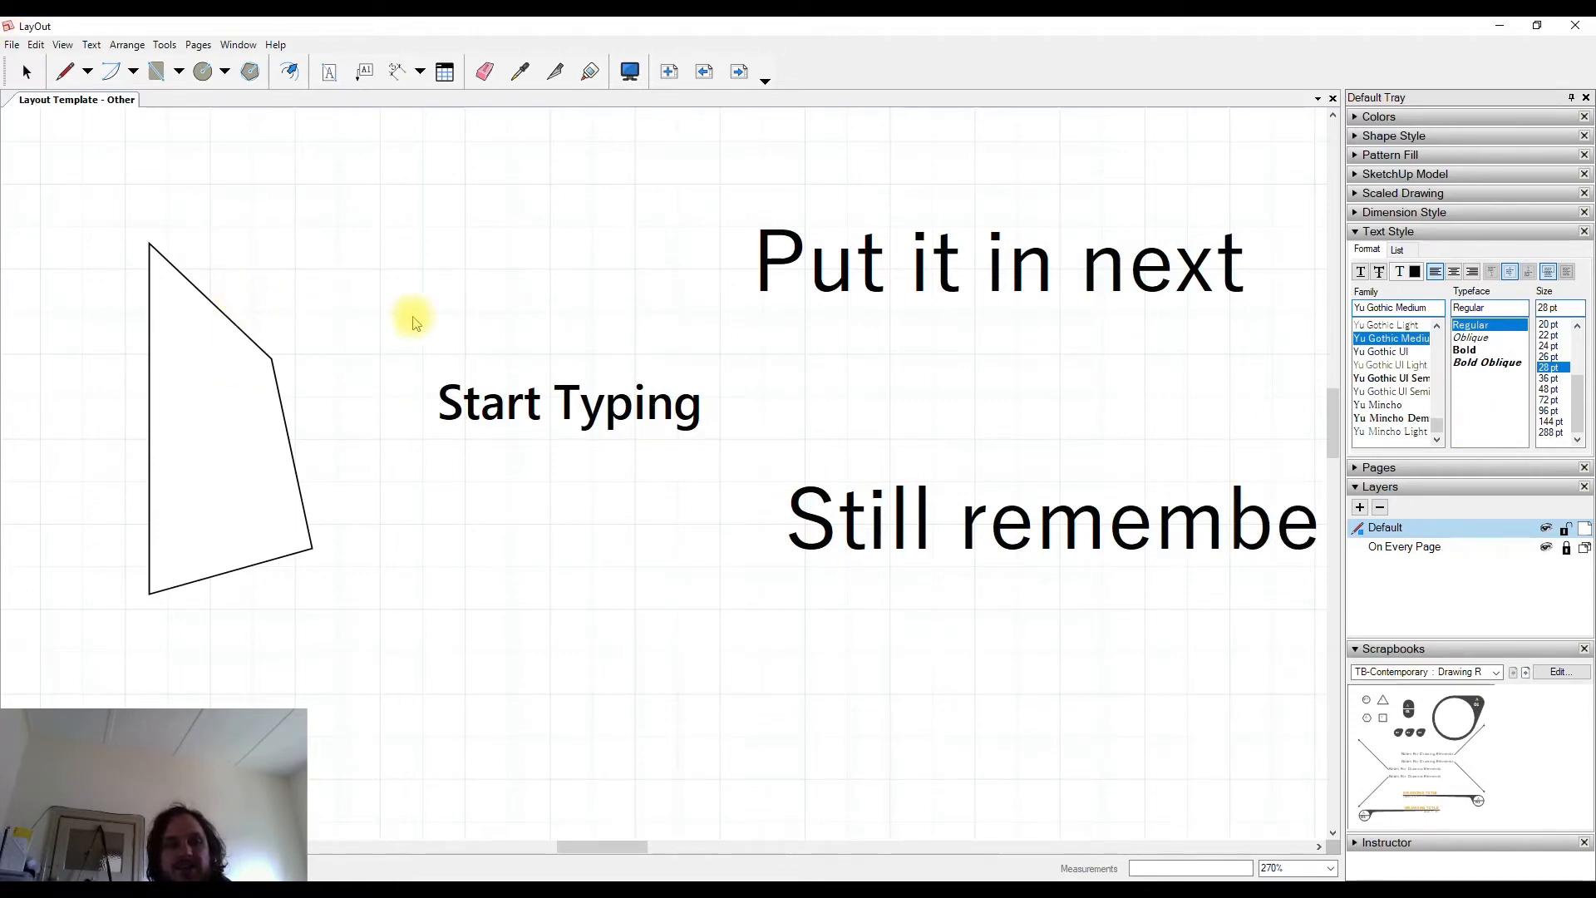
mouse_move(434, 269)
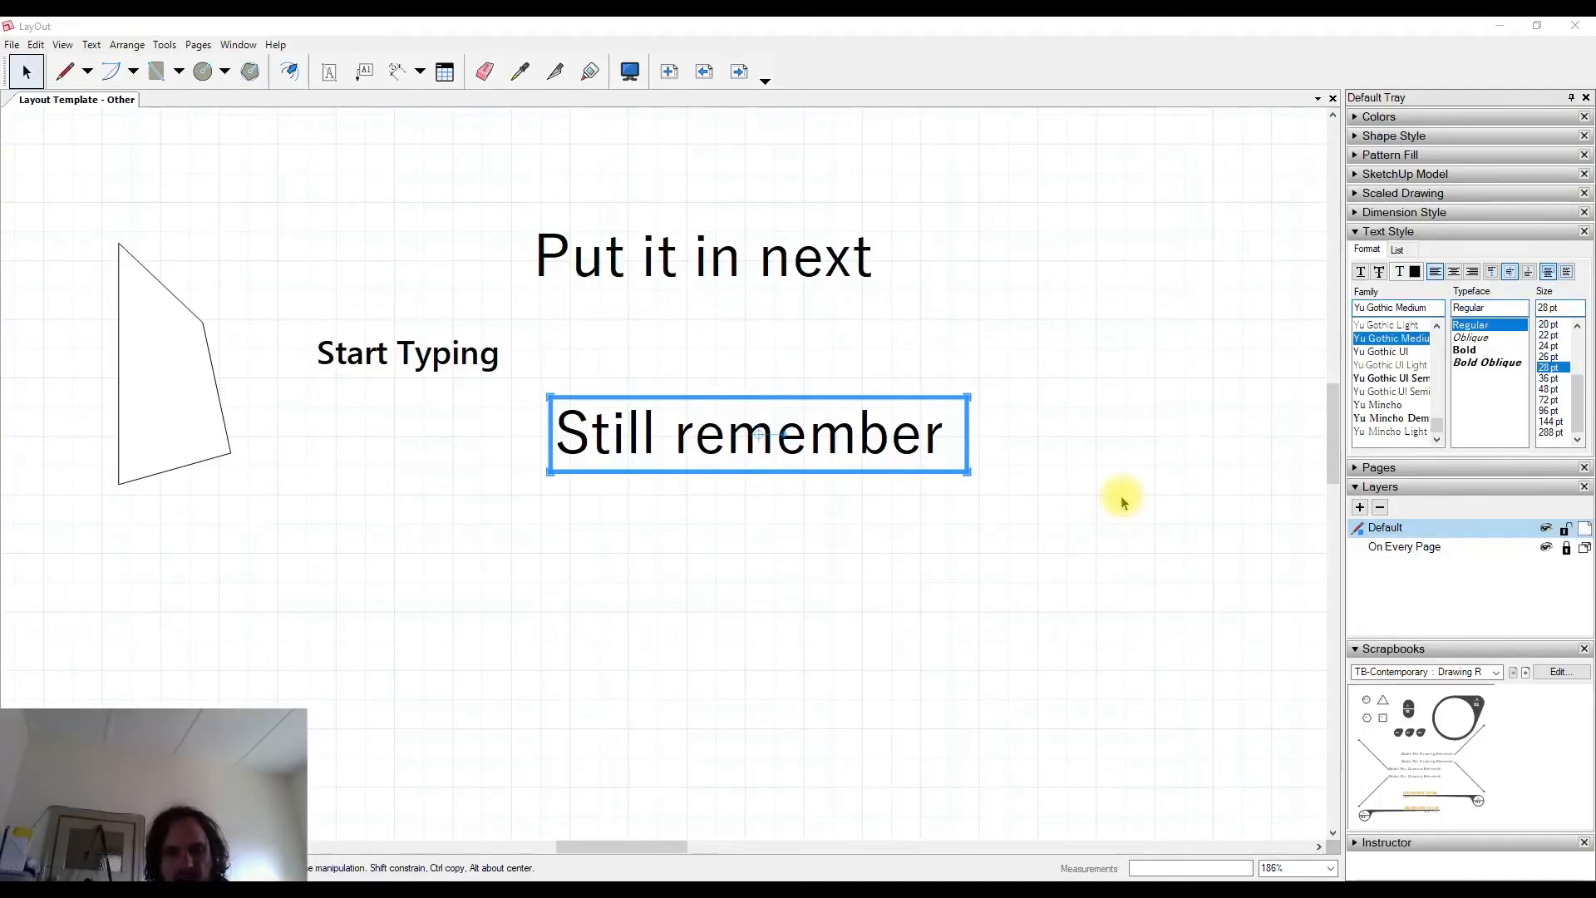
mouse_move(961, 529)
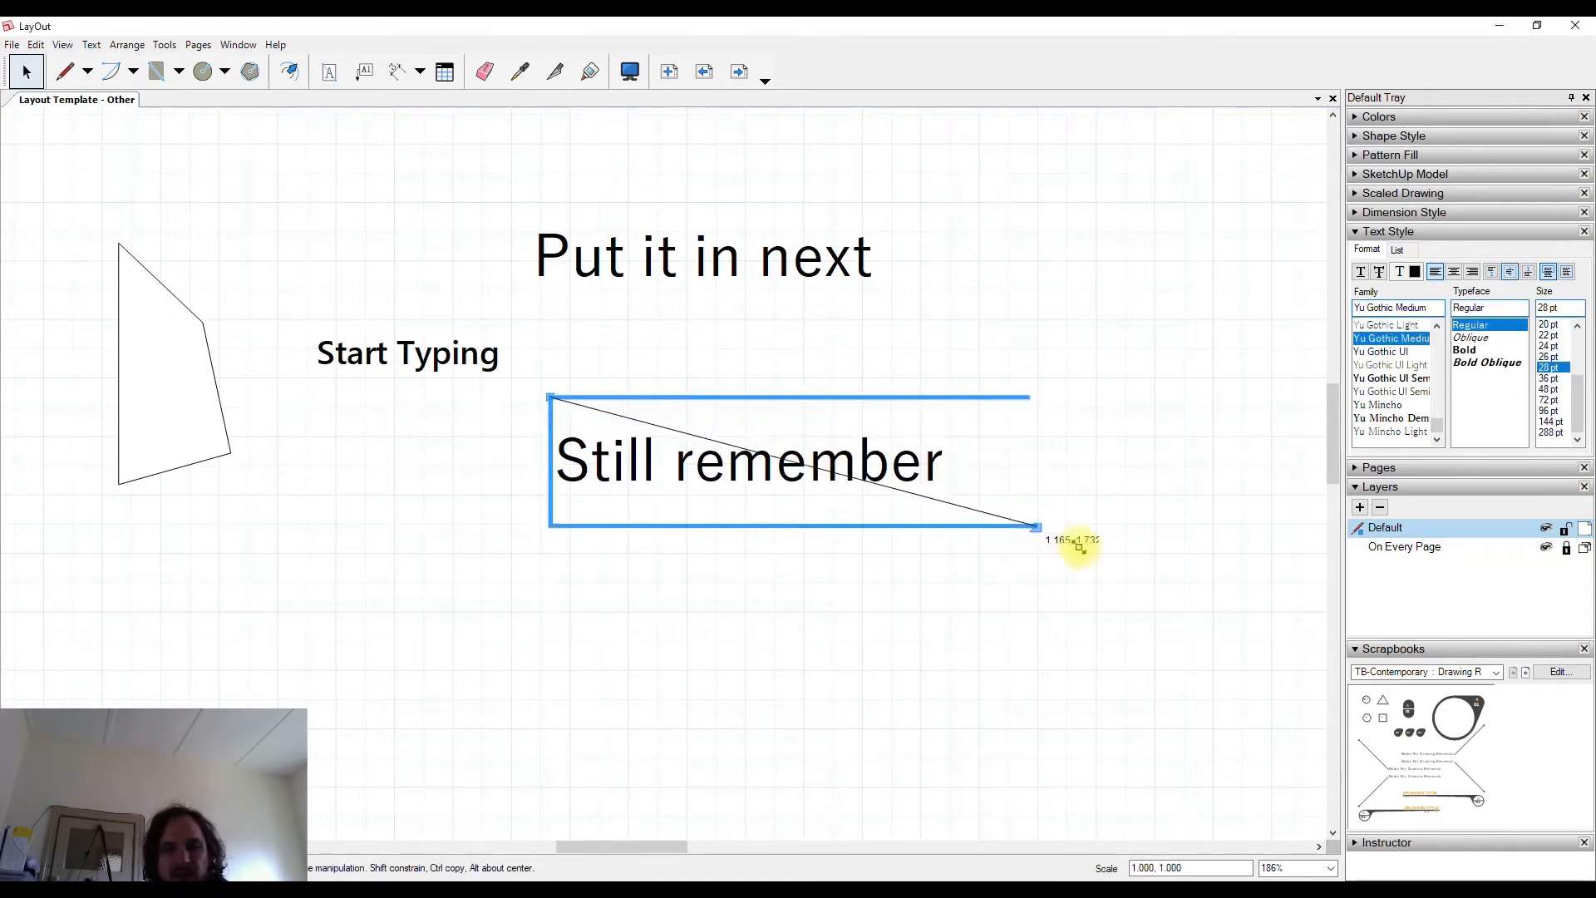
Step: Resize the Still remember box narrow, then wide enough to fit one line
left_click_drag(1032, 538, 945, 588)
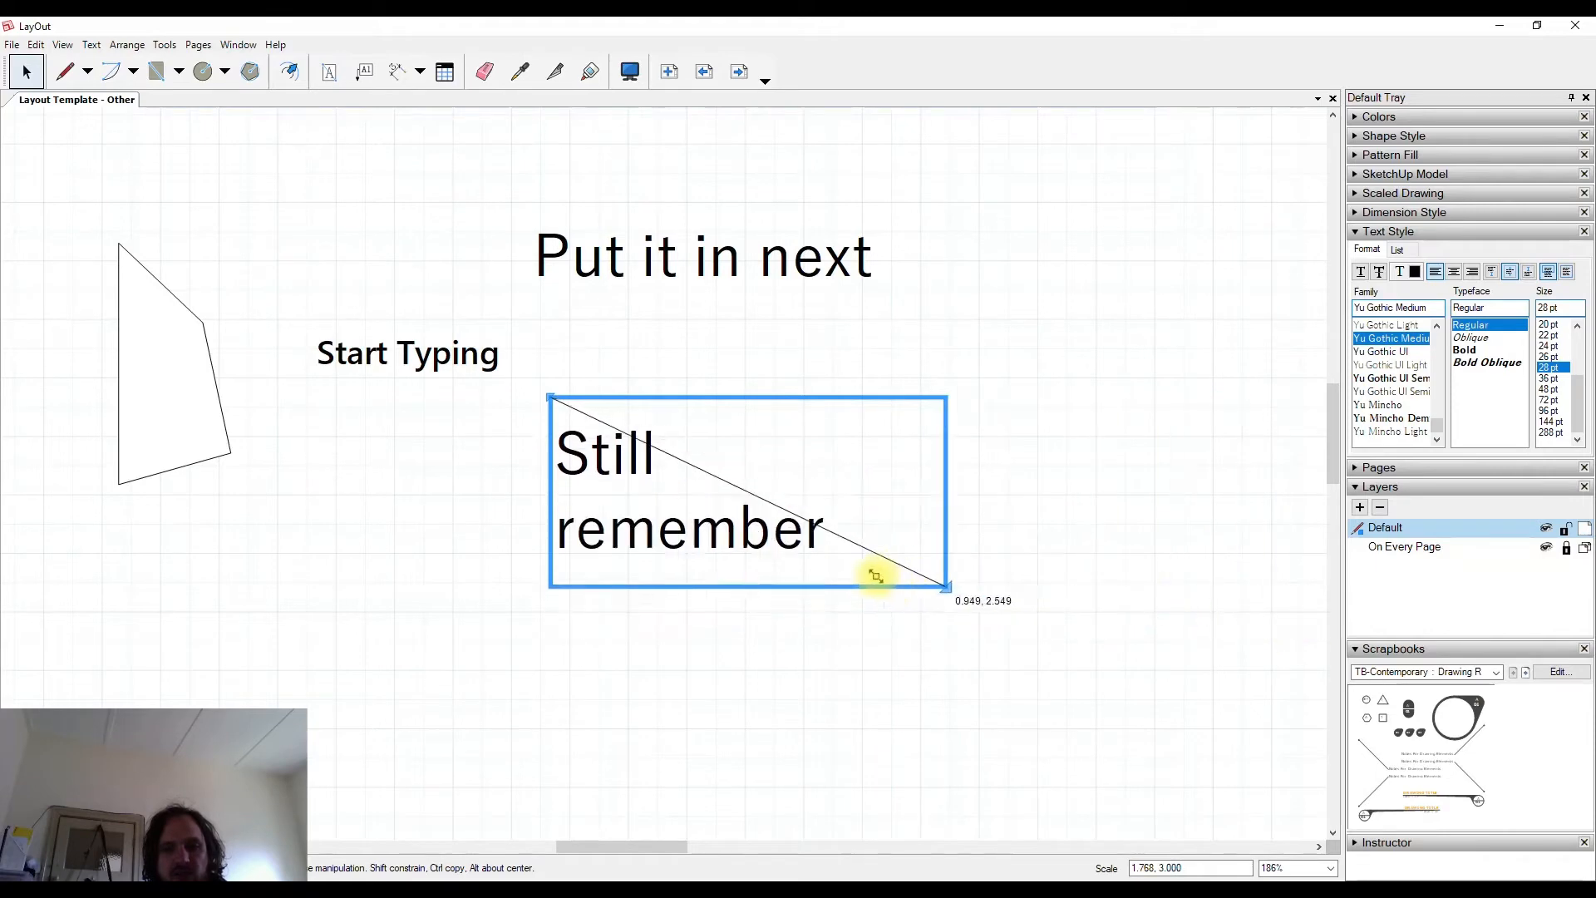
left_click_drag(941, 588, 672, 519)
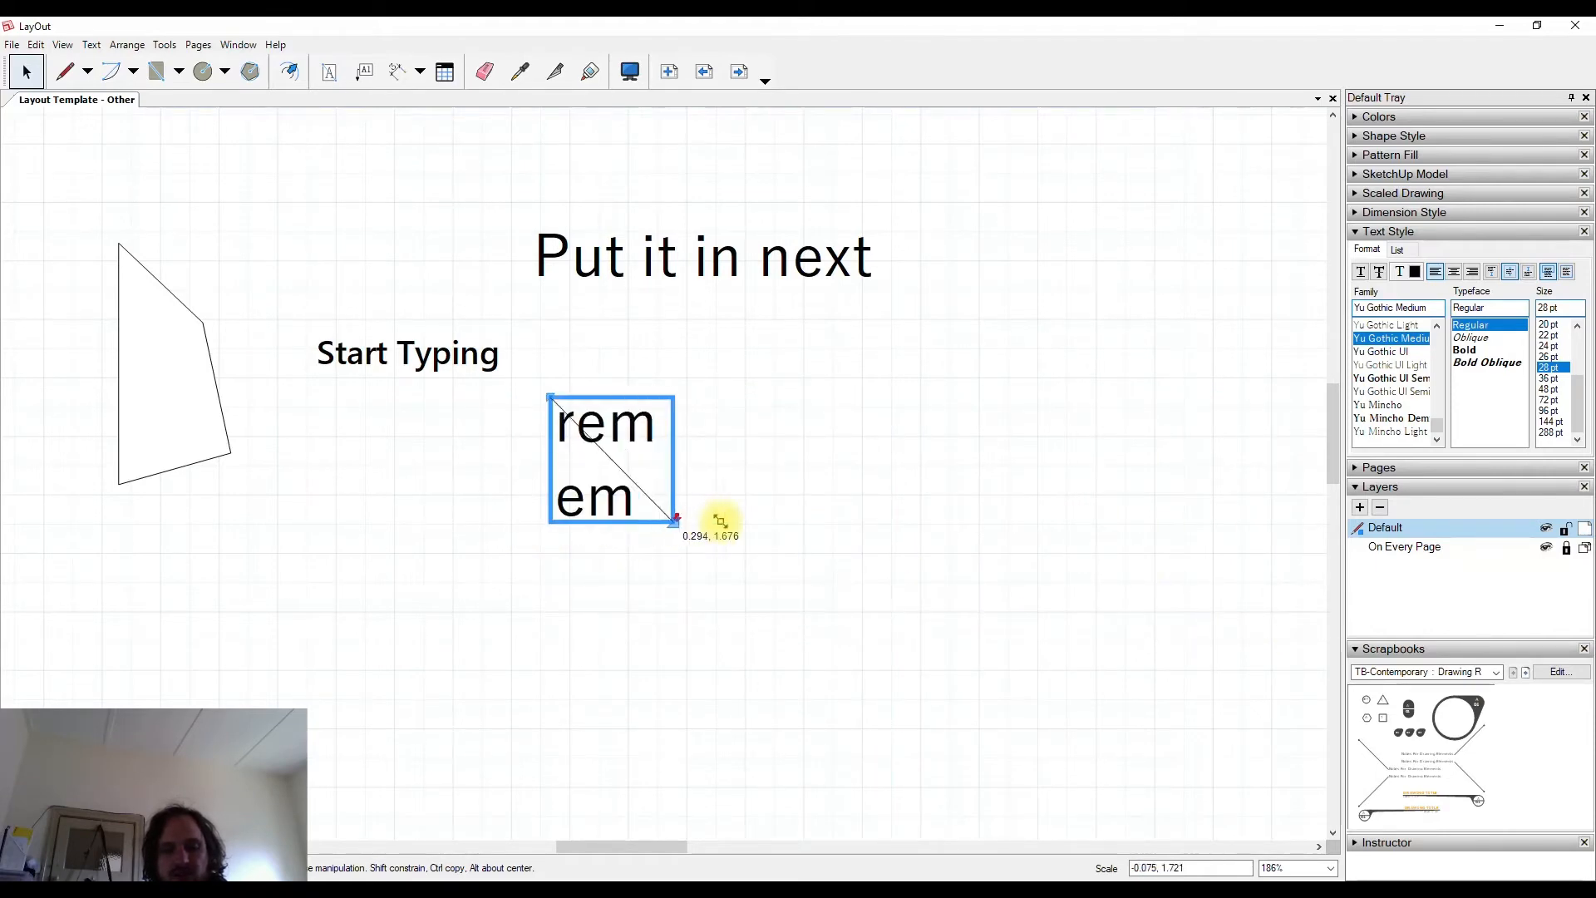
left_click_drag(673, 520, 1061, 516)
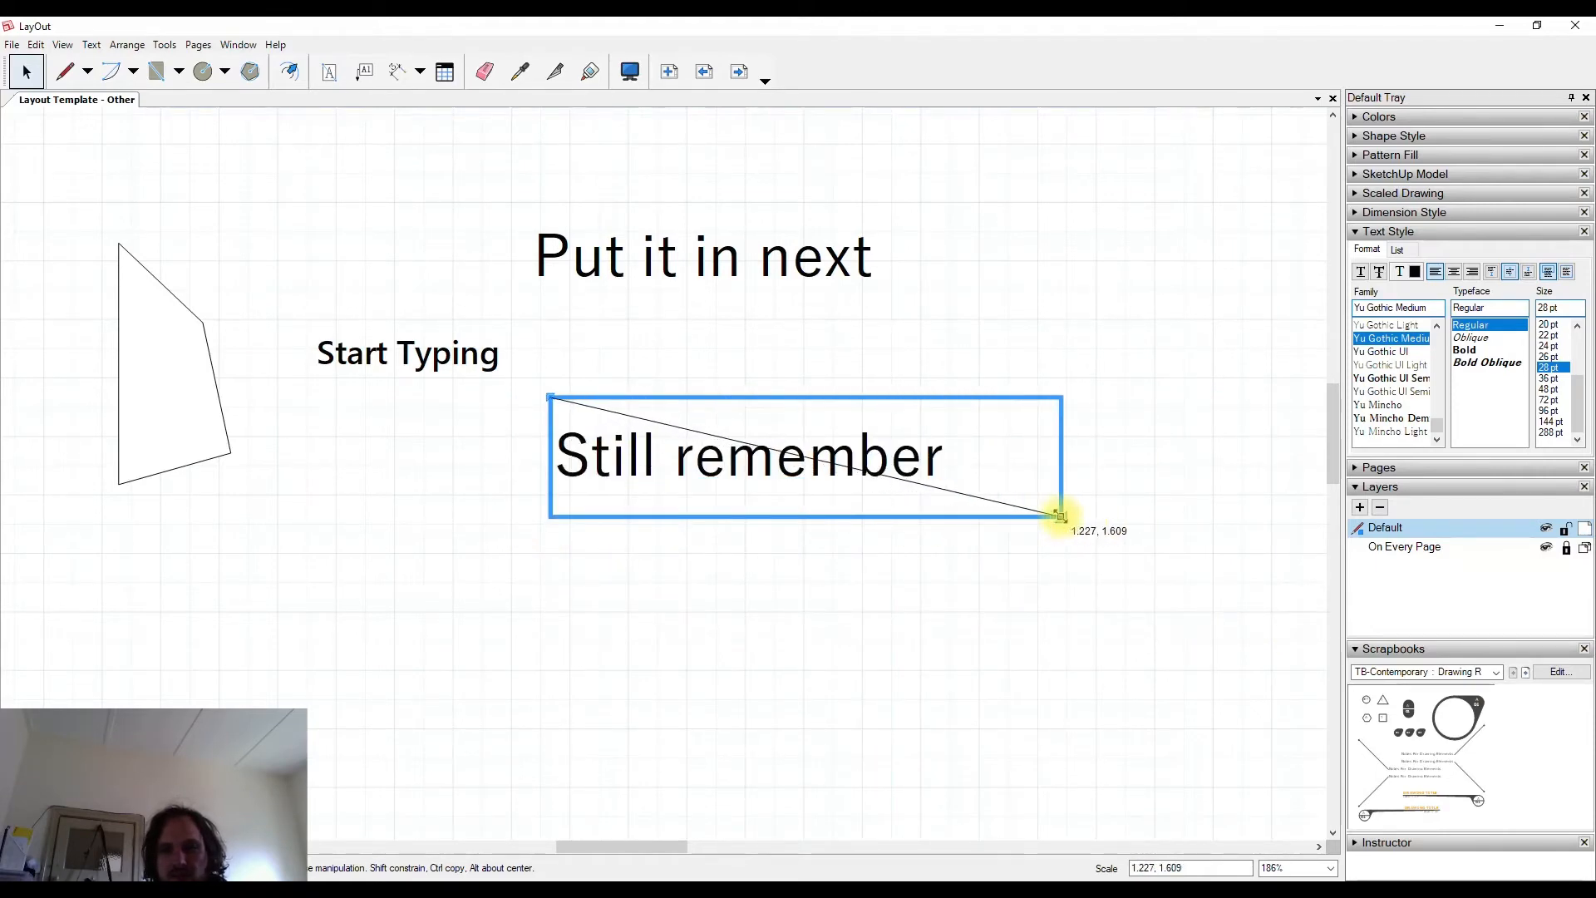
Step: Make the Still remember text box unbounded and start editing its text
right_click(824, 413)
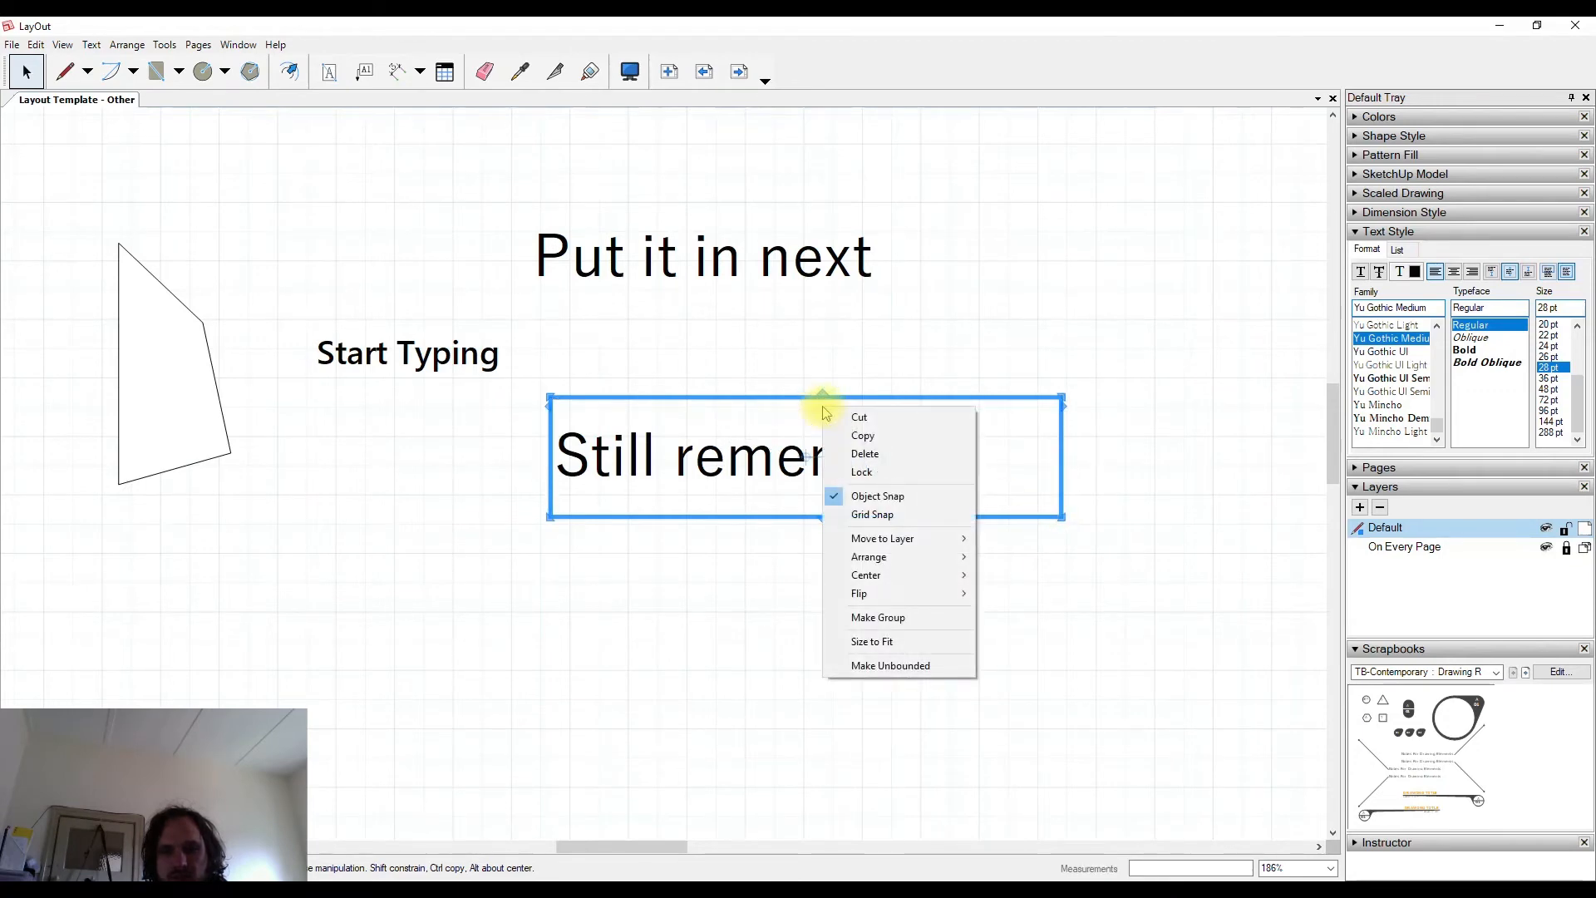
mouse_move(855, 442)
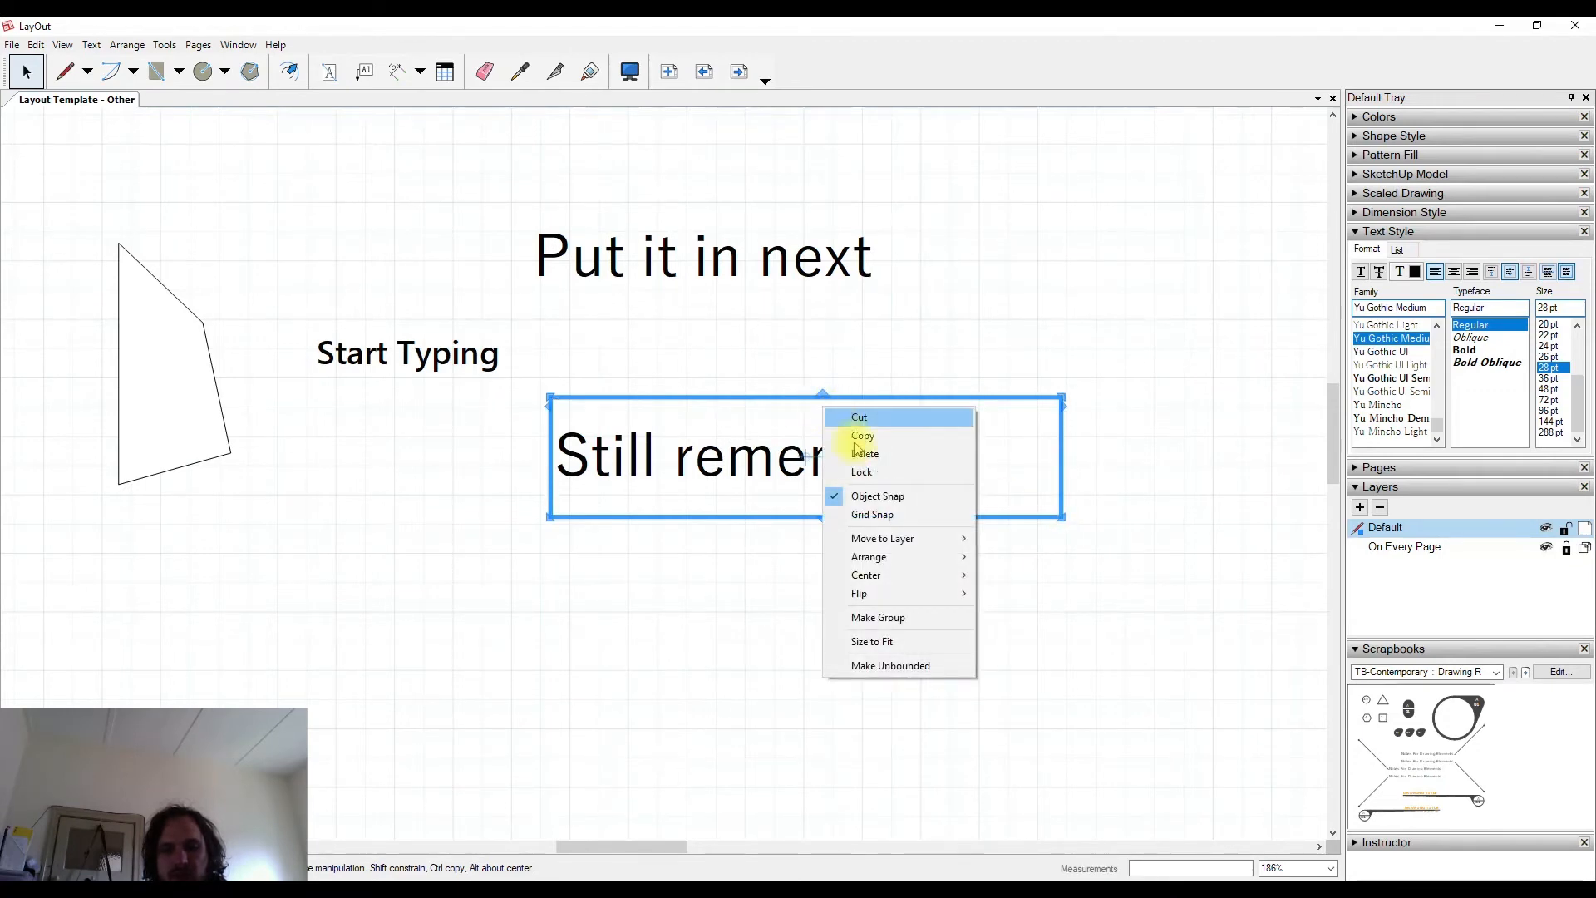
mouse_move(882, 665)
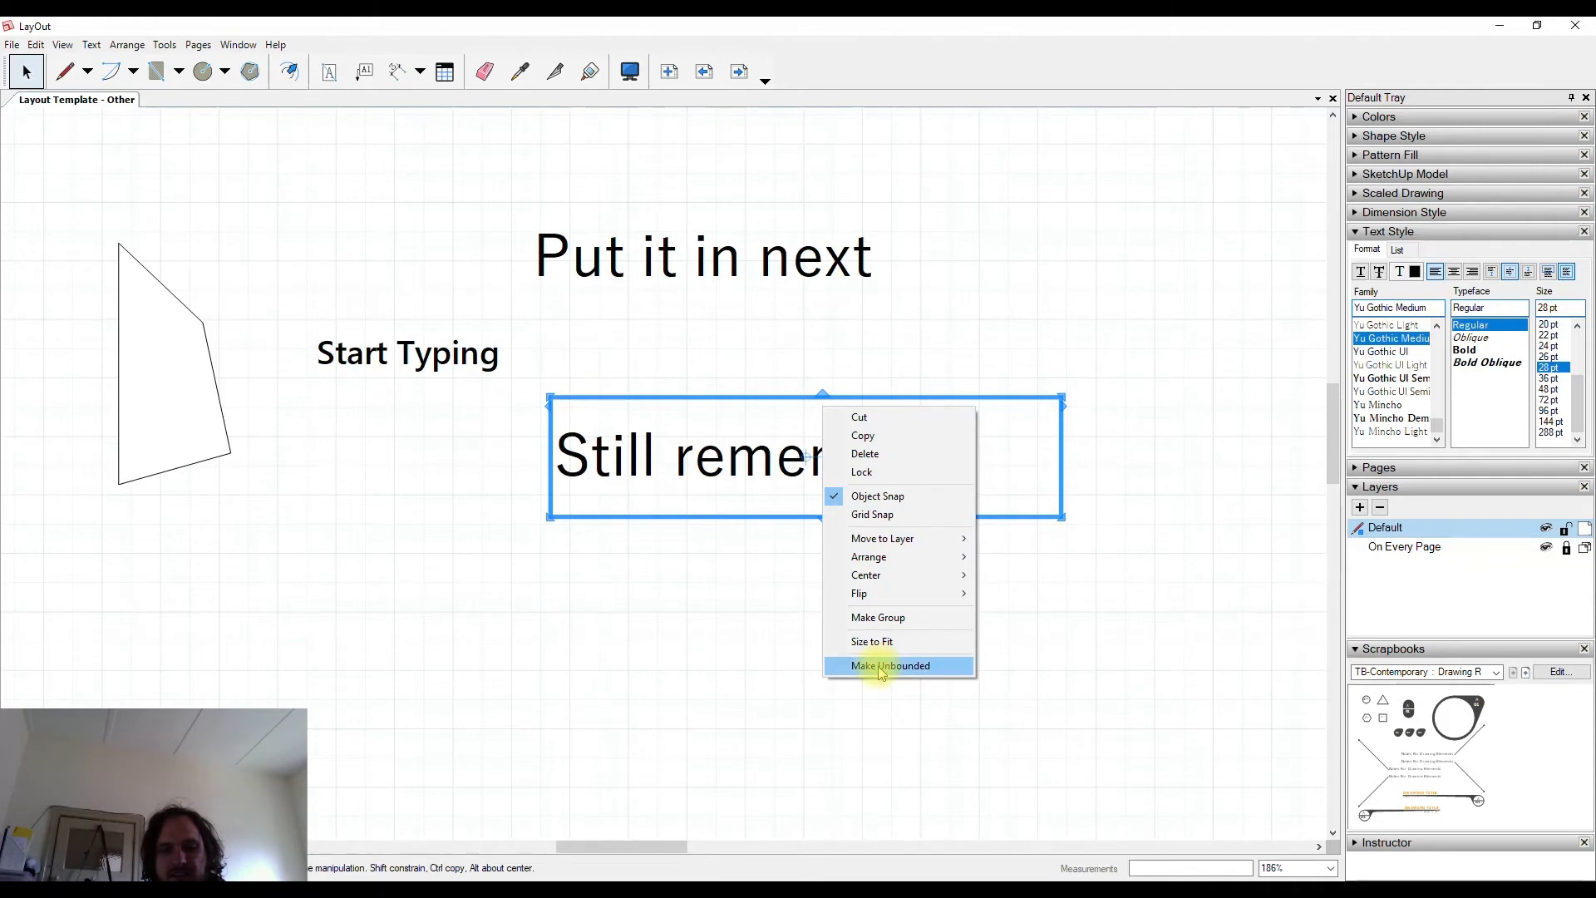
left_click(888, 665)
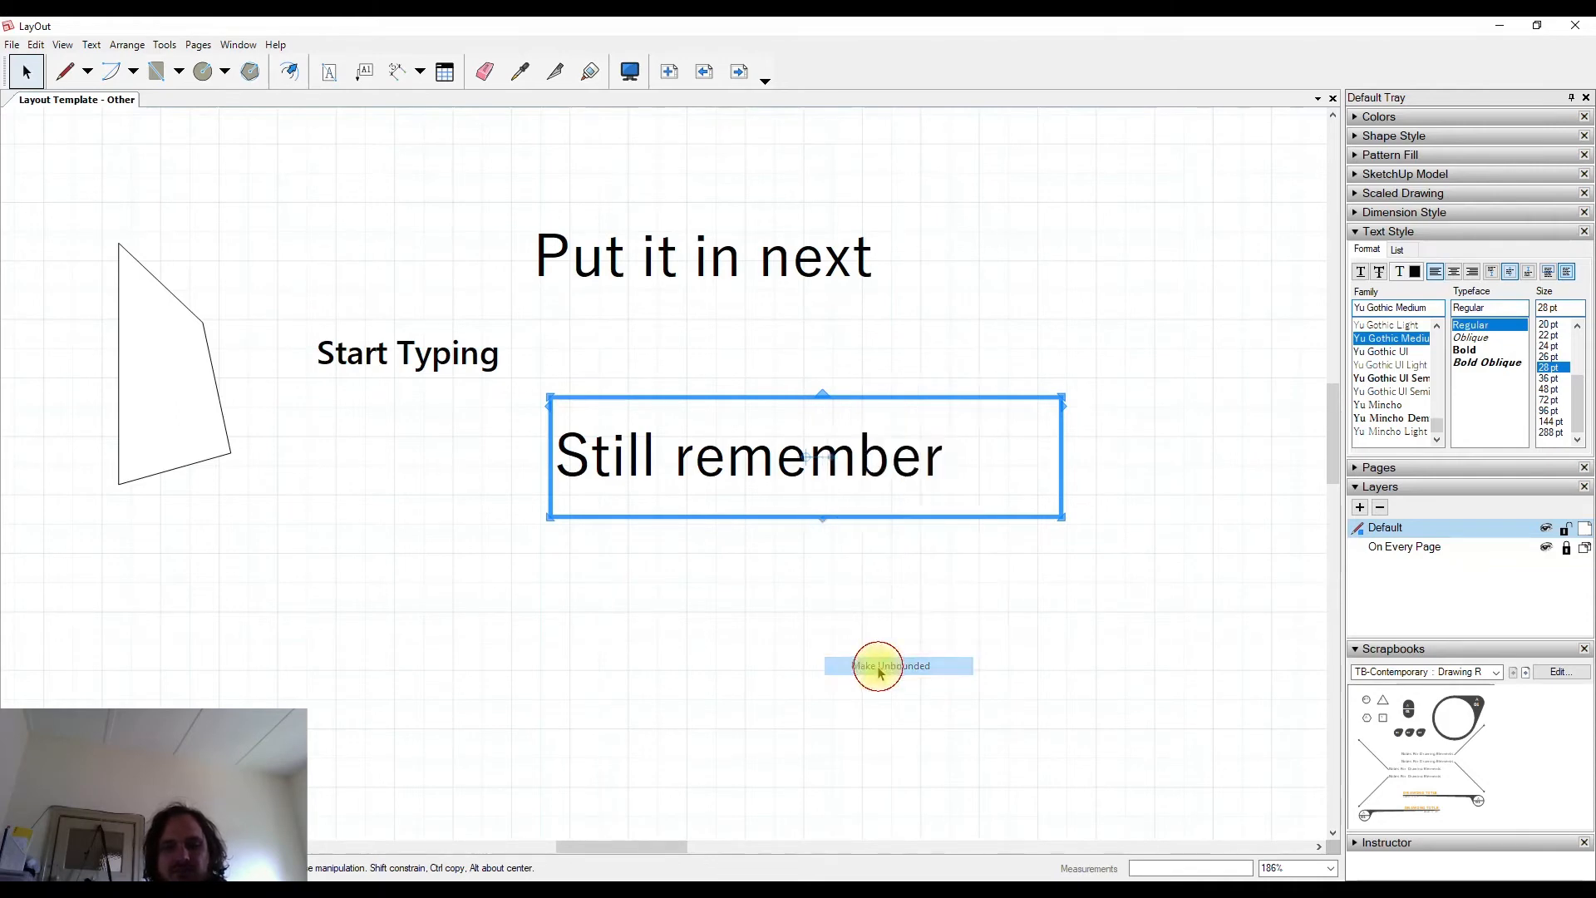
left_click(896, 665)
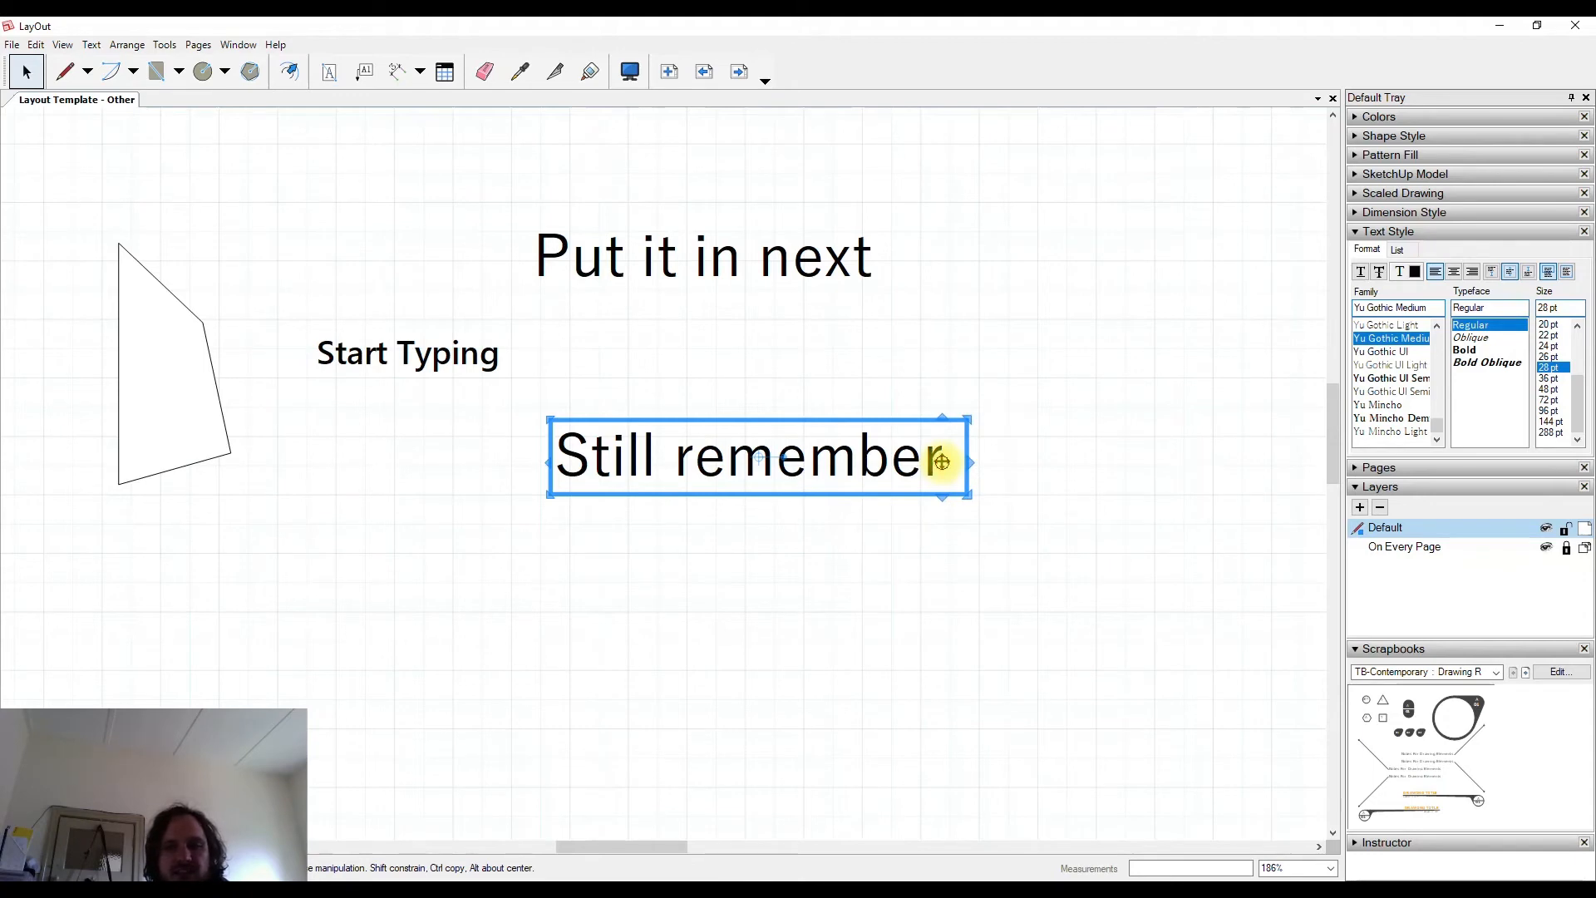
Step: Extend Still remember with random letters over three manually broken lines
key("space")
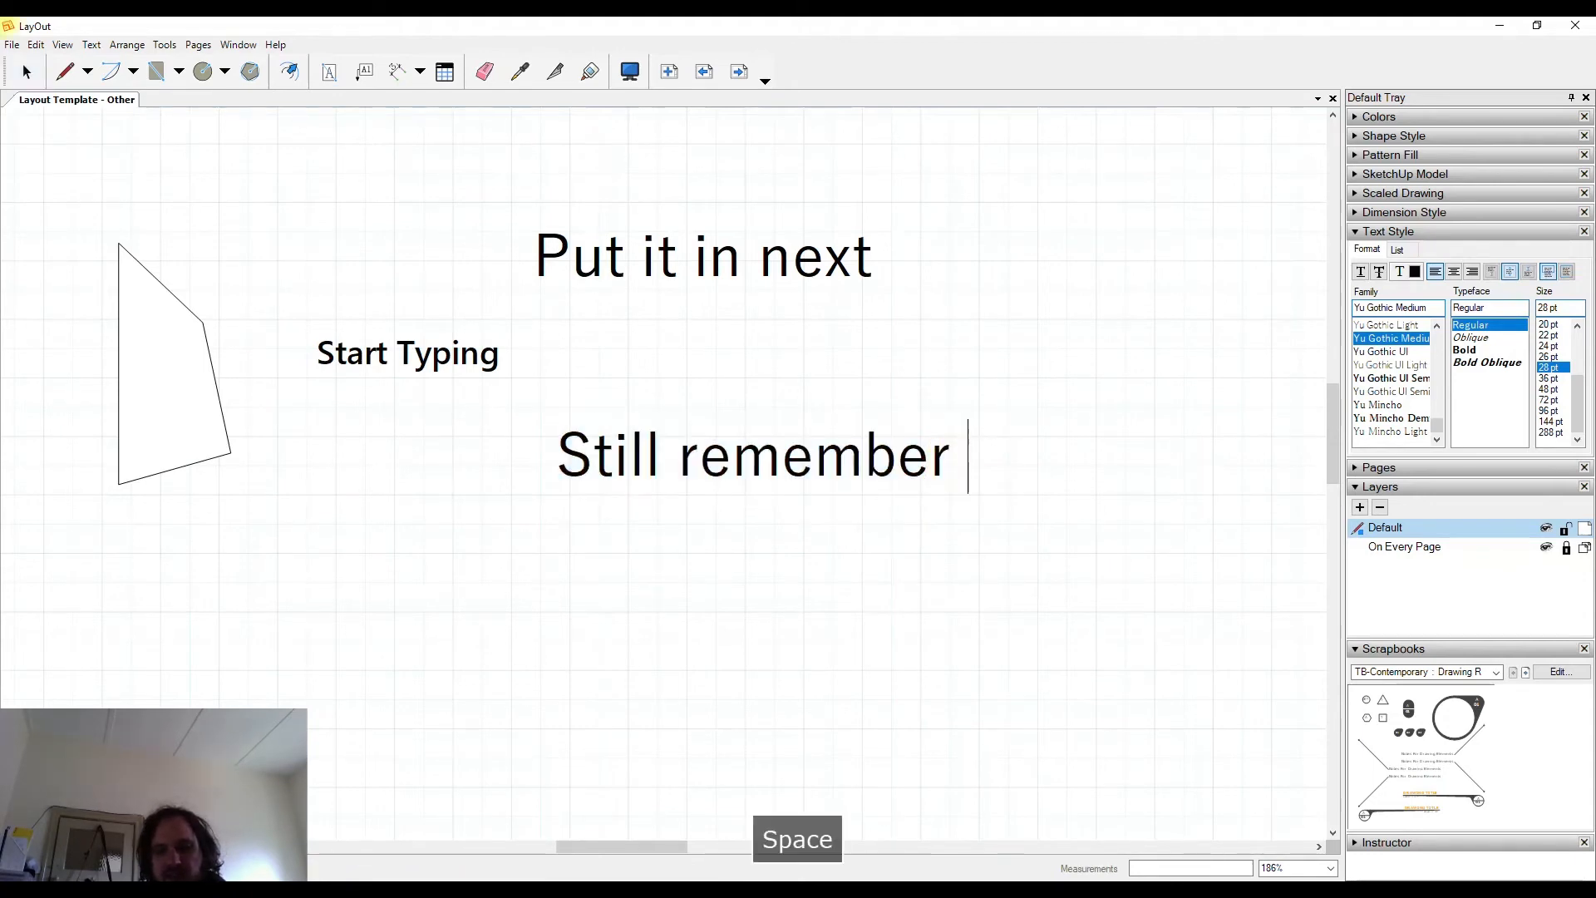
type("lksjdflkjasdflk")
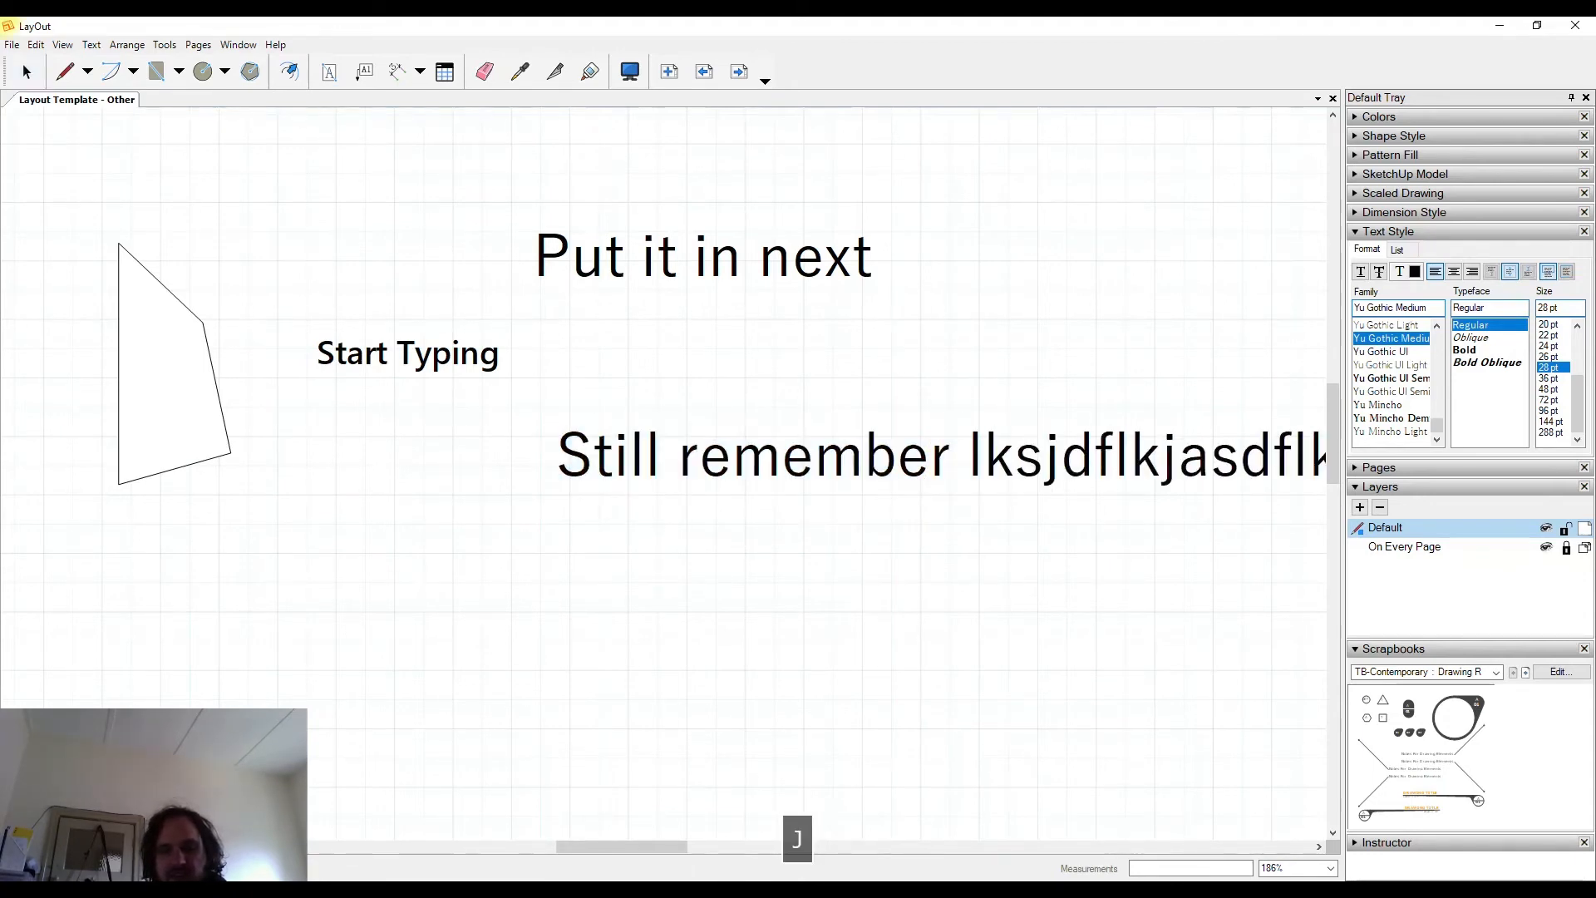
type("lkjlkjlkj")
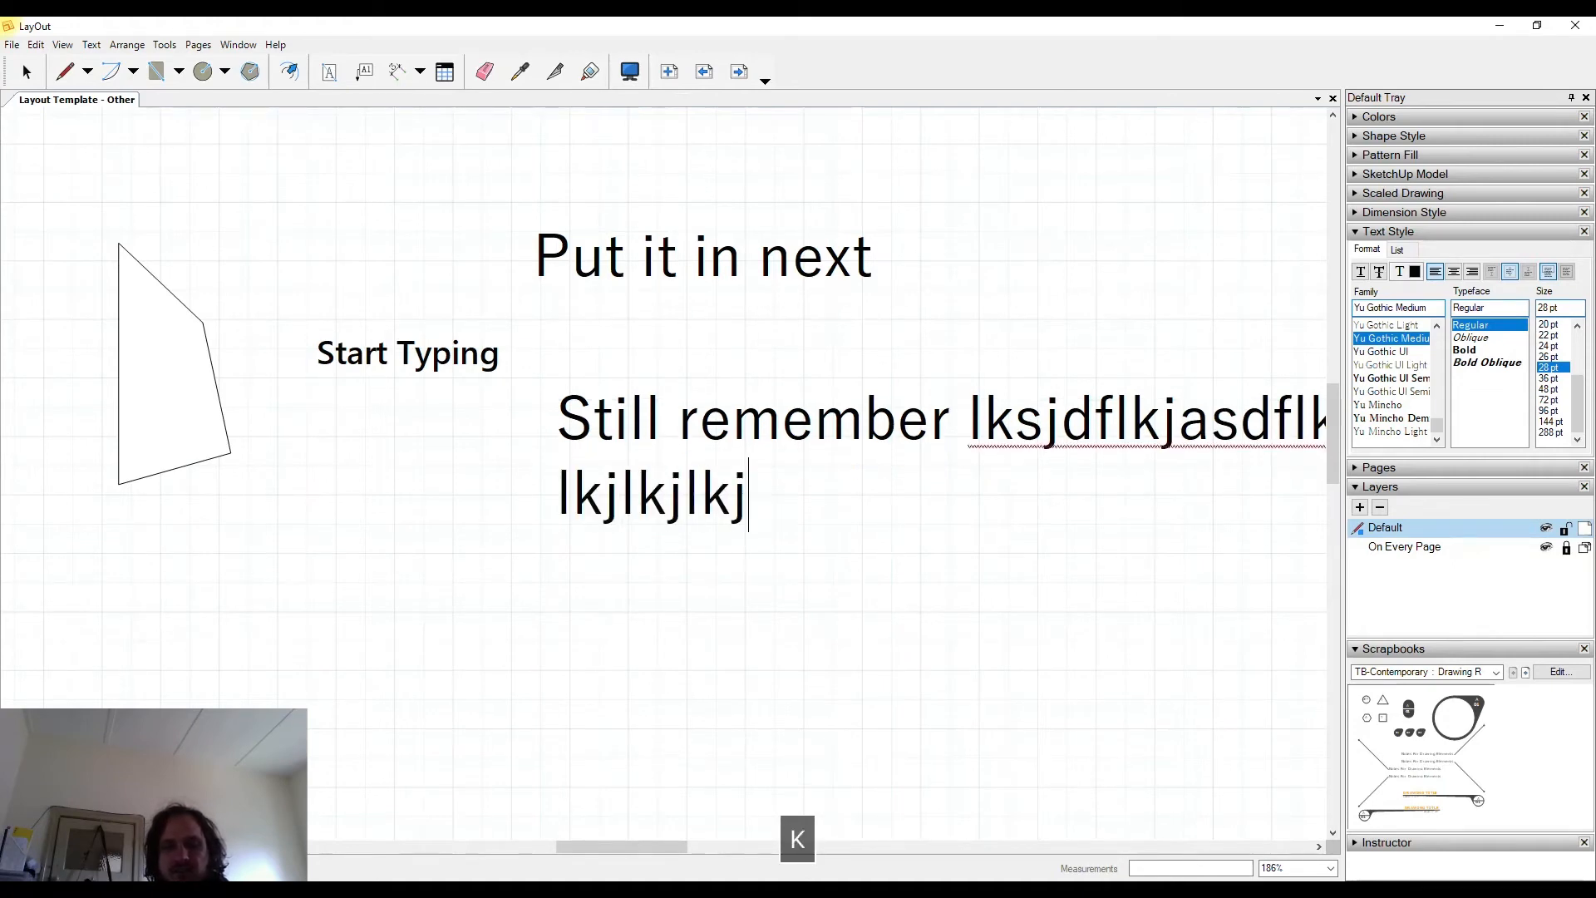
type("asdfklj slk j")
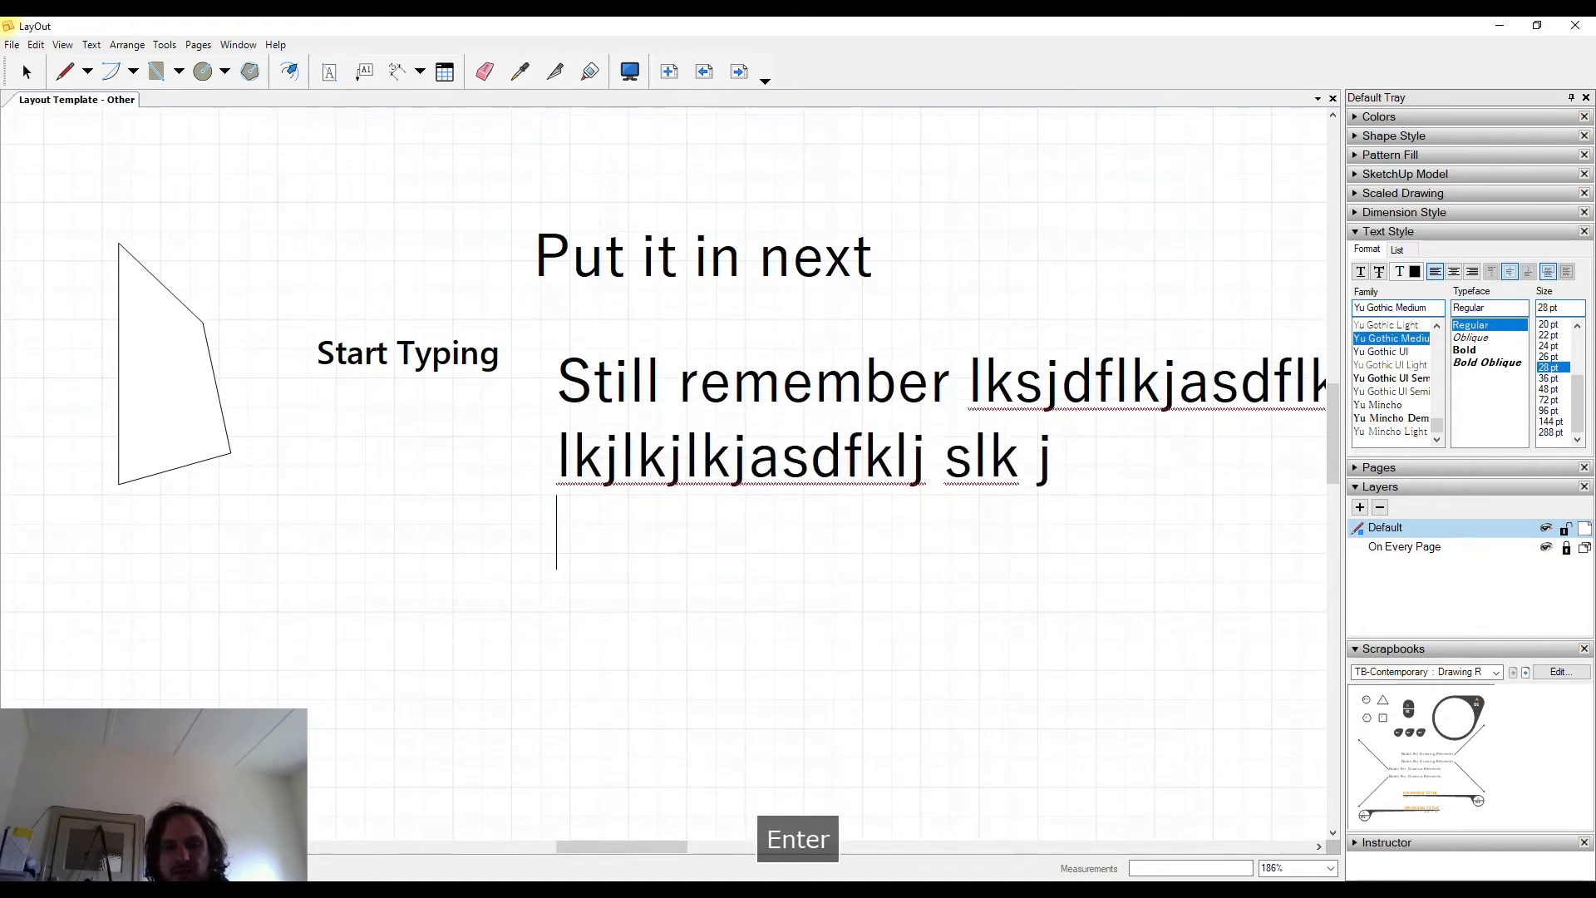
type("aslkdjfsdlfkjl")
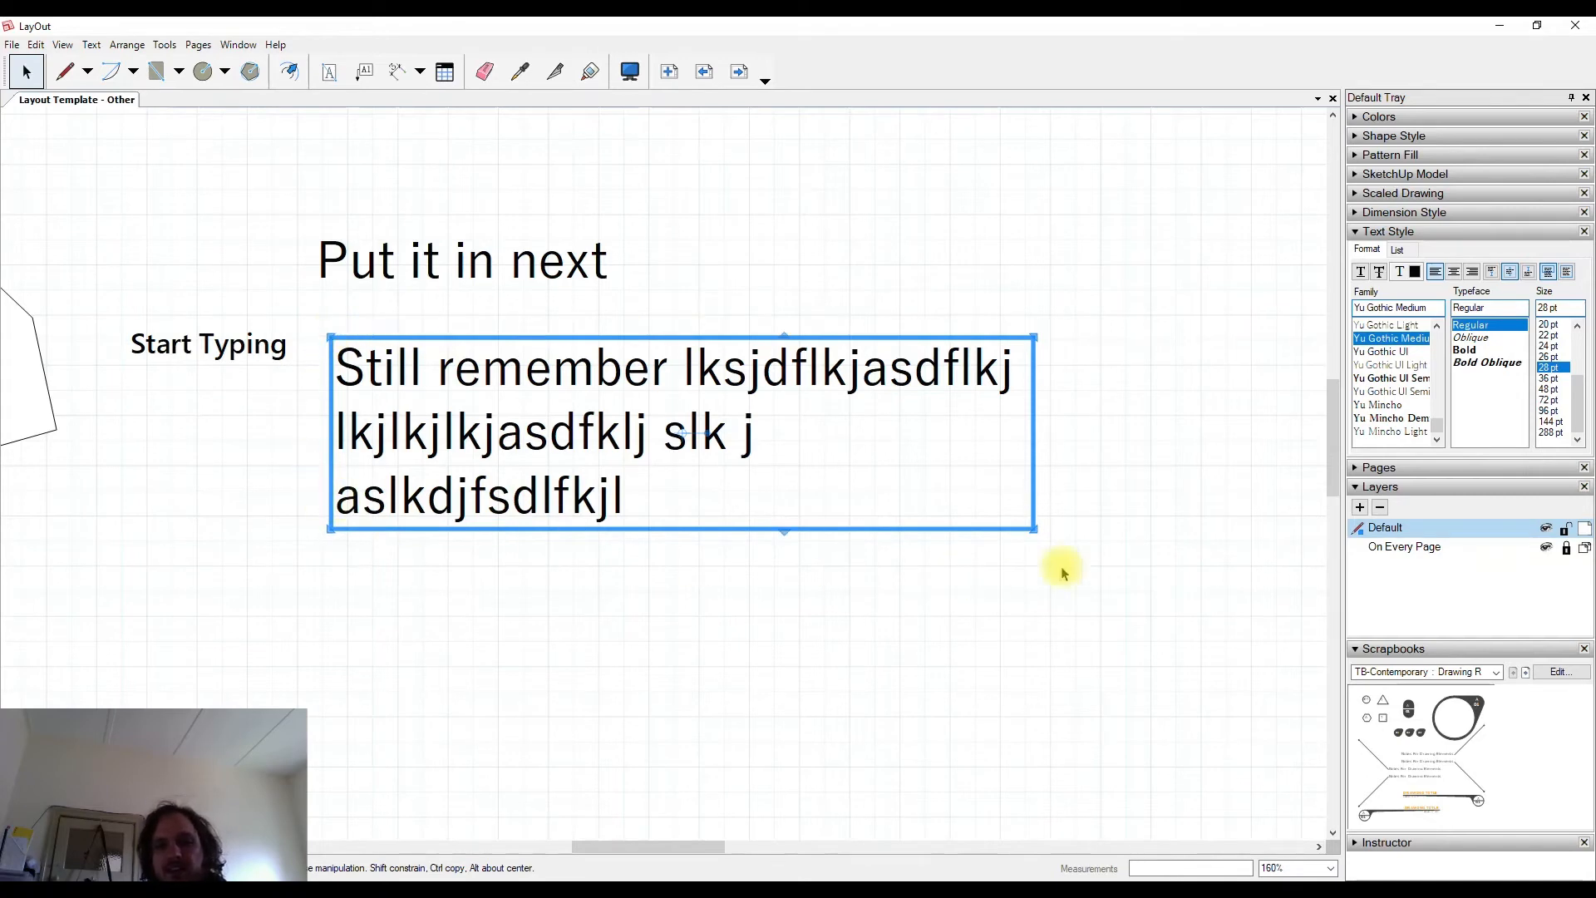
mouse_move(960, 352)
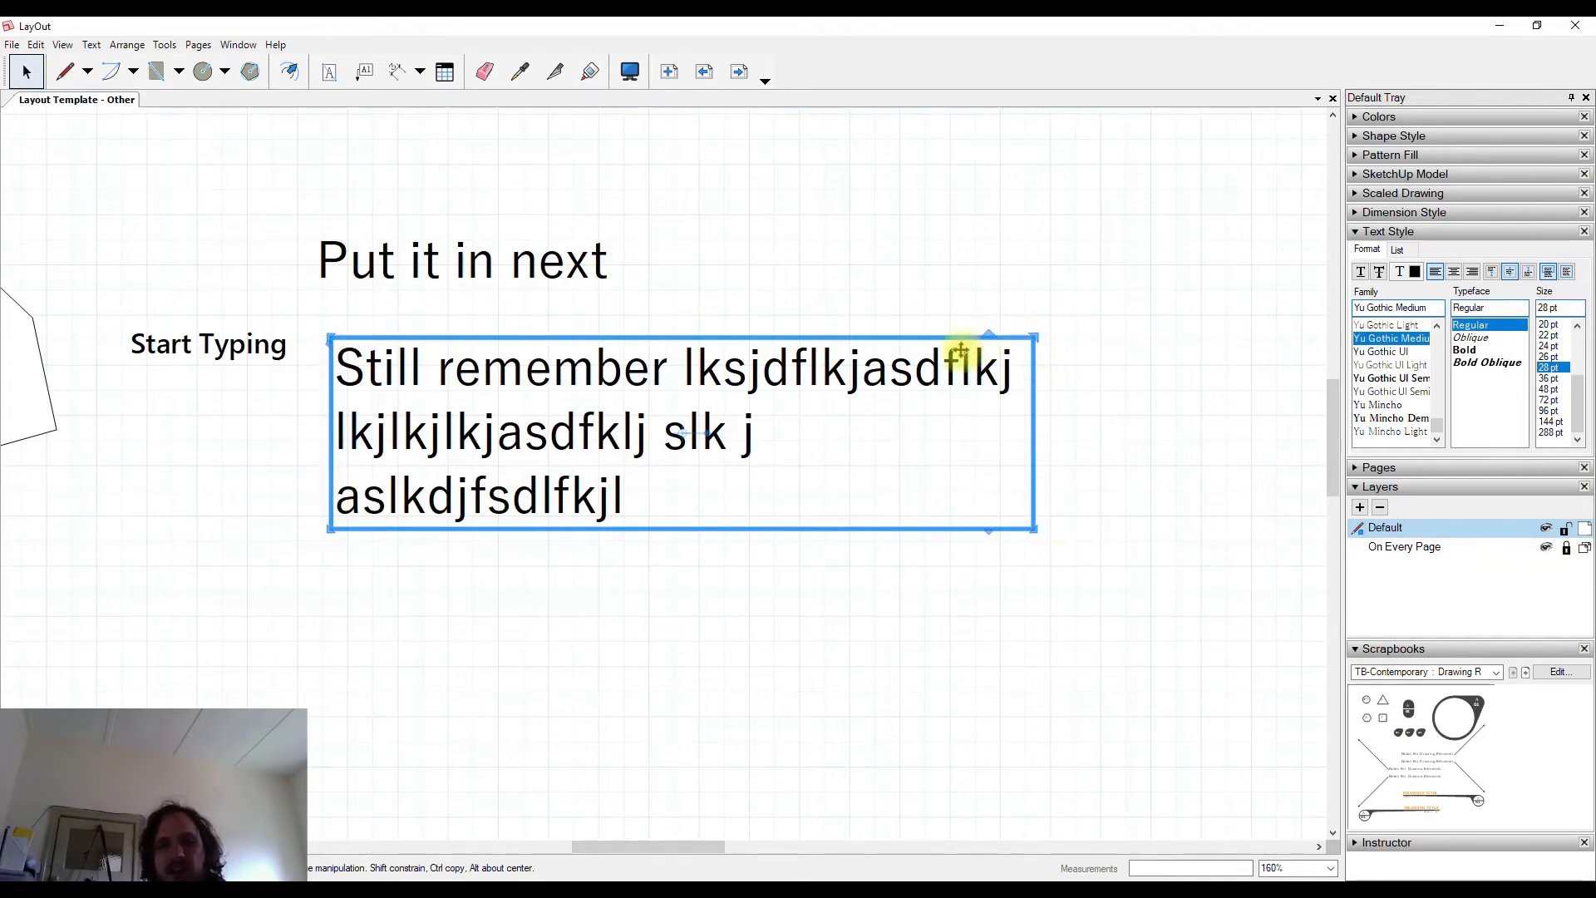
Step: Make the text box bounded again and narrow it so the text wraps into a column
right_click(964, 351)
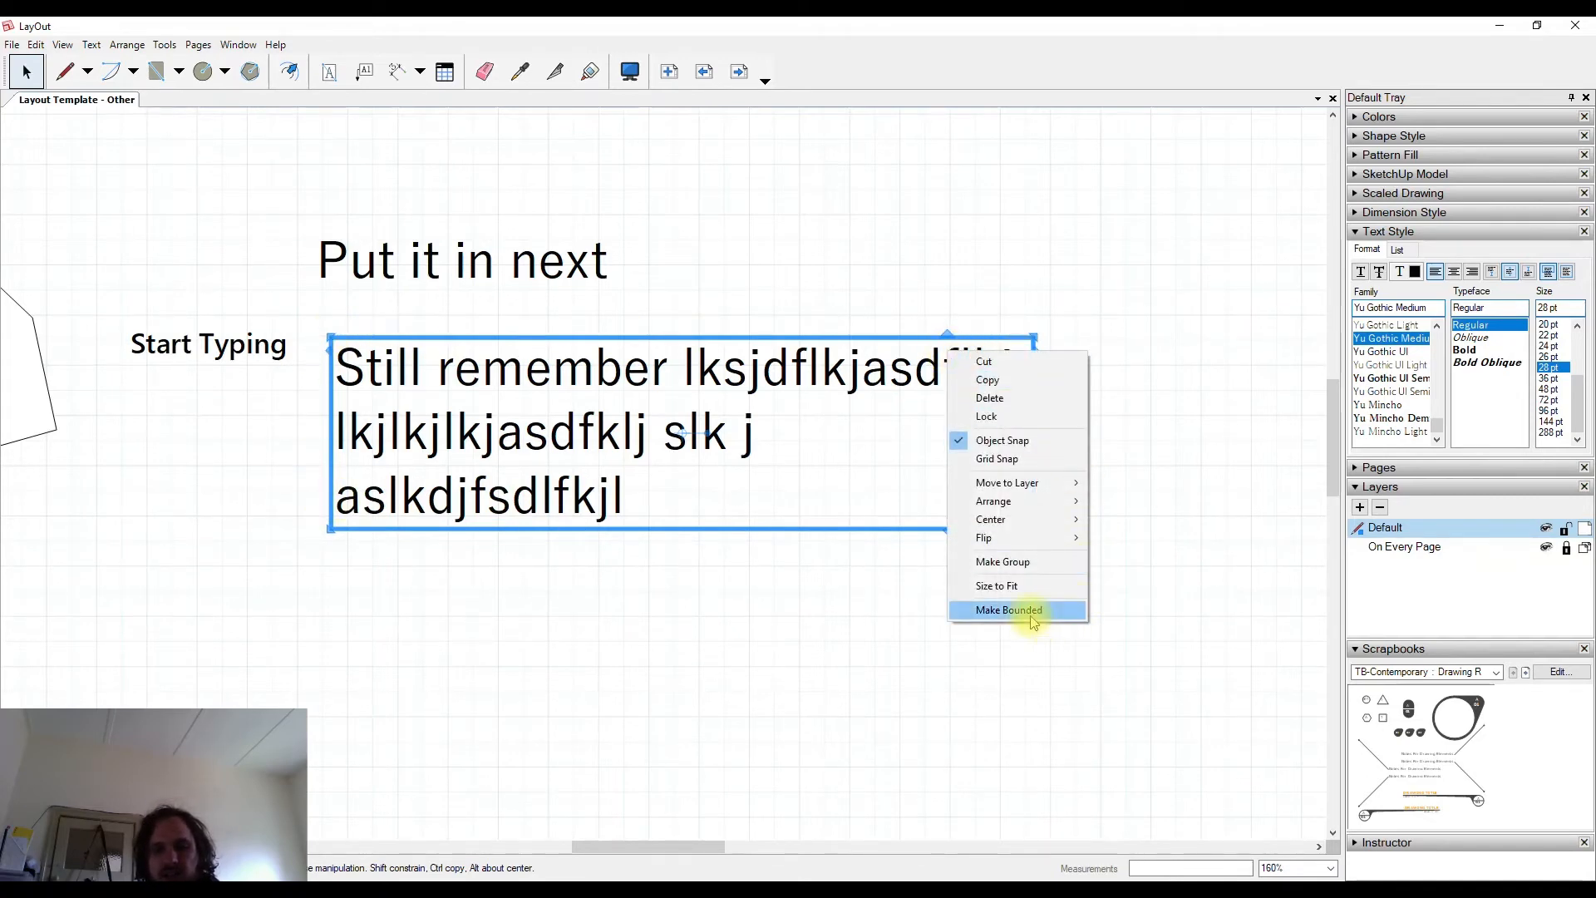
left_click(1007, 608)
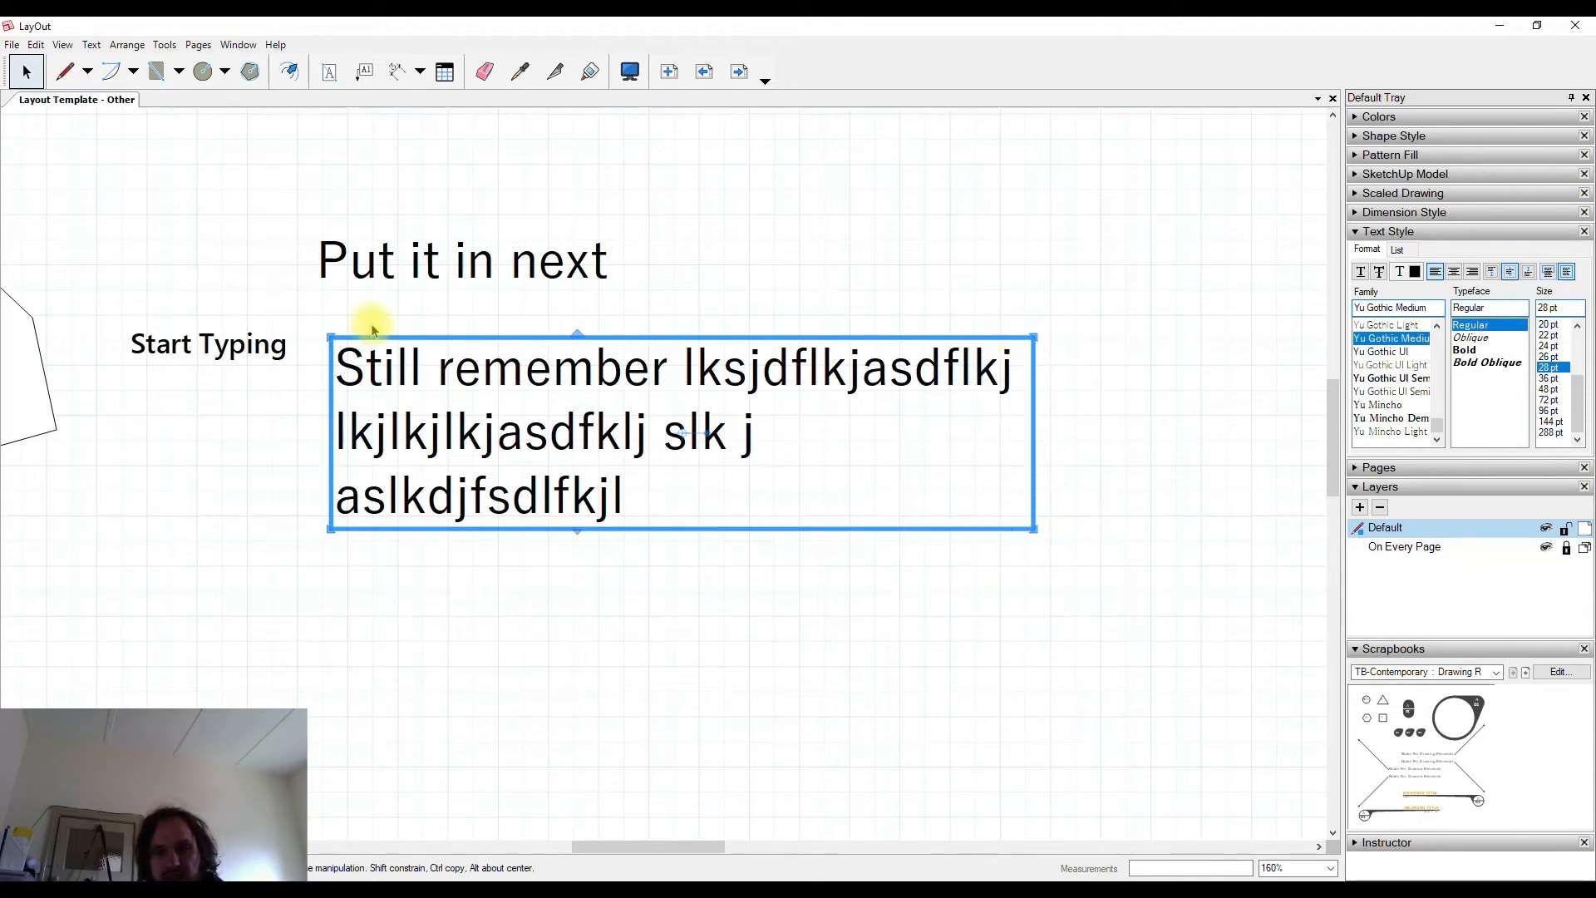
mouse_move(1034, 436)
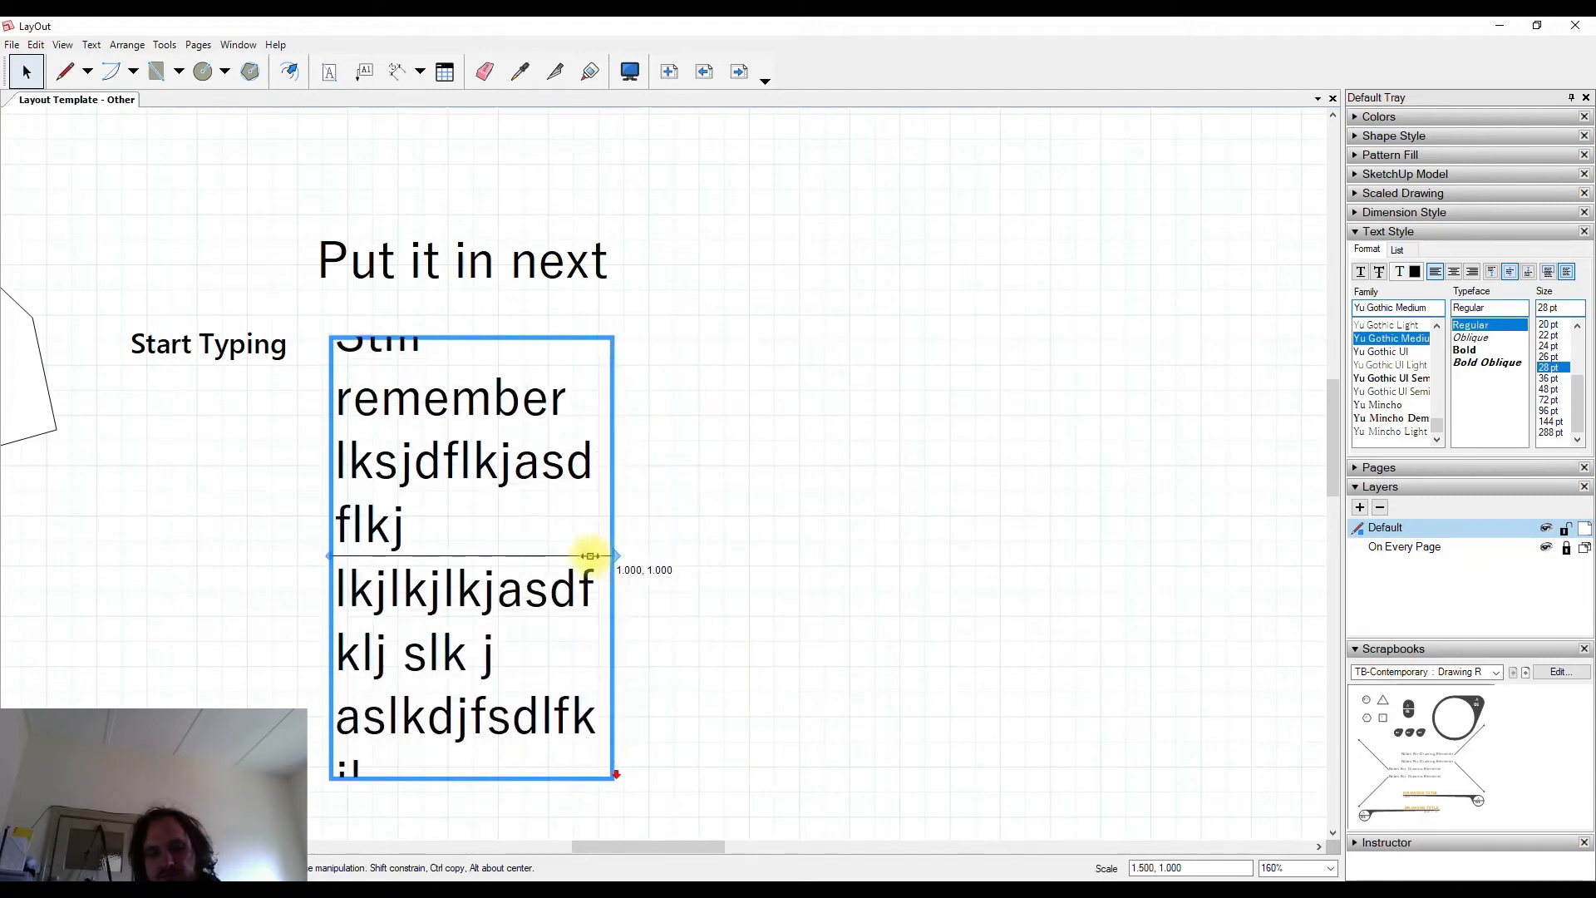
left_click_drag(614, 555, 594, 560)
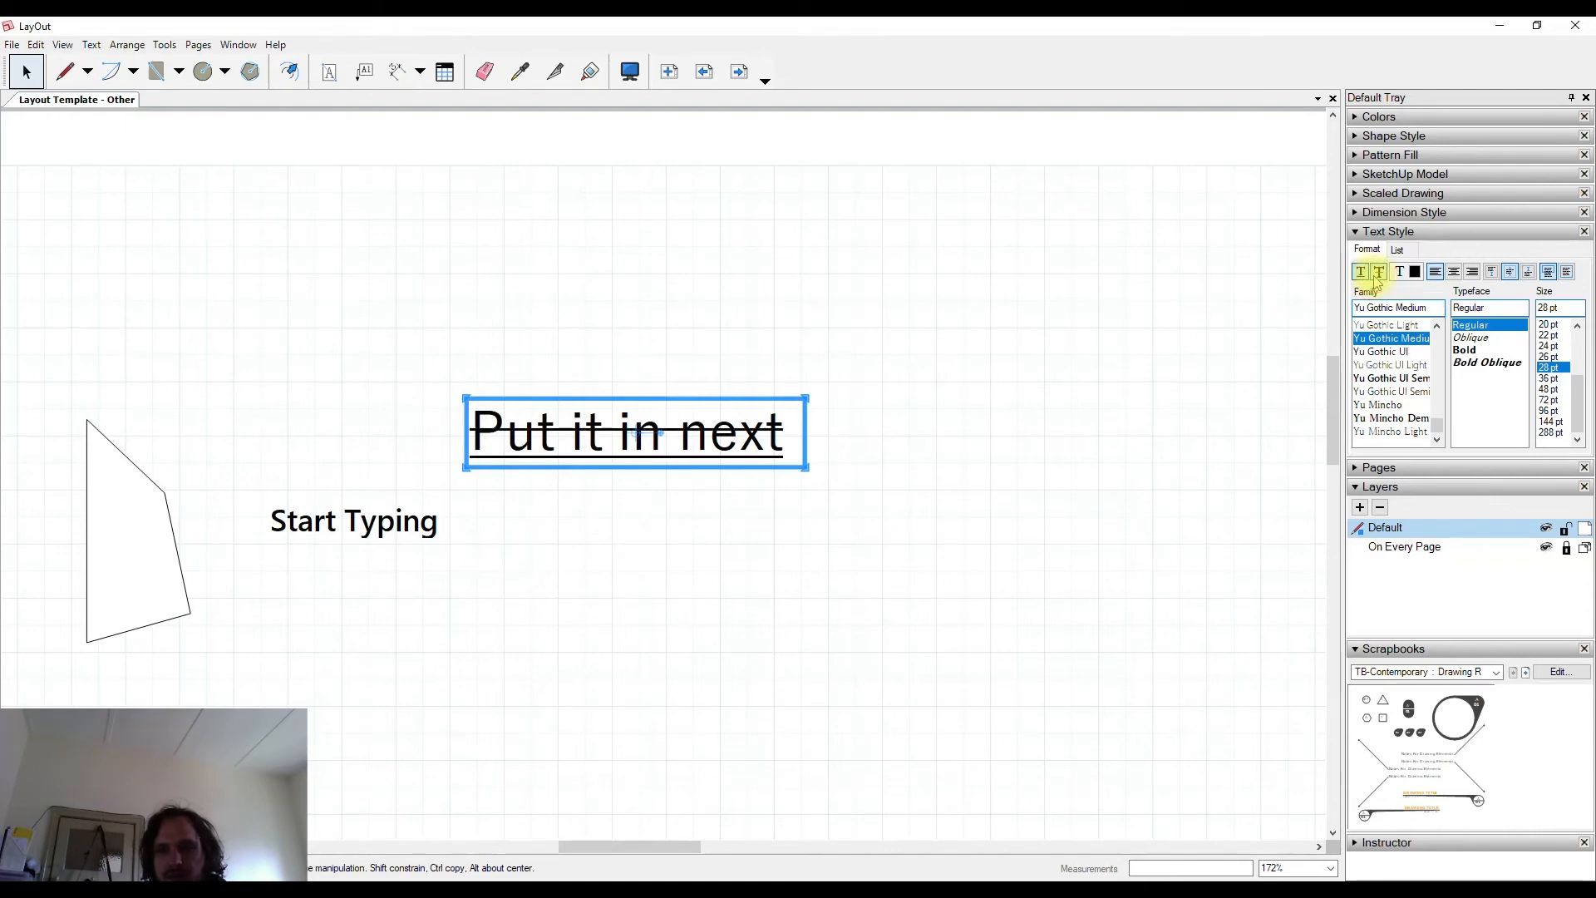
mouse_move(1400, 271)
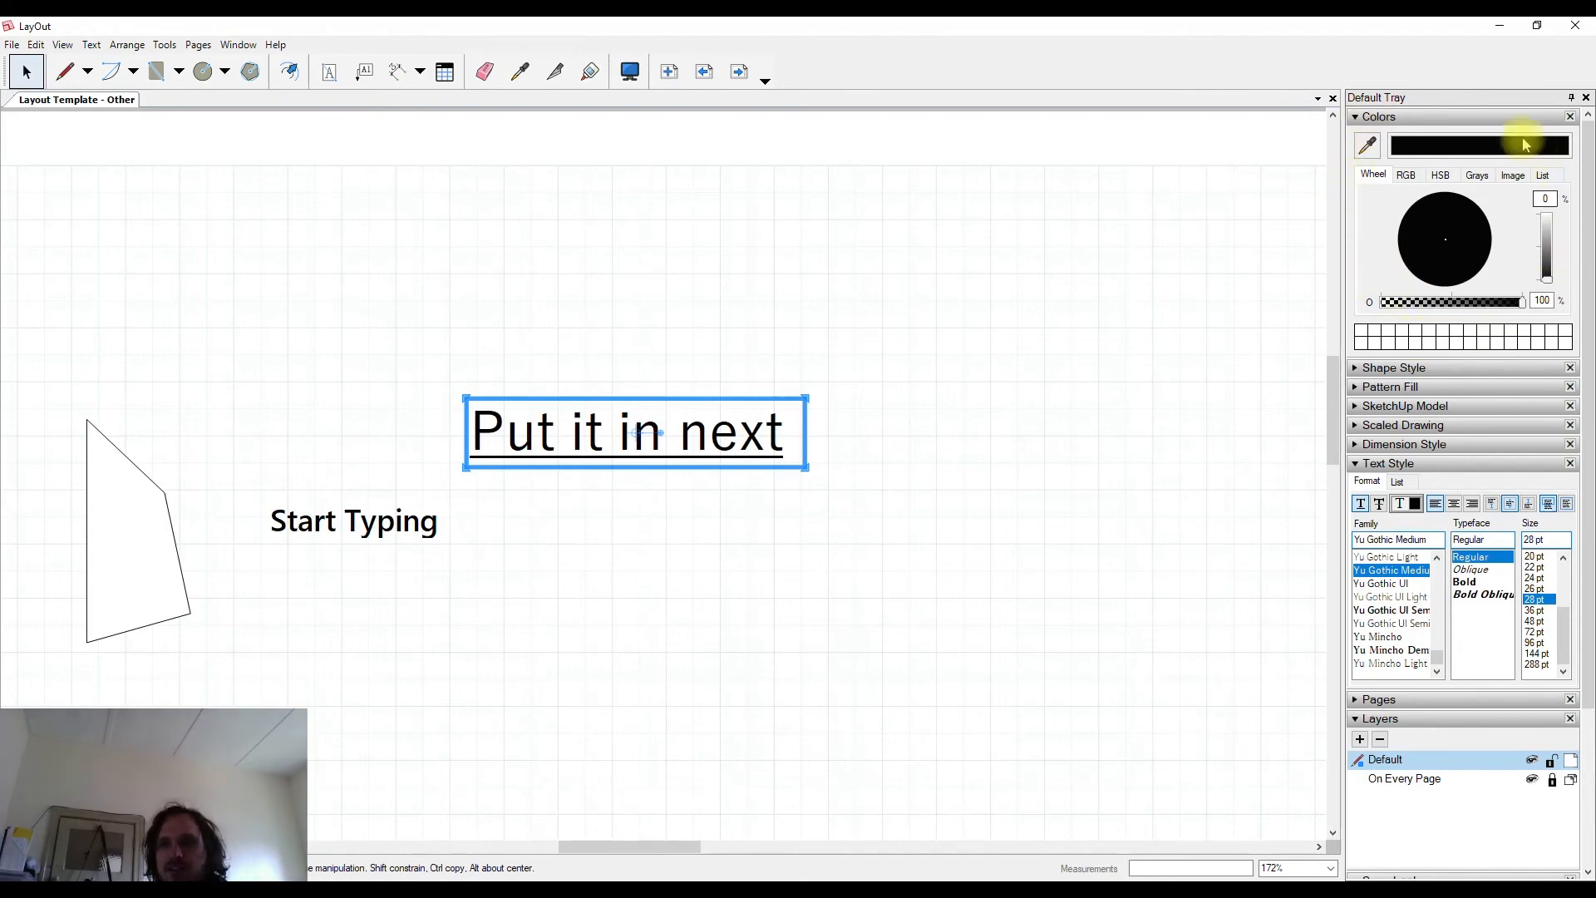
mouse_move(1459, 348)
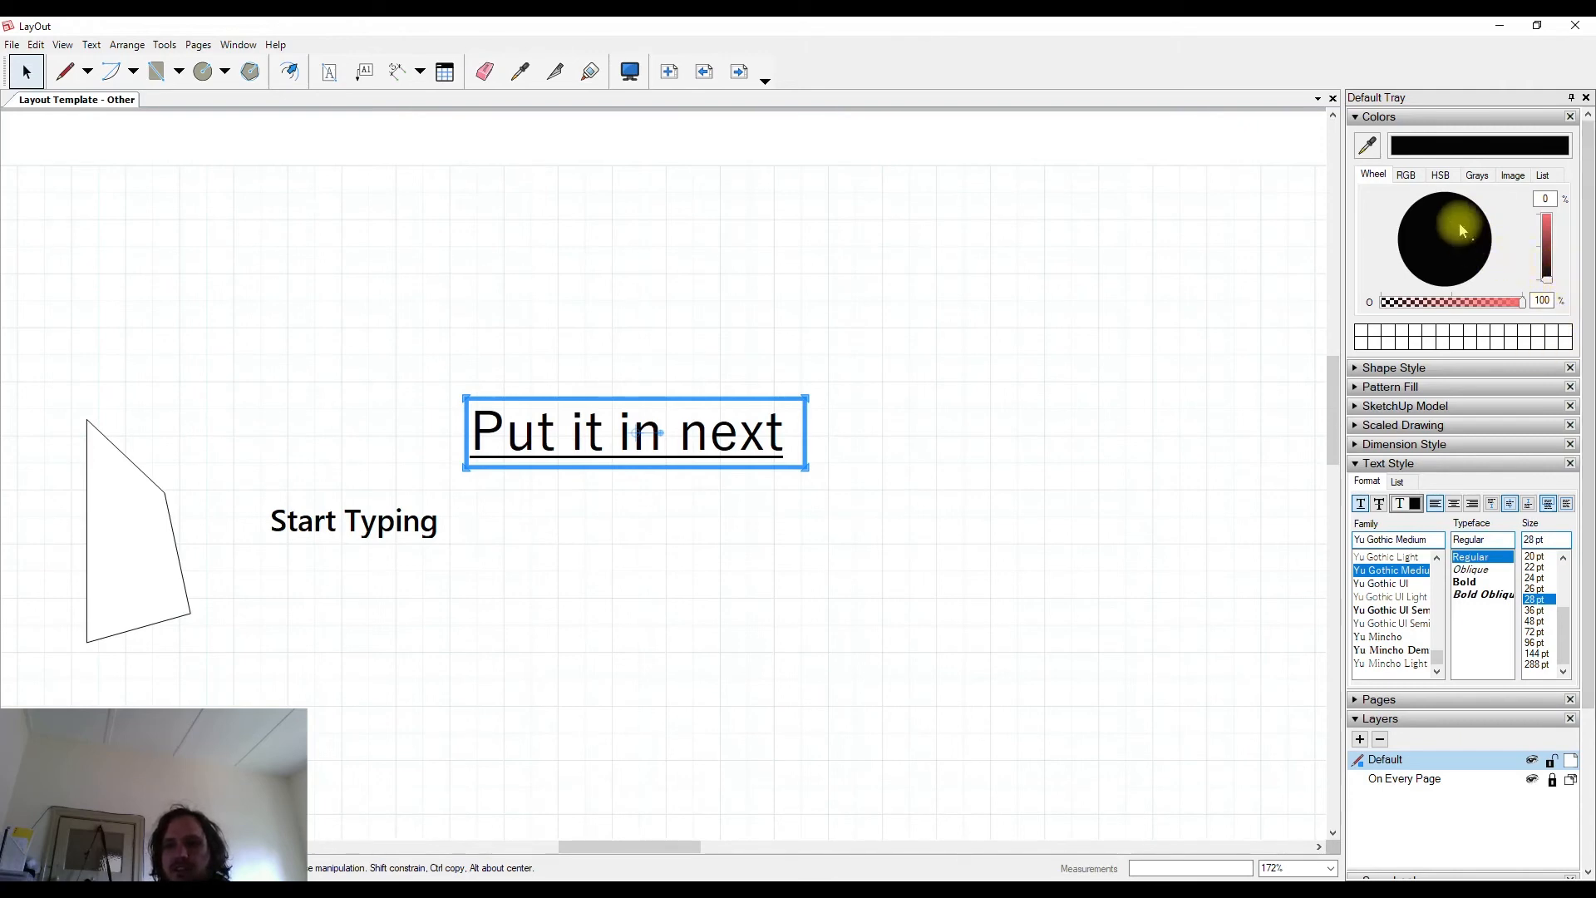
Step: Colour the Put it in next text bright red via the Colors wheel and brightness slider
left_click_drag(1545, 235, 1555, 283)
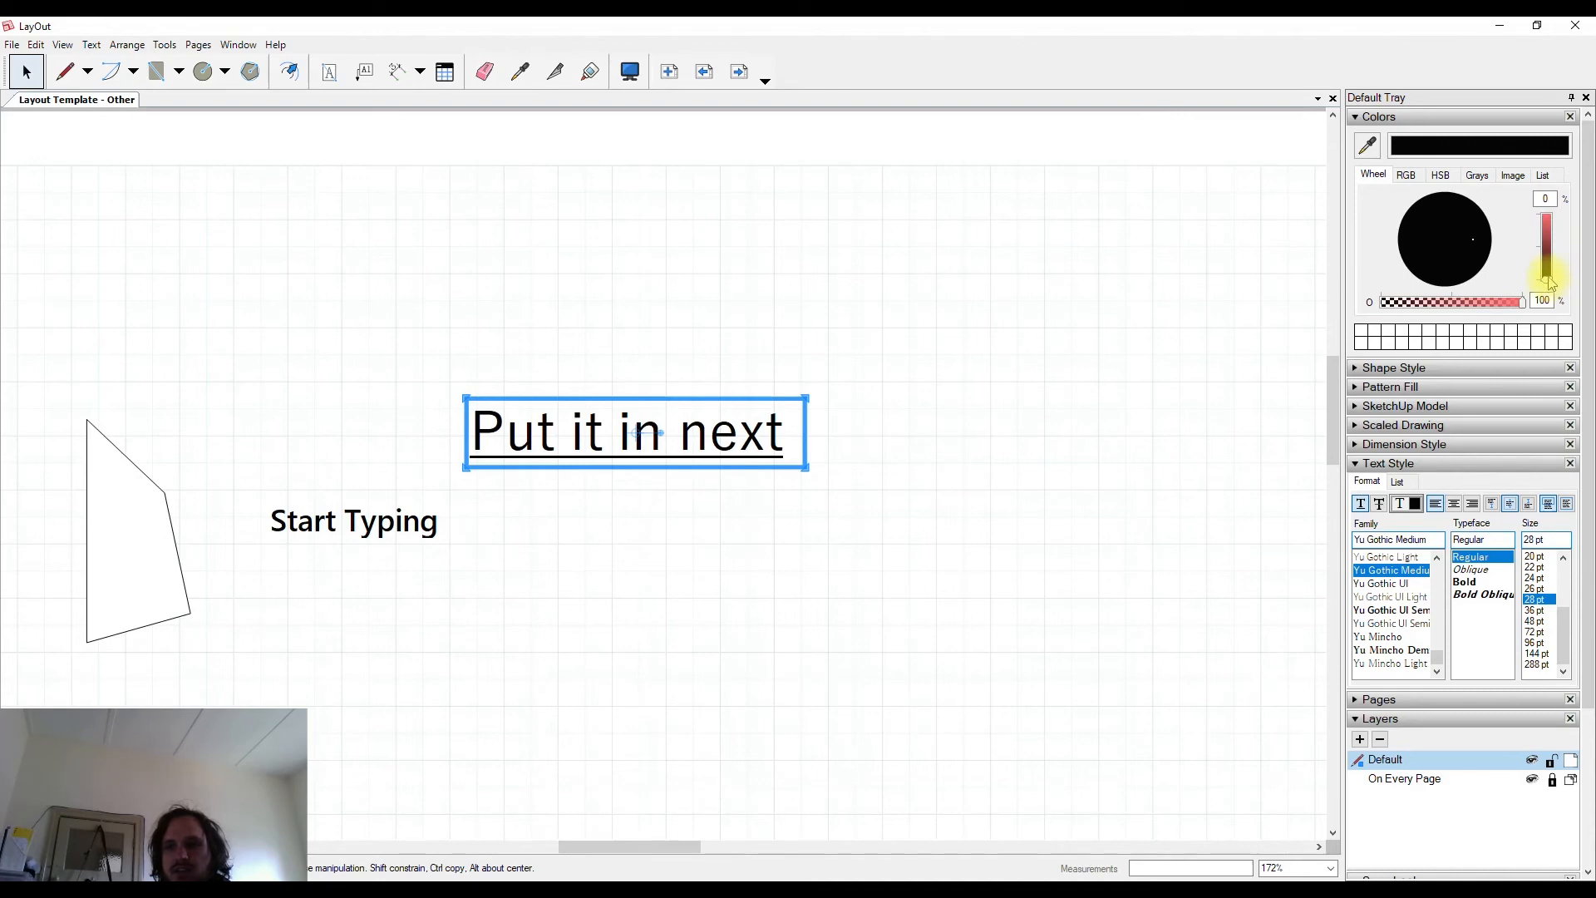
left_click_drag(1548, 284, 1548, 229)
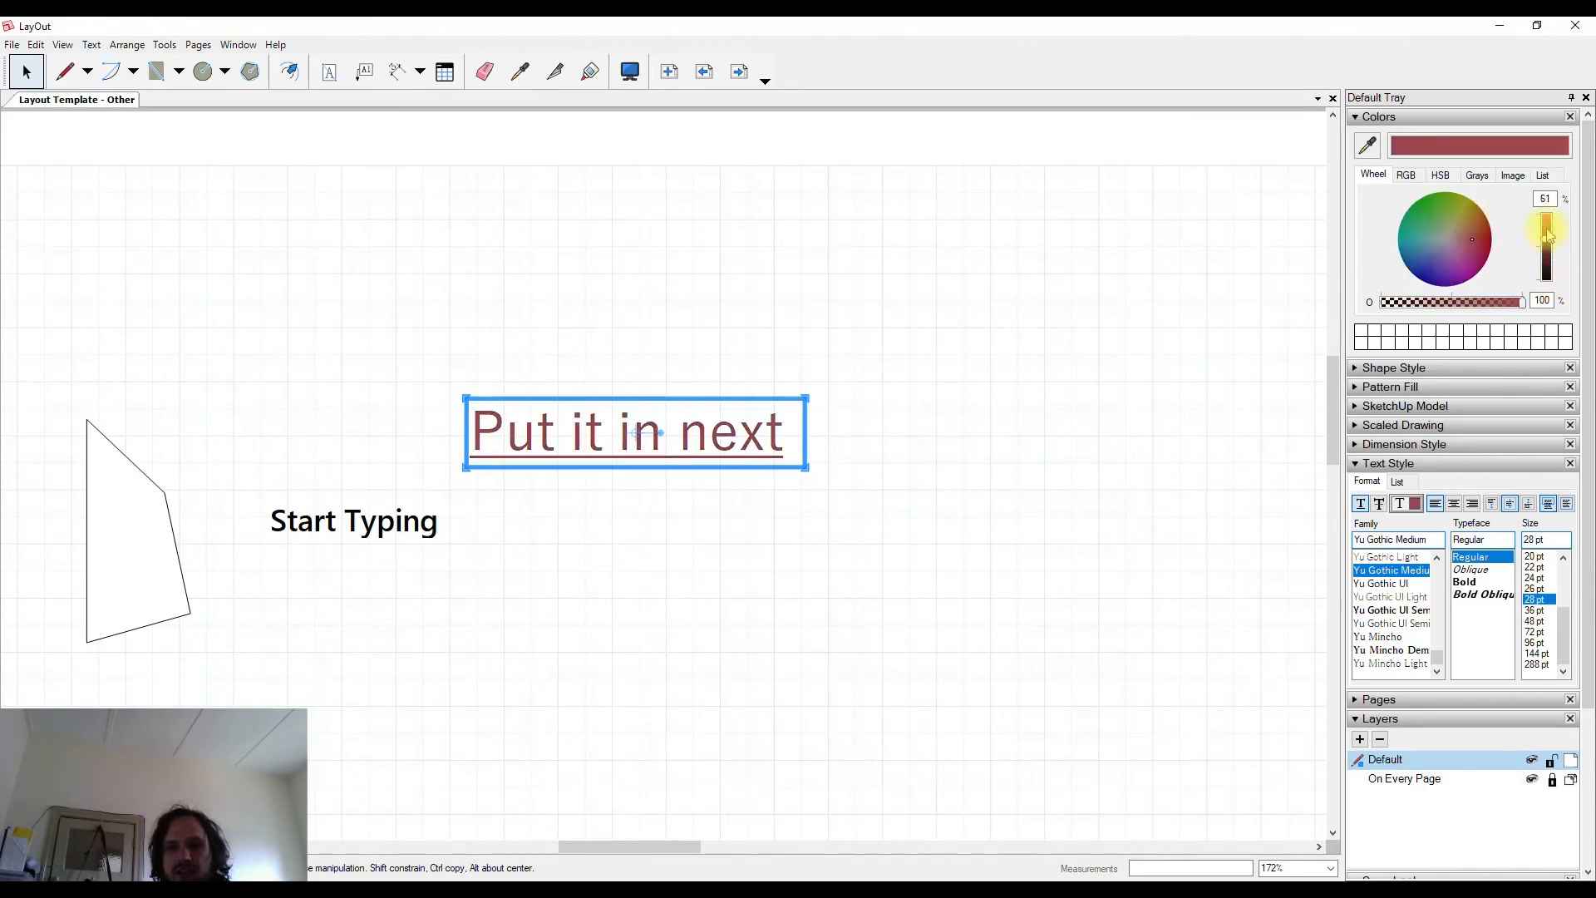
left_click_drag(1548, 230, 1548, 216)
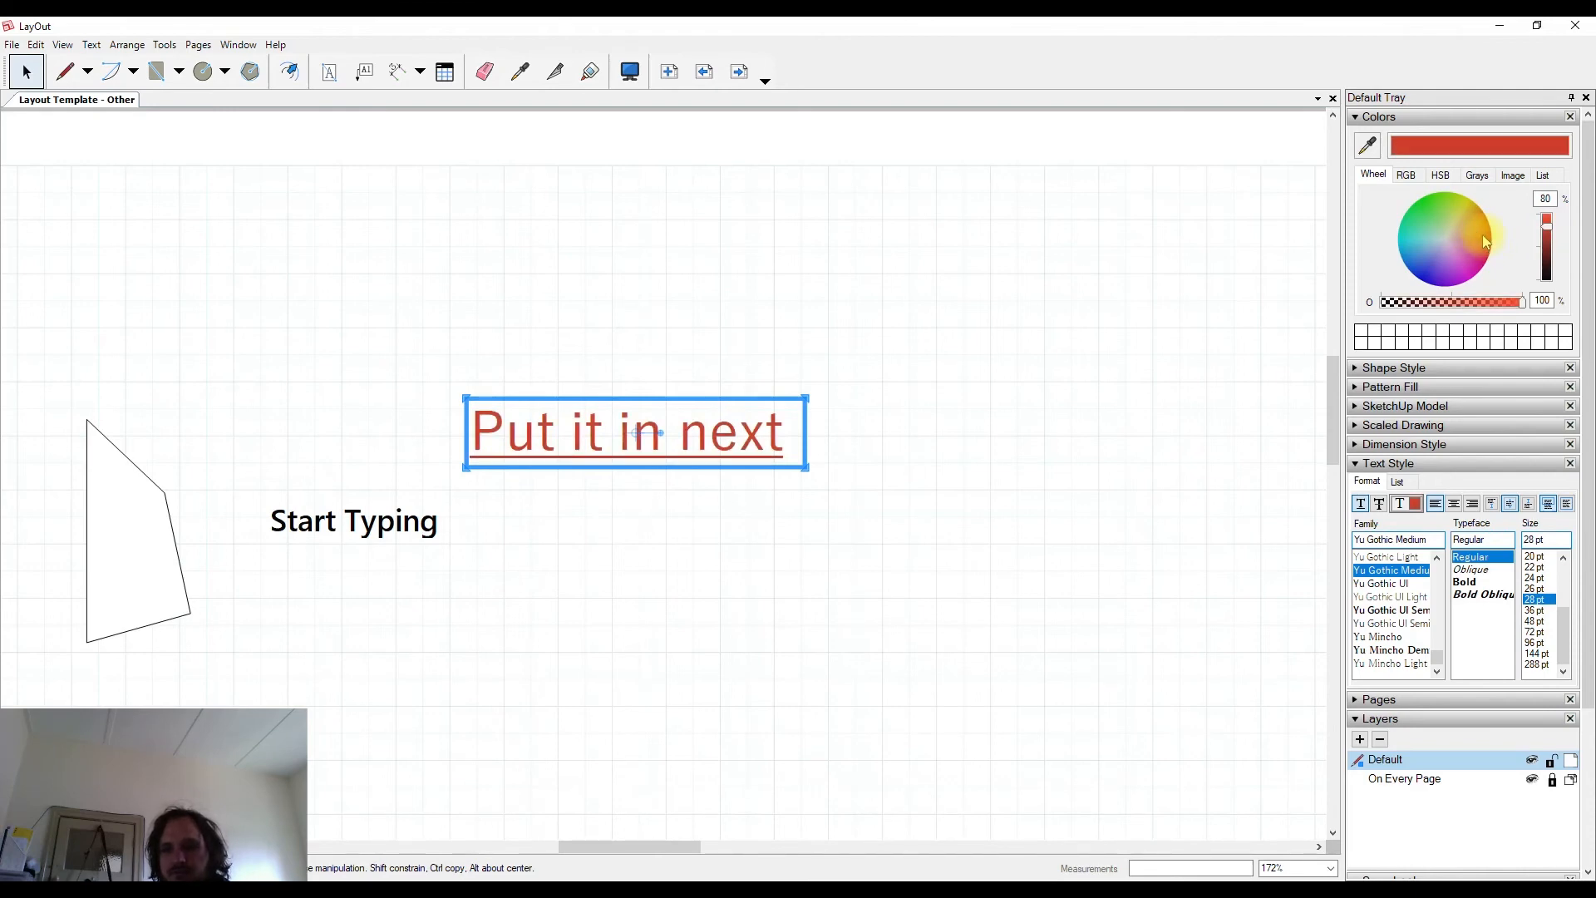
mouse_move(1507, 483)
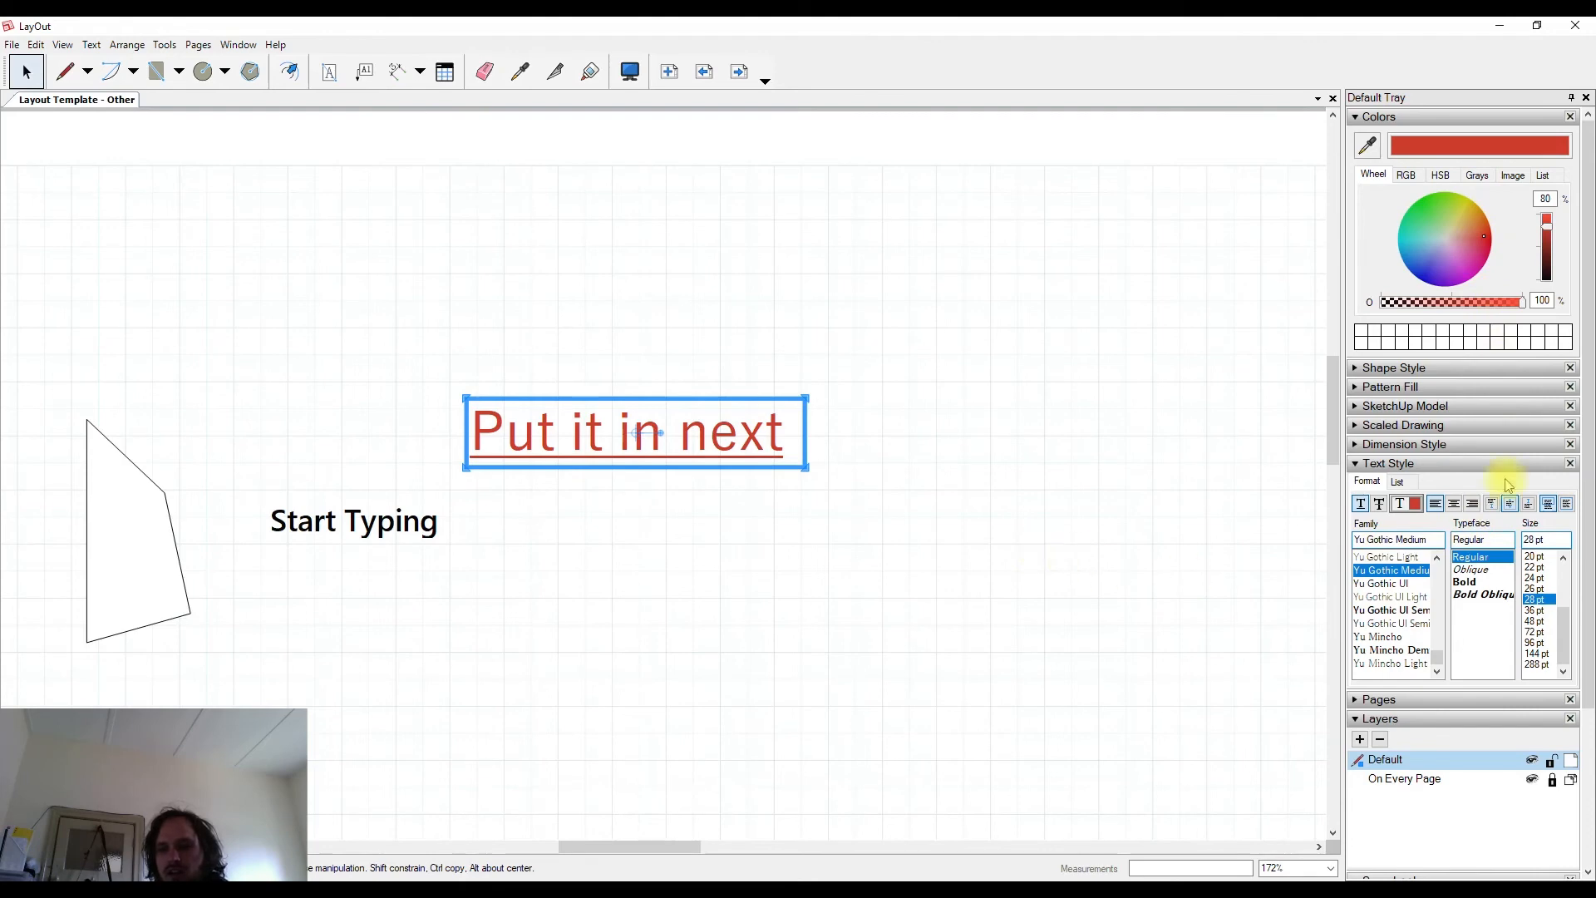
mouse_move(1435, 502)
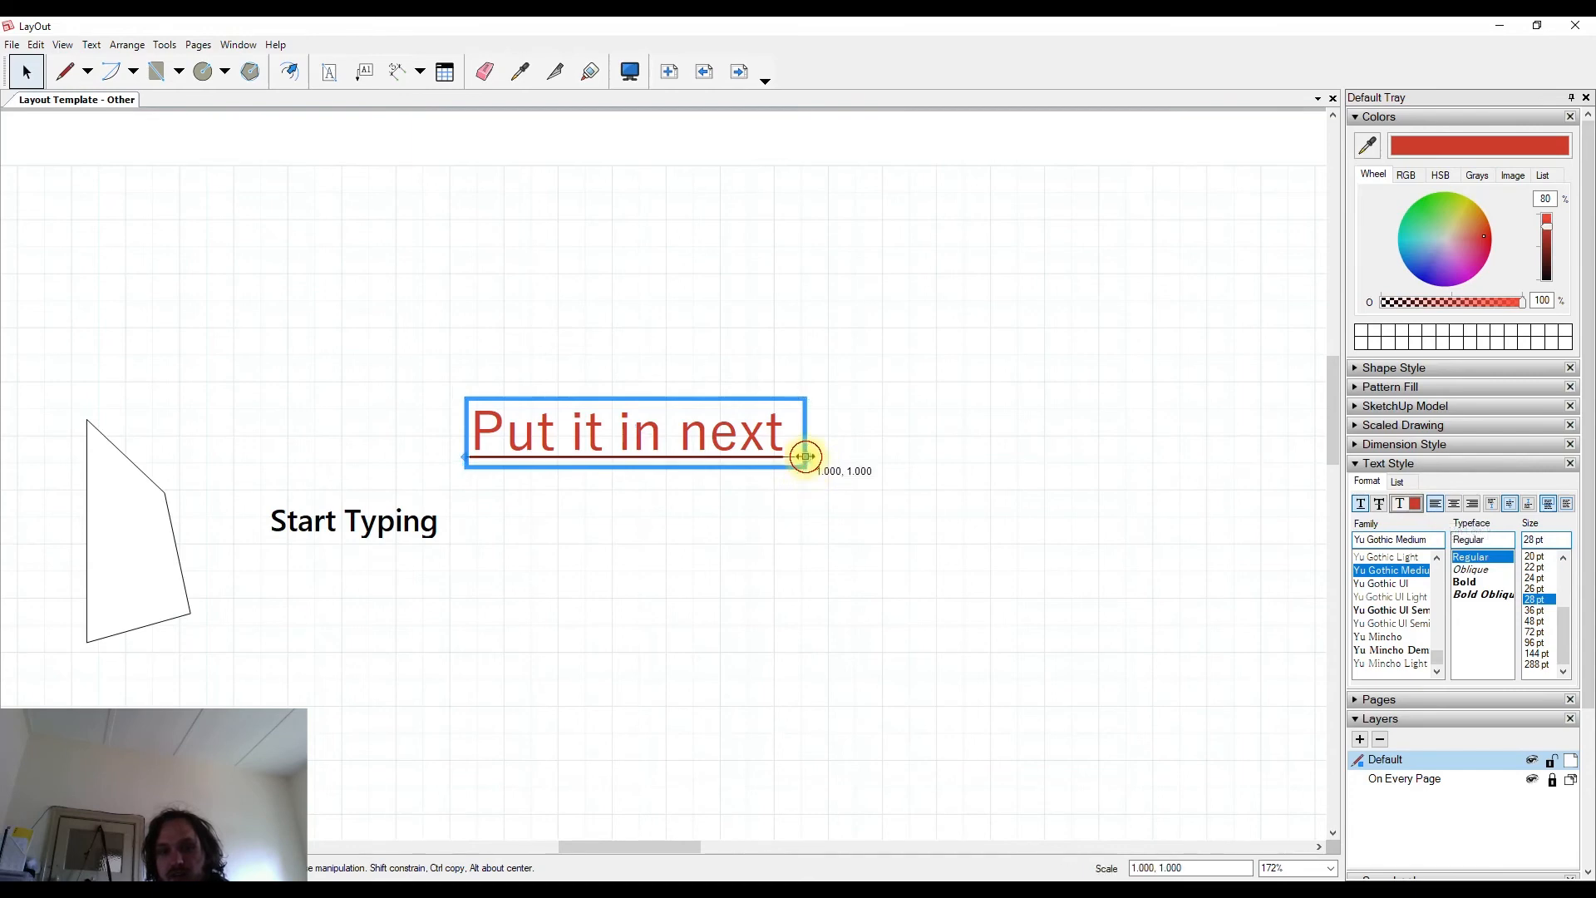
Step: Enlarge the red 'Put it in next' text box wider and taller with right-aligned text
left_click_drag(805, 455, 1042, 456)
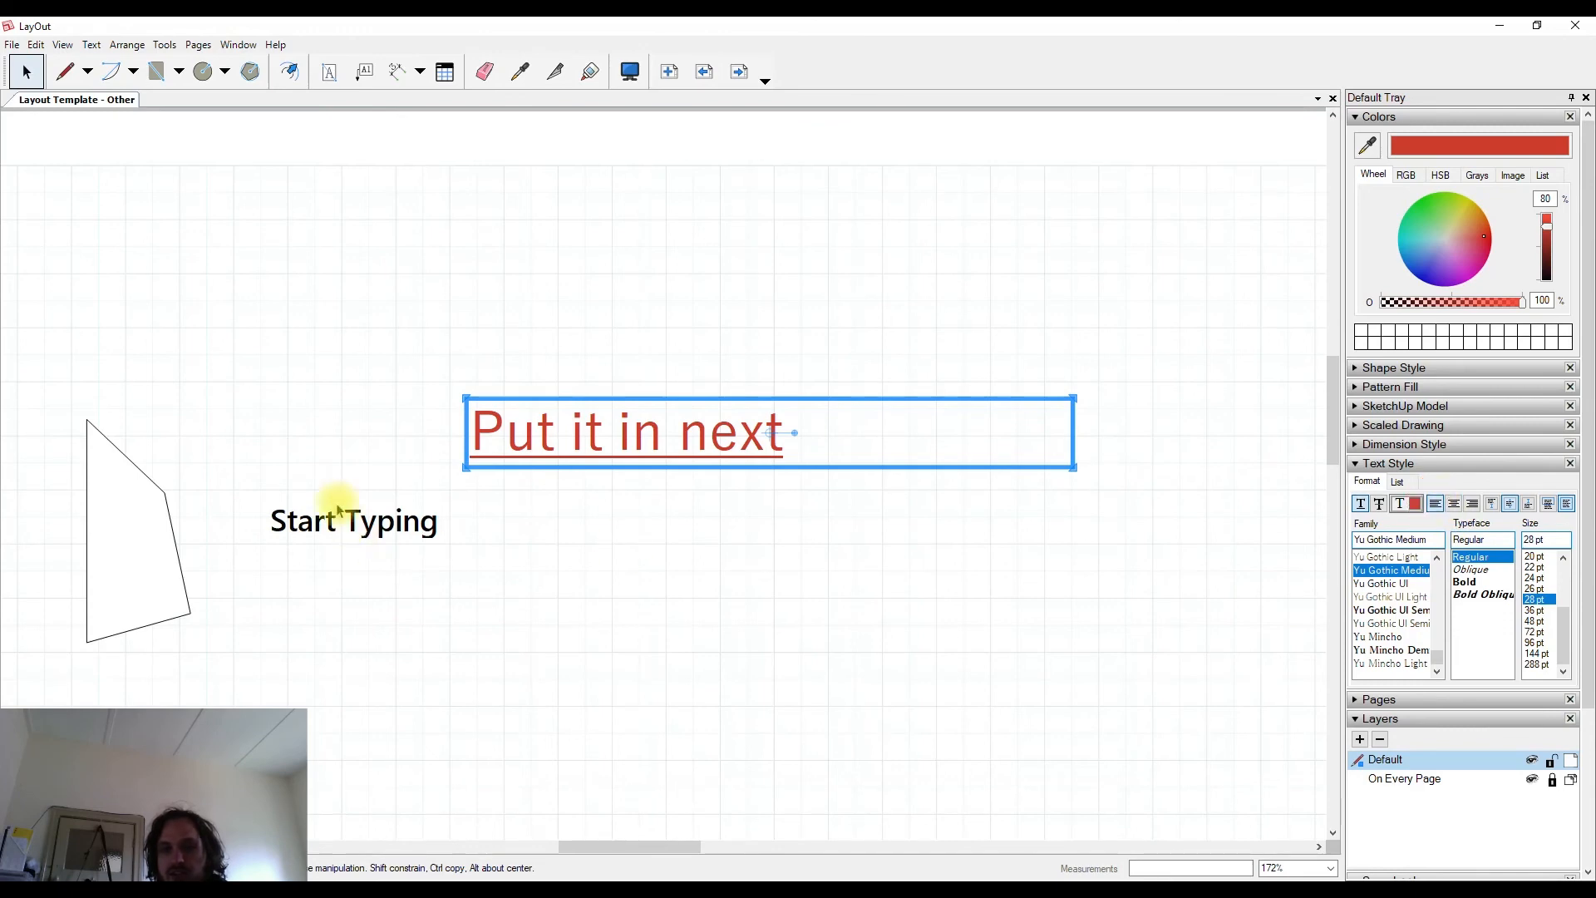
mouse_move(1281, 465)
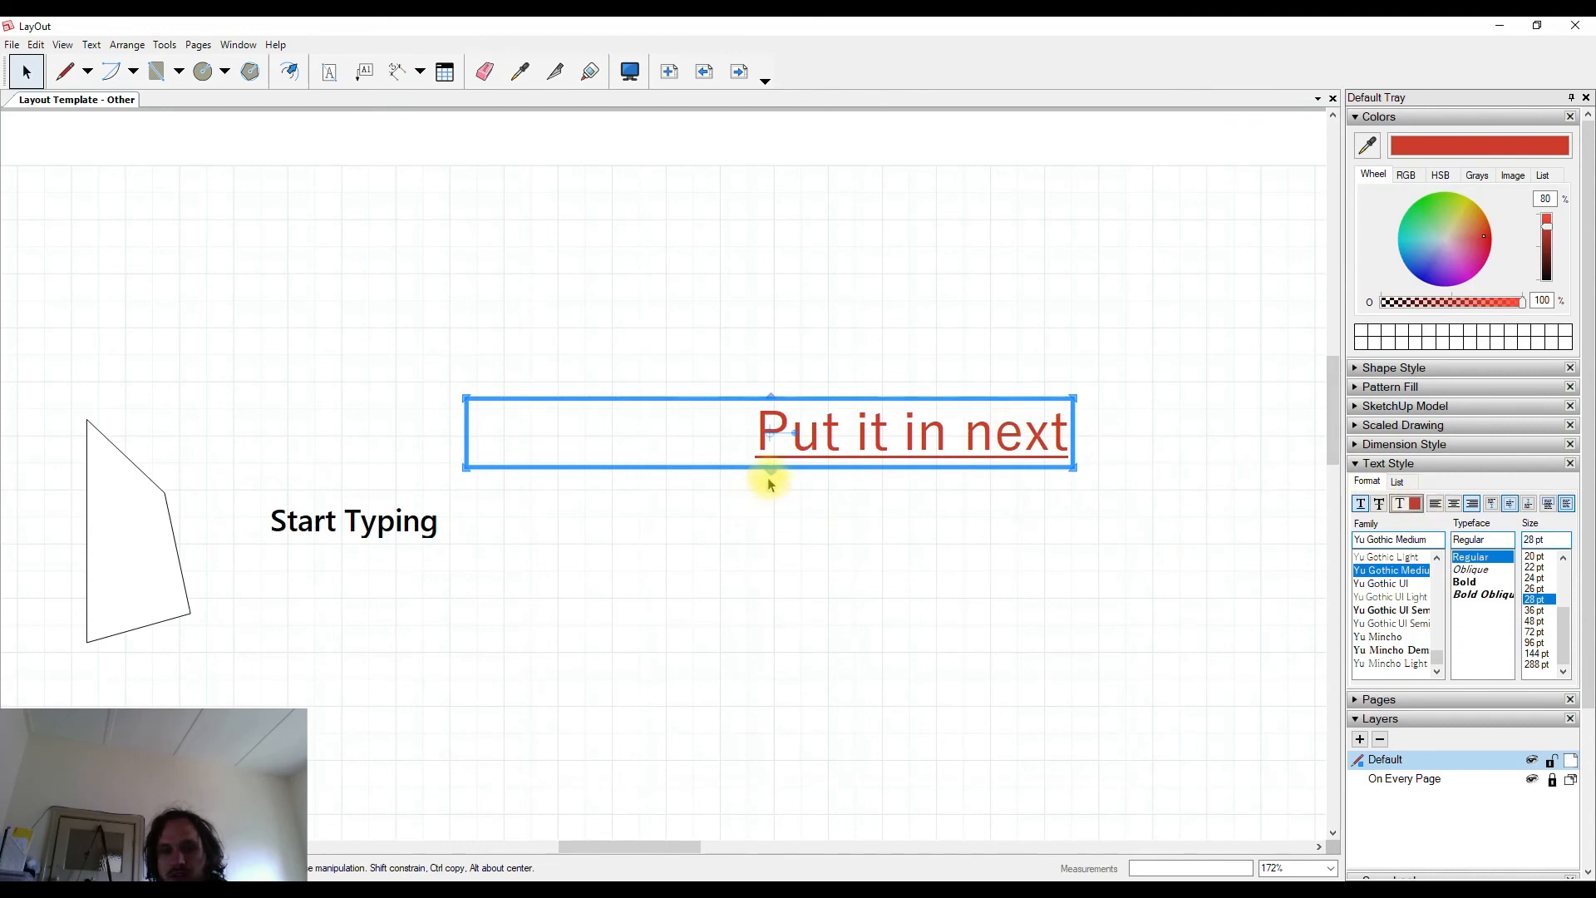
left_click_drag(770, 487, 781, 665)
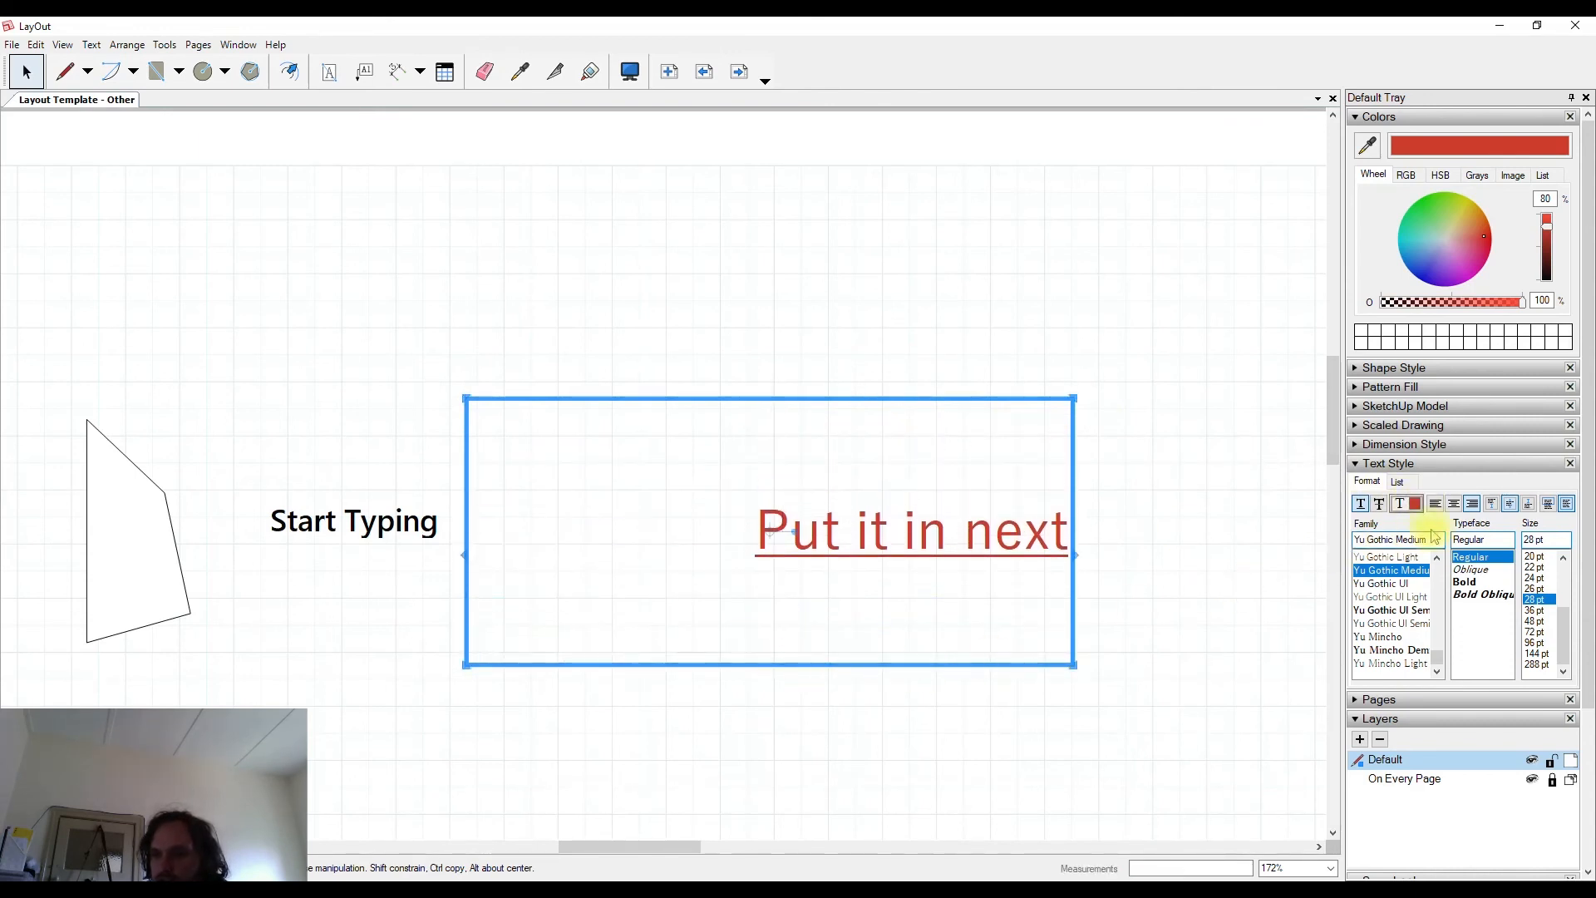
mouse_move(1489, 502)
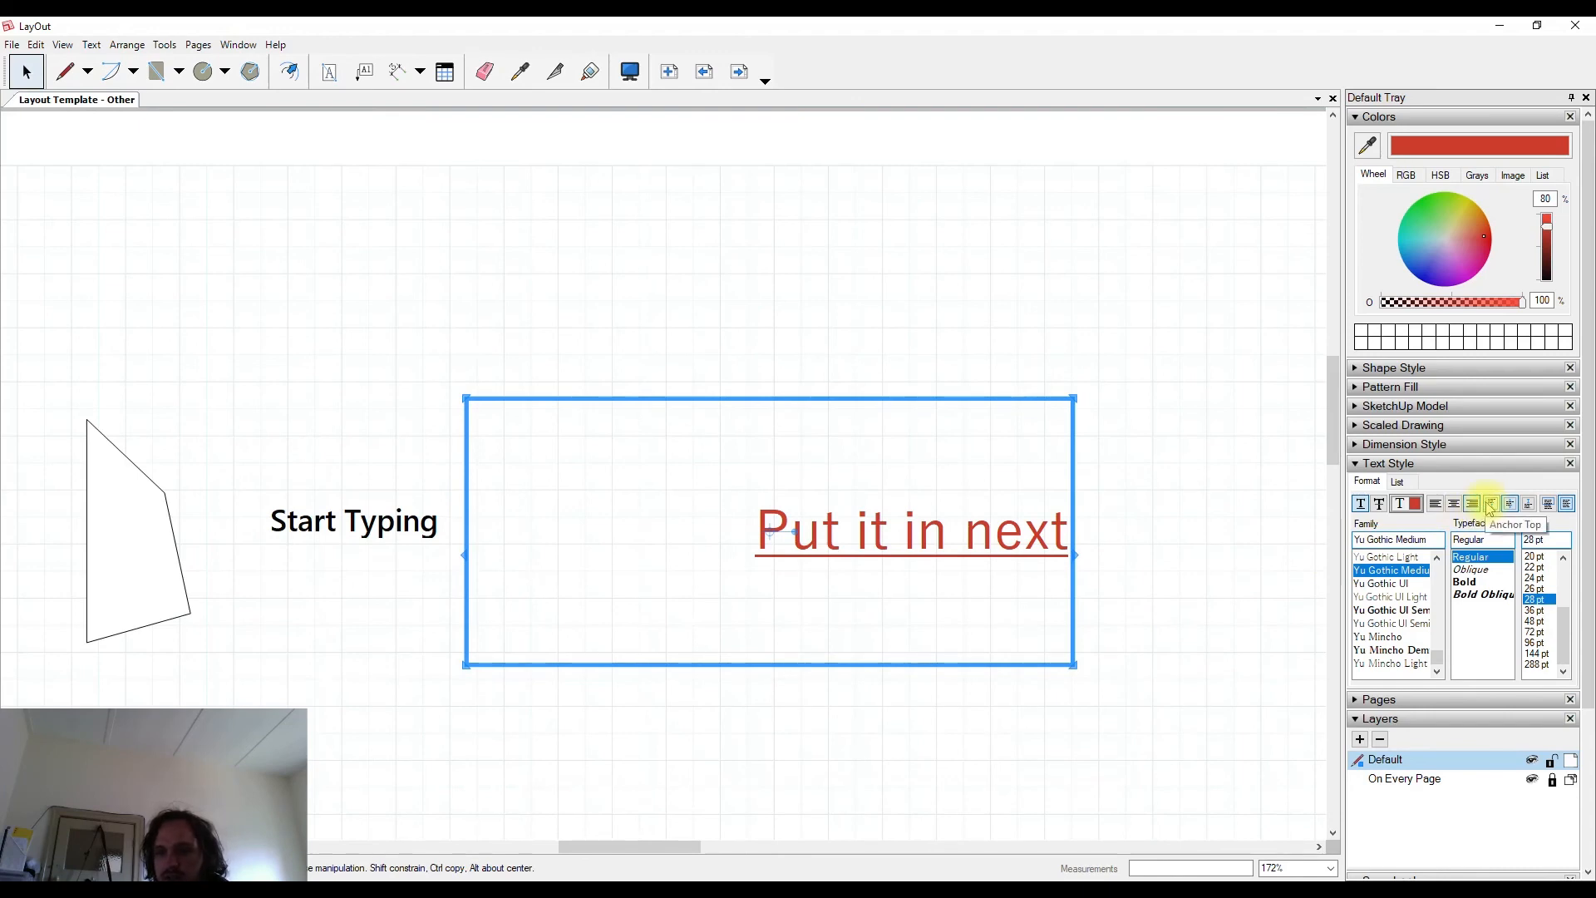
Step: Anchor the red 'Put it in next' text to the bottom of its box
left_click(1489, 503)
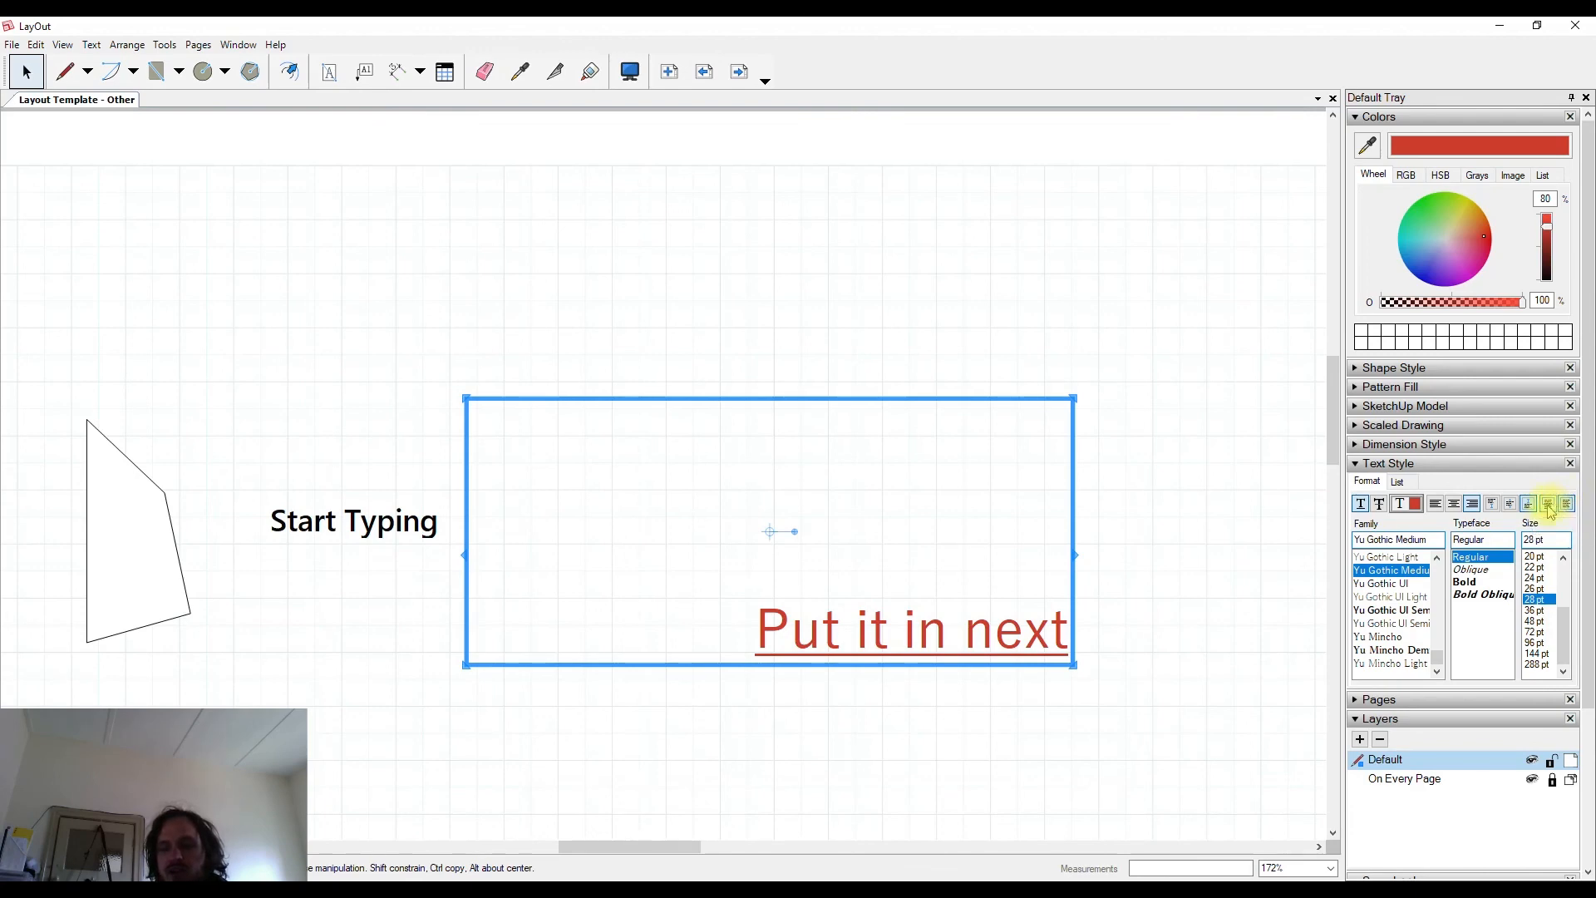
mouse_move(1566, 504)
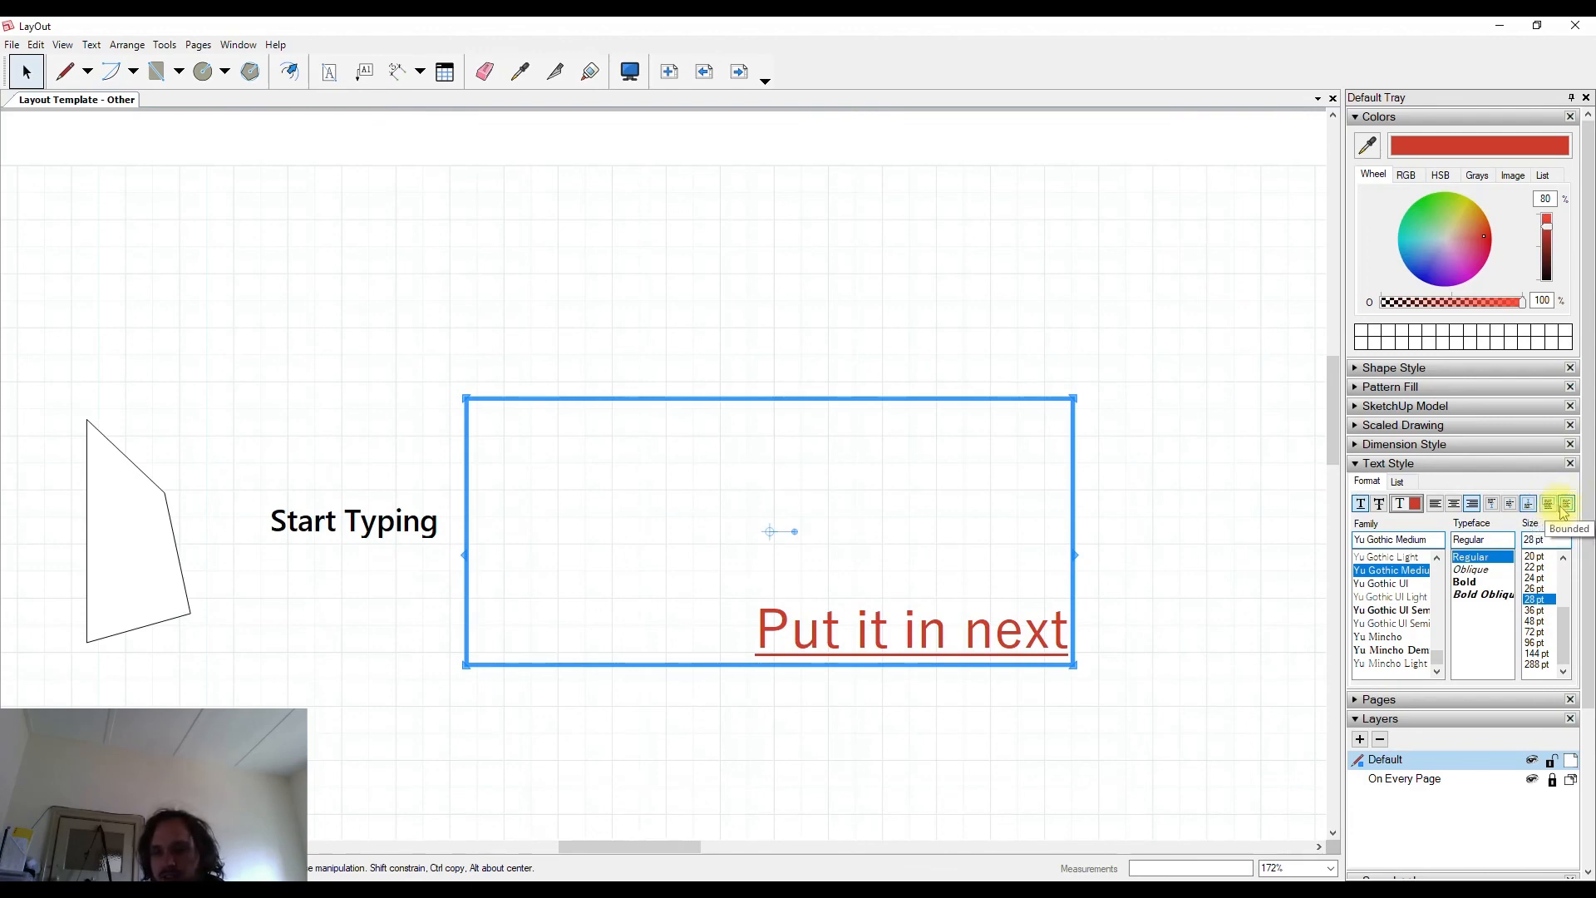